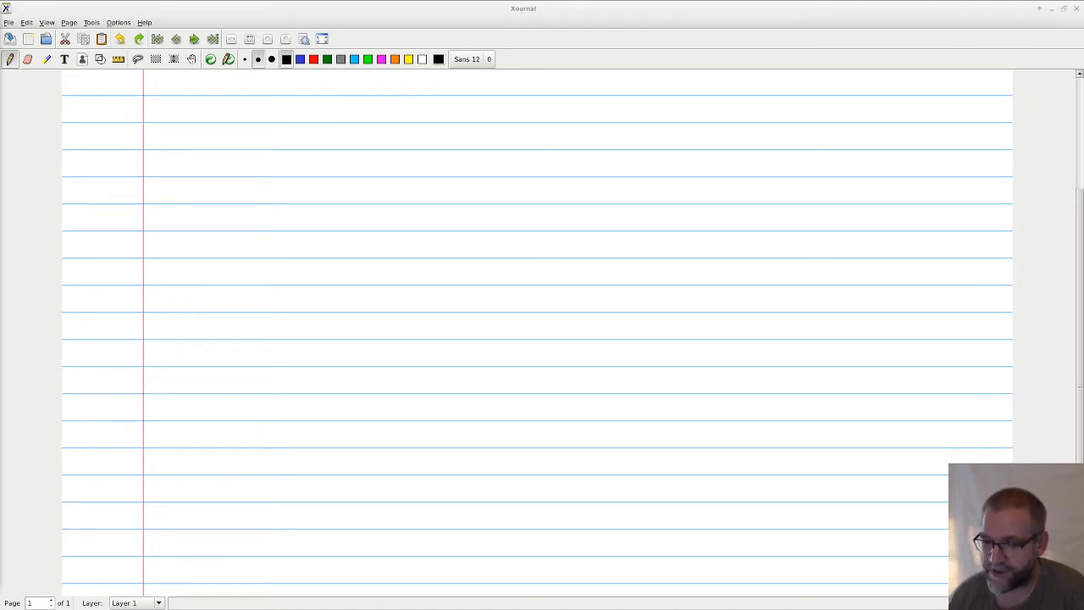
Step: Handwrite the black title 'Firewalls L3+L4' at the top of the page
left_click(308, 159)
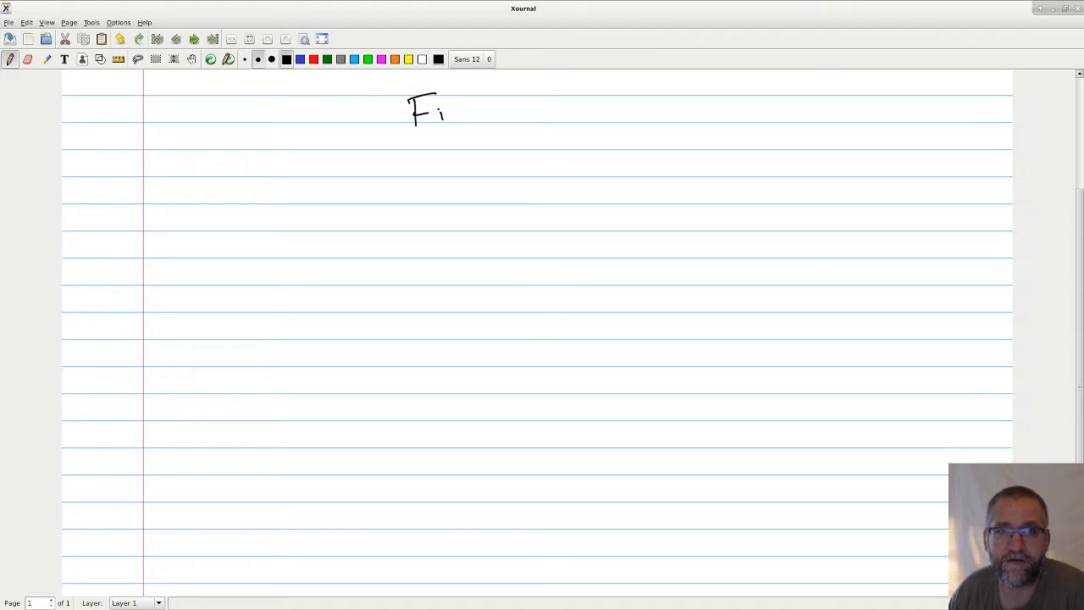
left_click_drag(449, 118, 508, 119)
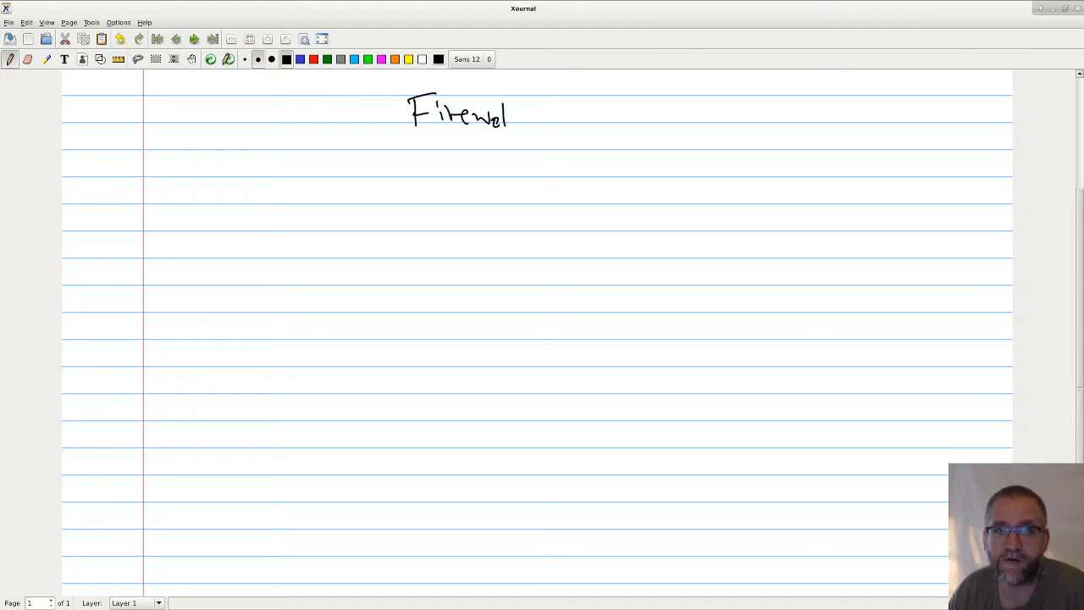
left_click_drag(508, 116, 627, 115)
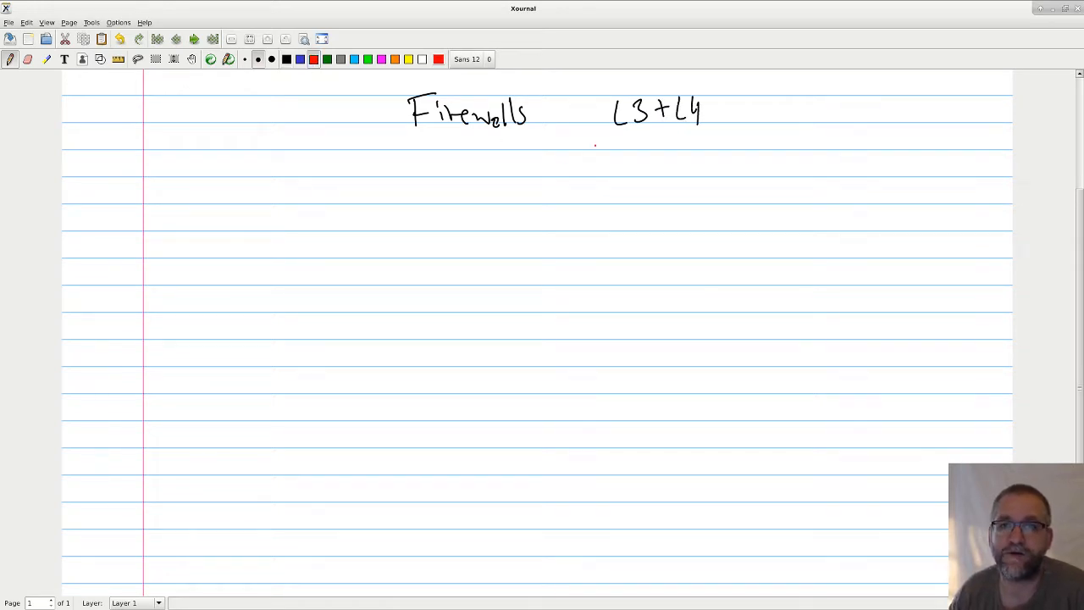
Step: Add a red note 'ip + ports on TCP/UDP' beneath the title
left_click_drag(586, 155, 586, 172)
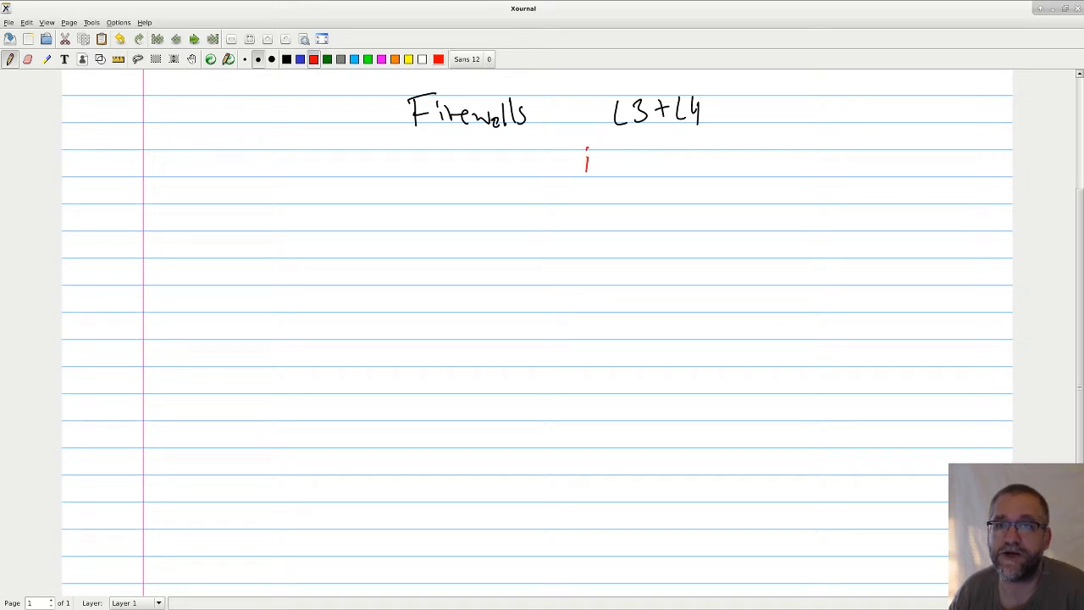
left_click_drag(592, 166, 691, 166)
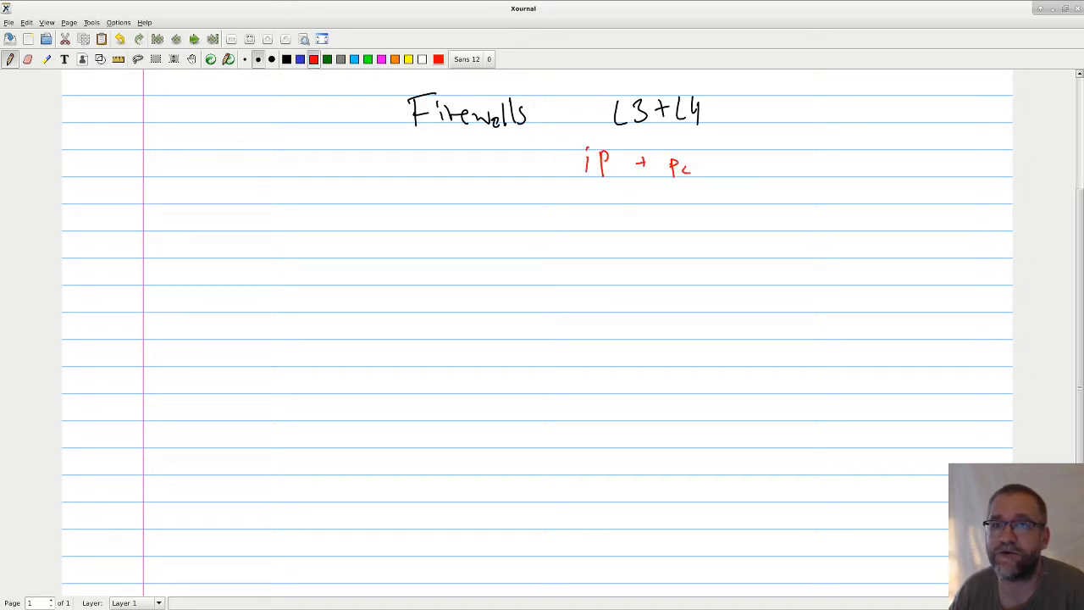
left_click_drag(669, 166, 736, 166)
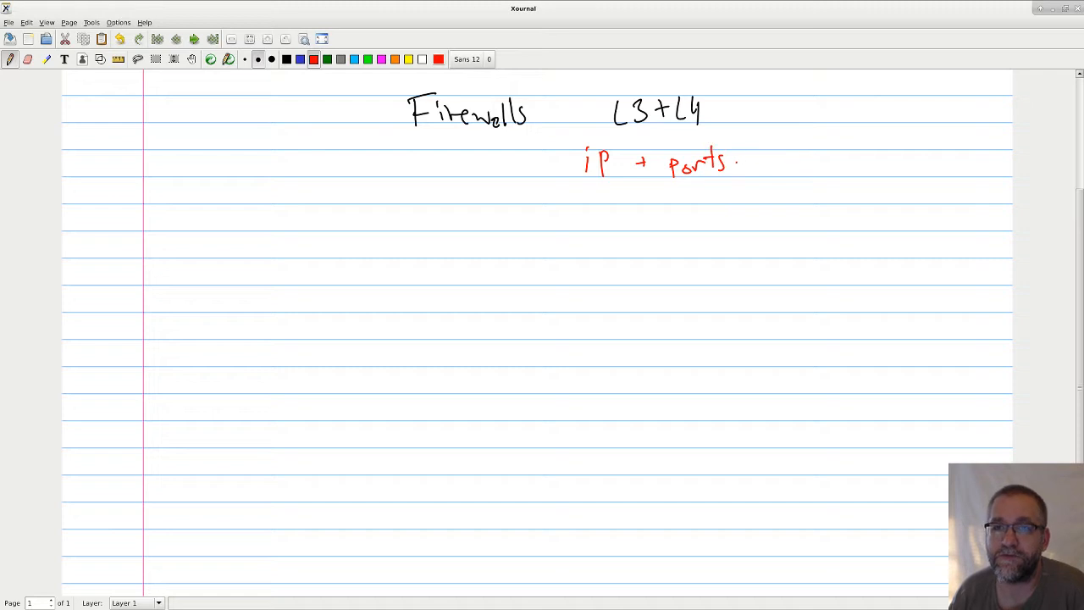
left_click_drag(742, 166, 759, 169)
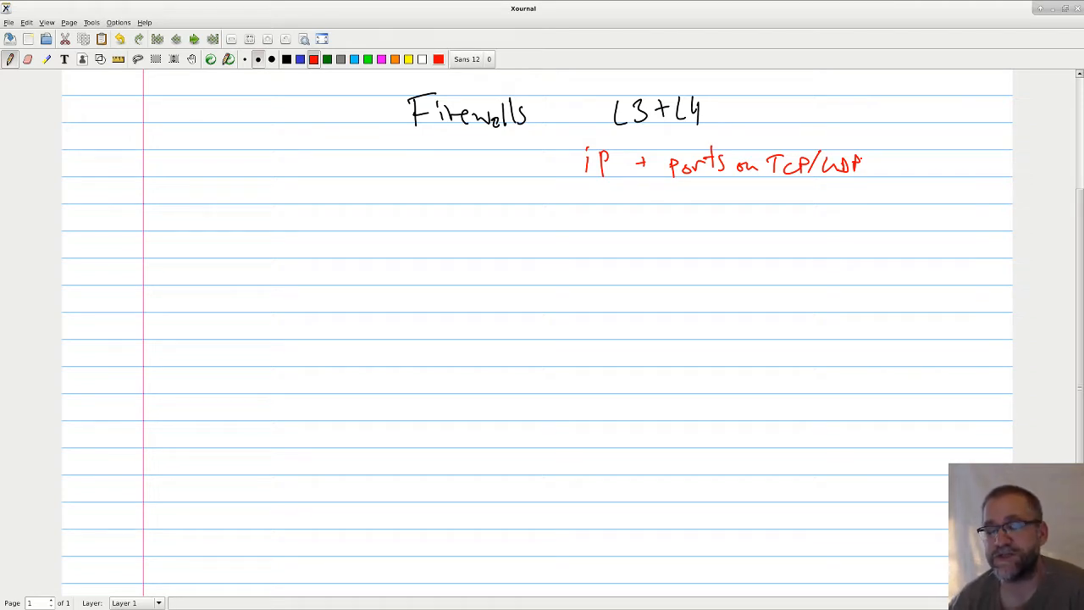
Step: Sketch in black the Int cloud connected through a router symbol to USR and DMZ clouds
left_click(288, 59)
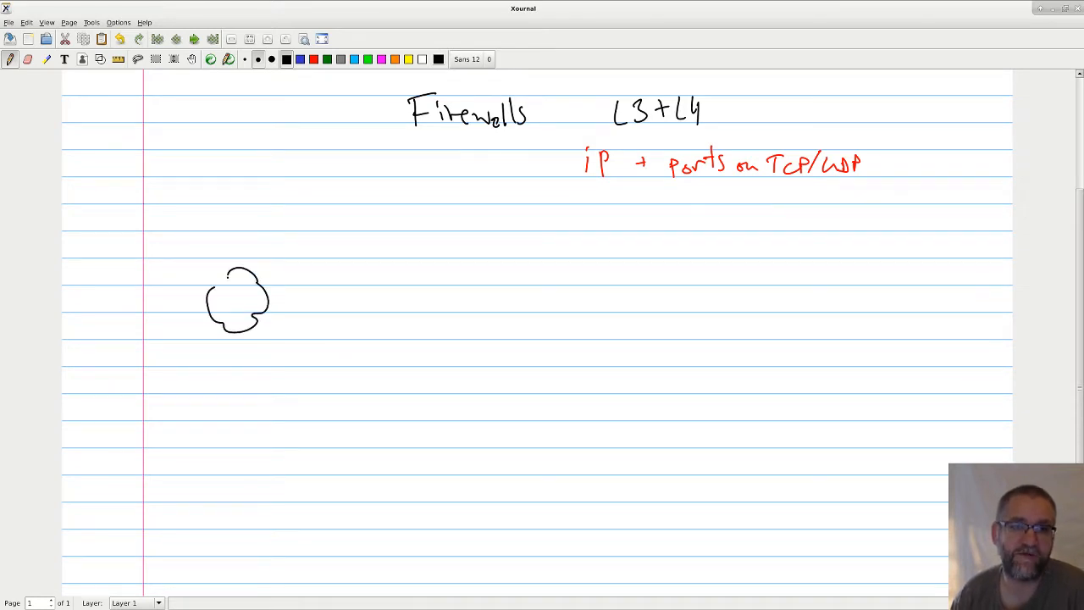
left_click_drag(220, 297, 254, 301)
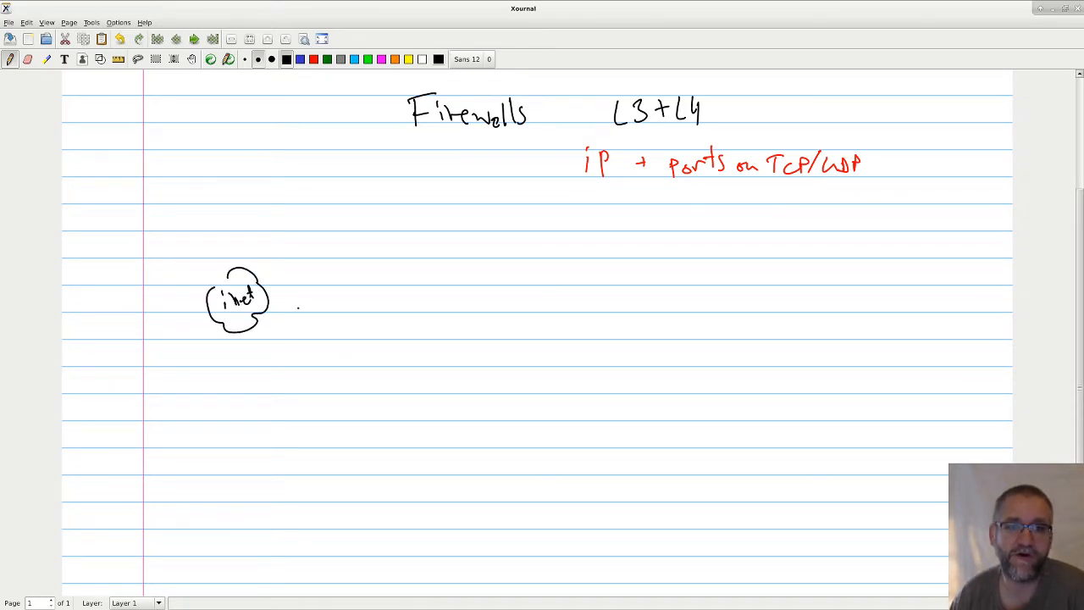
left_click_drag(268, 296, 335, 296)
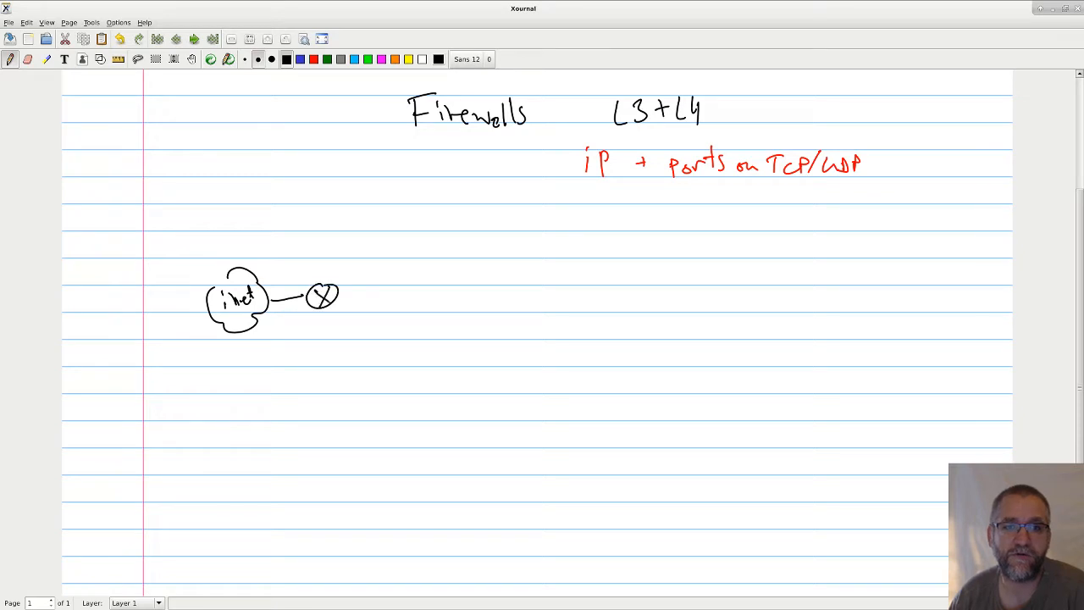
left_click_drag(338, 288, 432, 246)
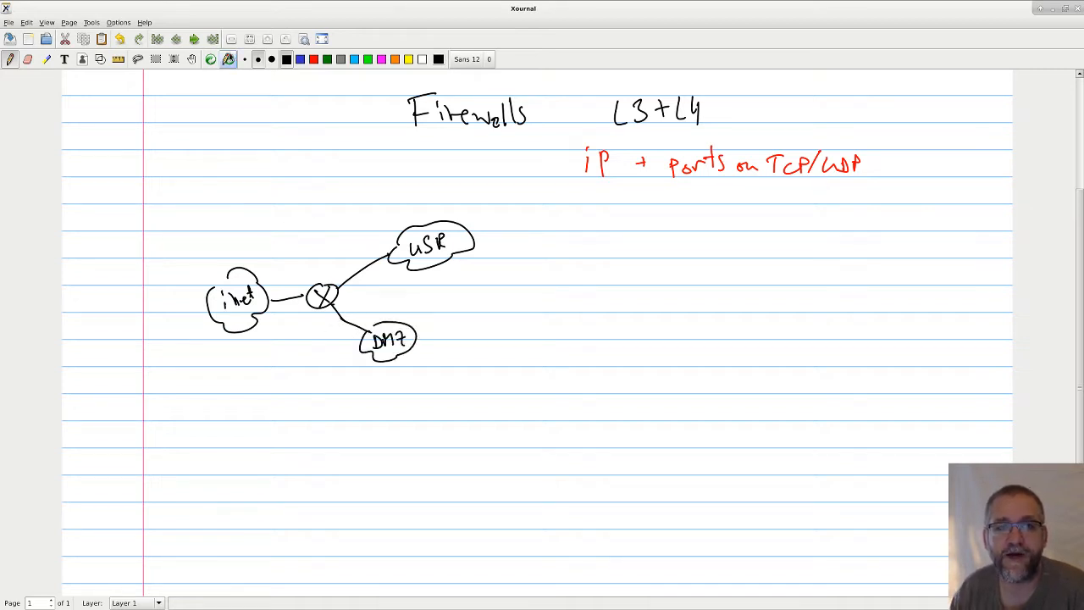
Step: Add red traffic arrows, the green 'Router + FW' label and Int/DMZ/USR headings
left_click(301, 58)
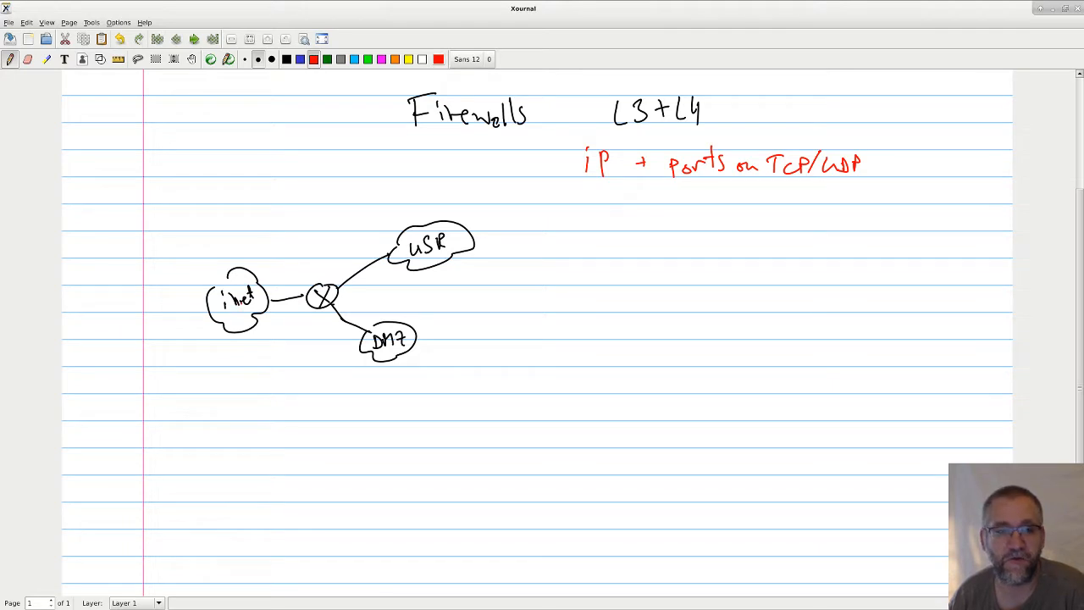
left_click_drag(271, 285, 297, 274)
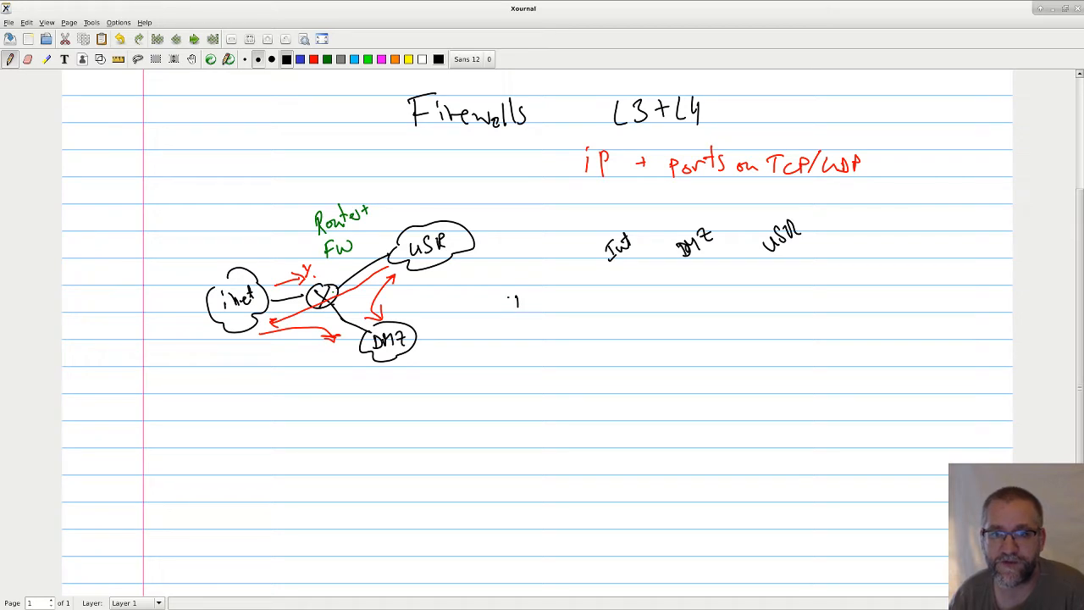
Step: Write Int, DMZ, USR row labels with FROM/TO braces beside the diagram
left_click_drag(508, 297, 533, 330)
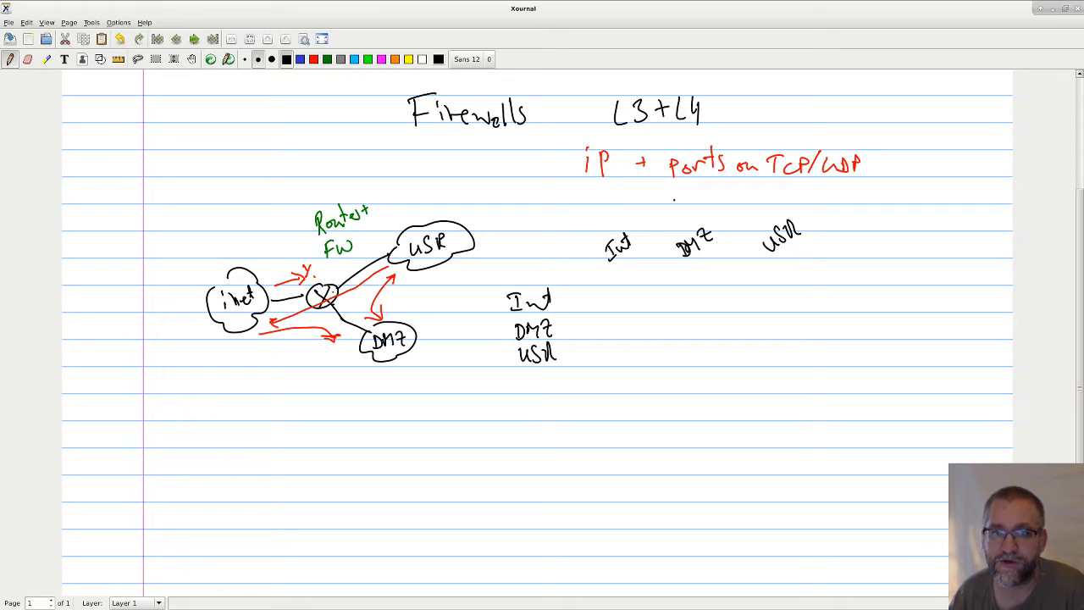
type("FROM")
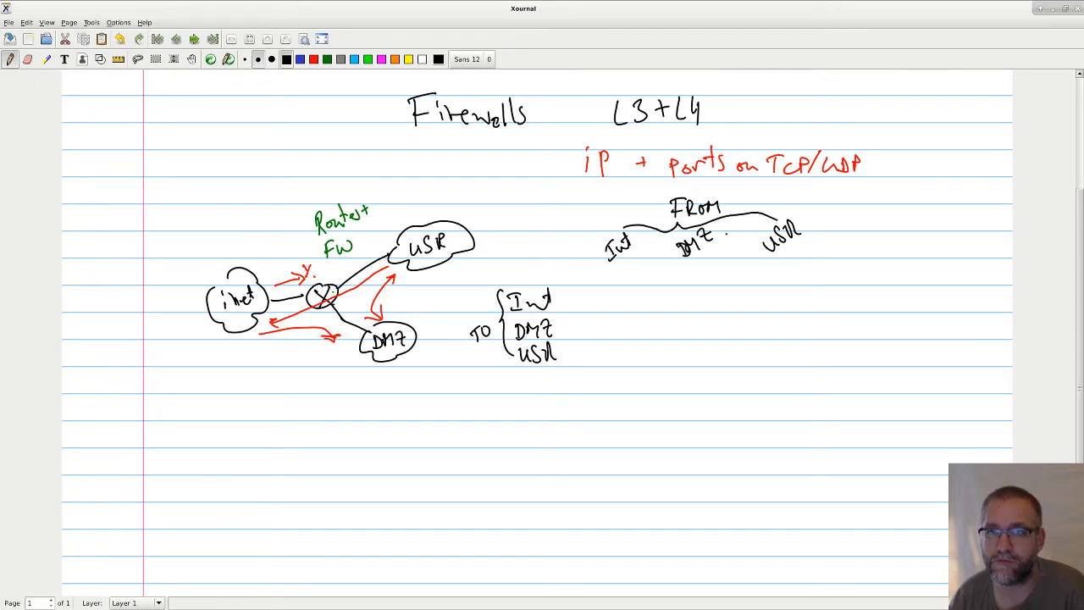
Step: Draw the vertical and horizontal grid lines to form the rule table
left_click_drag(579, 241, 579, 386)
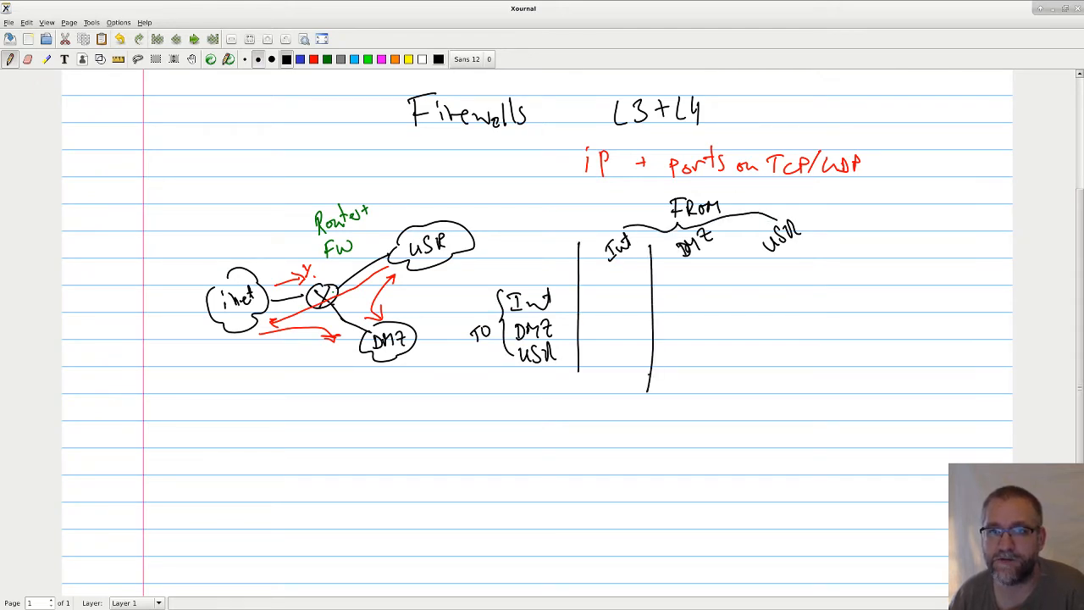
left_click_drag(739, 254, 738, 389)
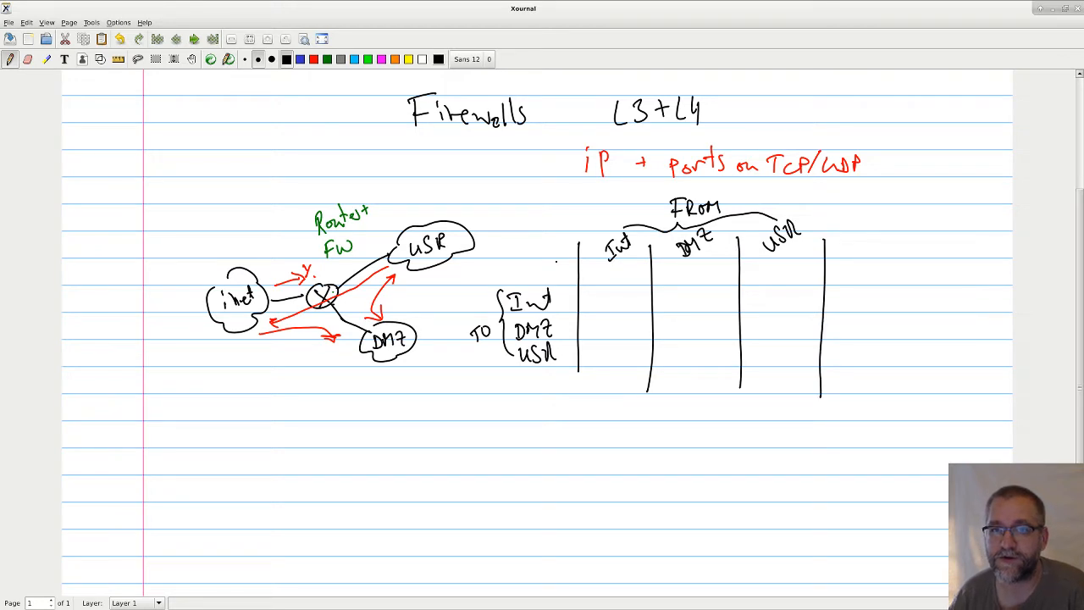
left_click_drag(490, 264, 840, 264)
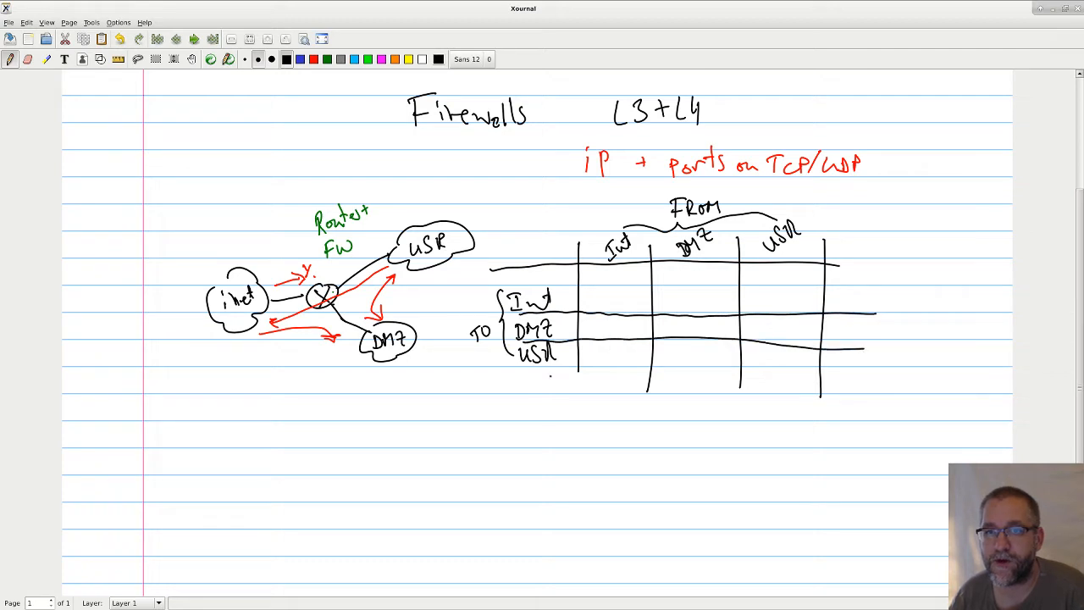
left_click_drag(525, 372, 864, 369)
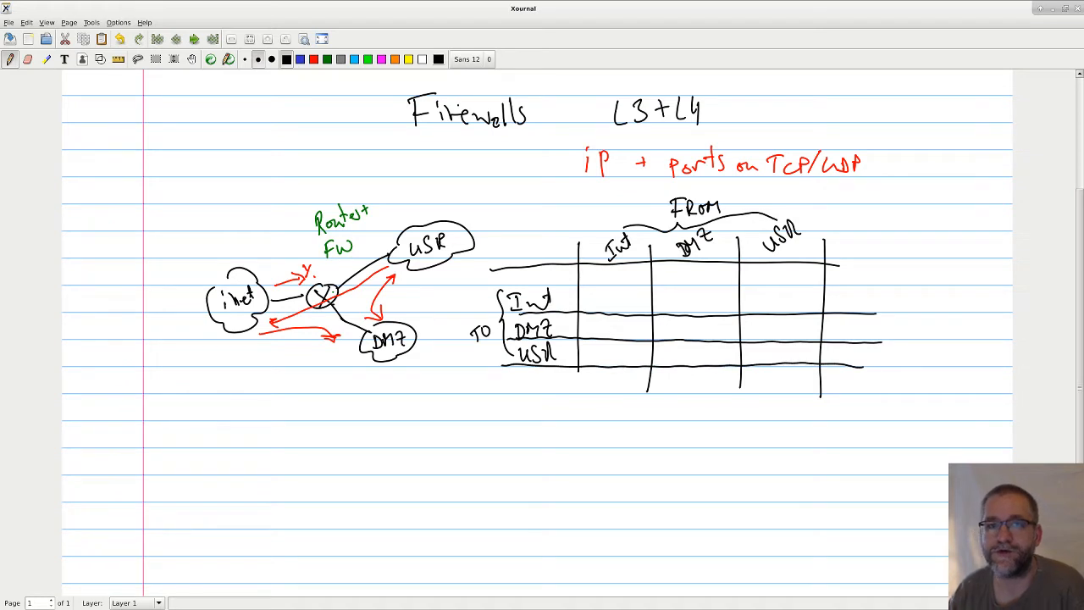
Step: Mark the Int, DMZ and USR diagonal cells with blue crosses and a 'maybe' note
left_click(300, 59)
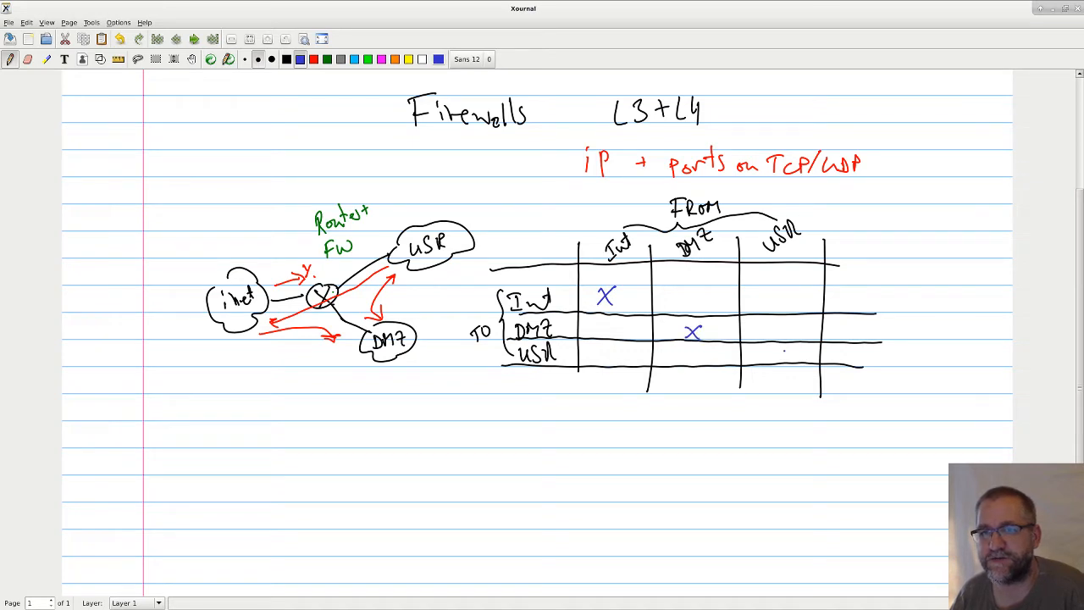
left_click_drag(770, 346, 796, 362)
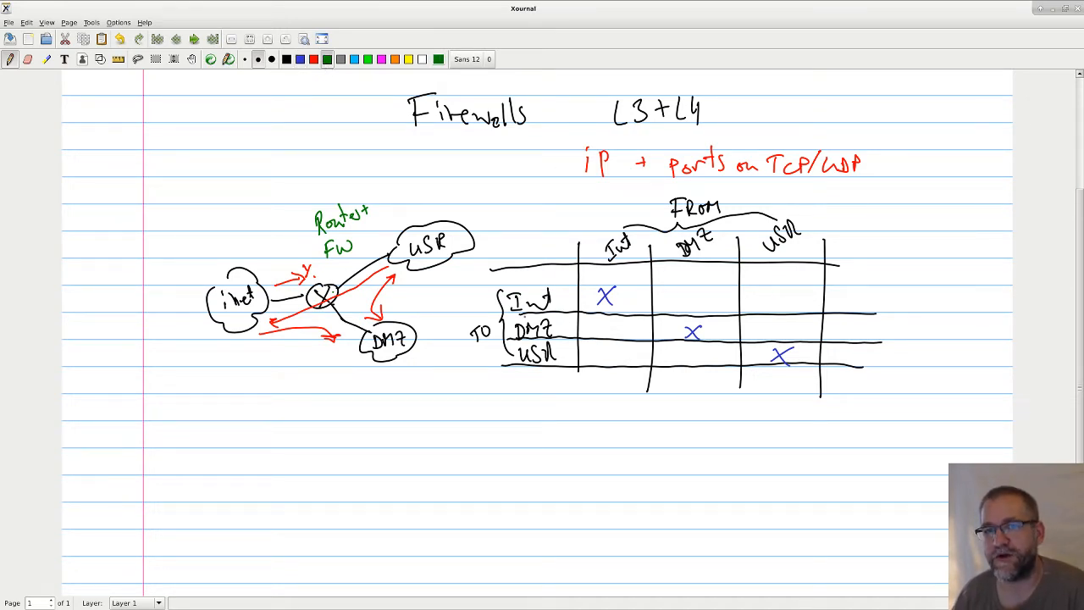
left_click_drag(771, 291, 787, 296)
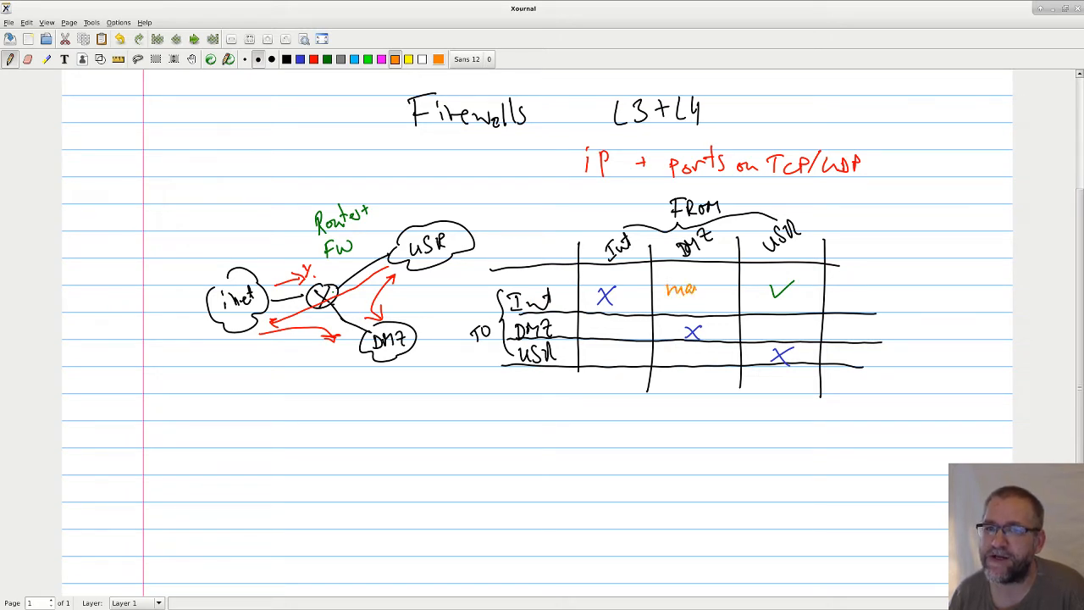
type("ybe")
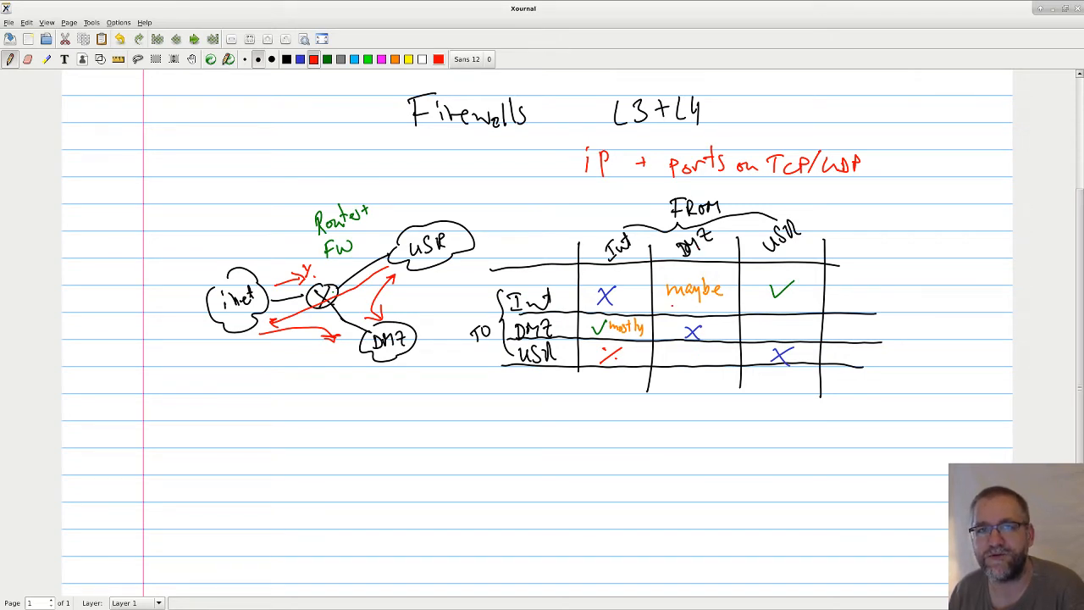
Step: Fill the remaining cells with green ticks, orange 'mostly' notes and a red cross
left_click(322, 59)
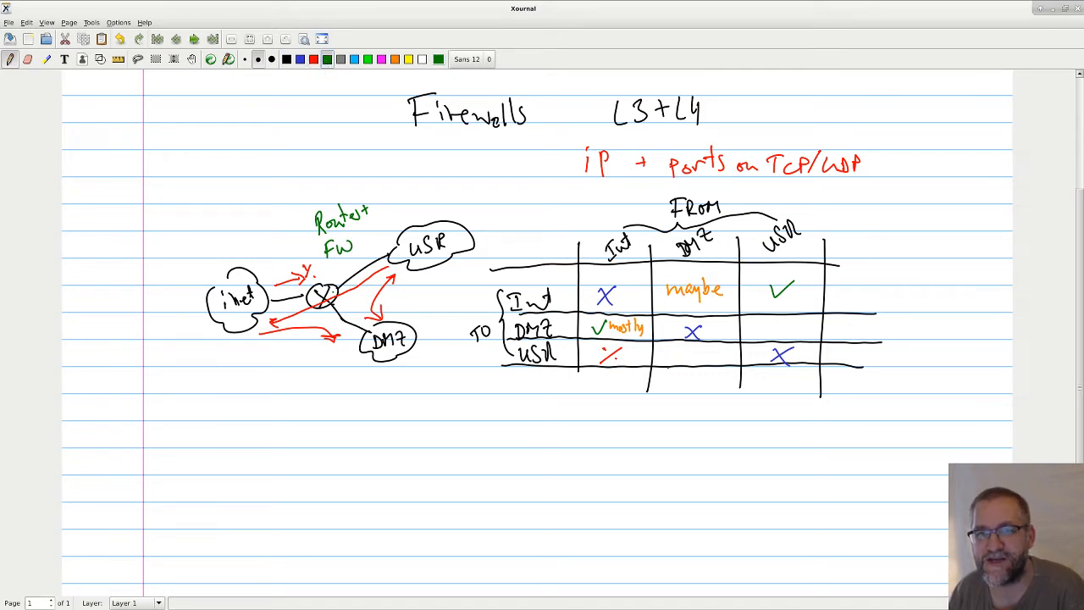
left_click_drag(669, 356, 678, 350)
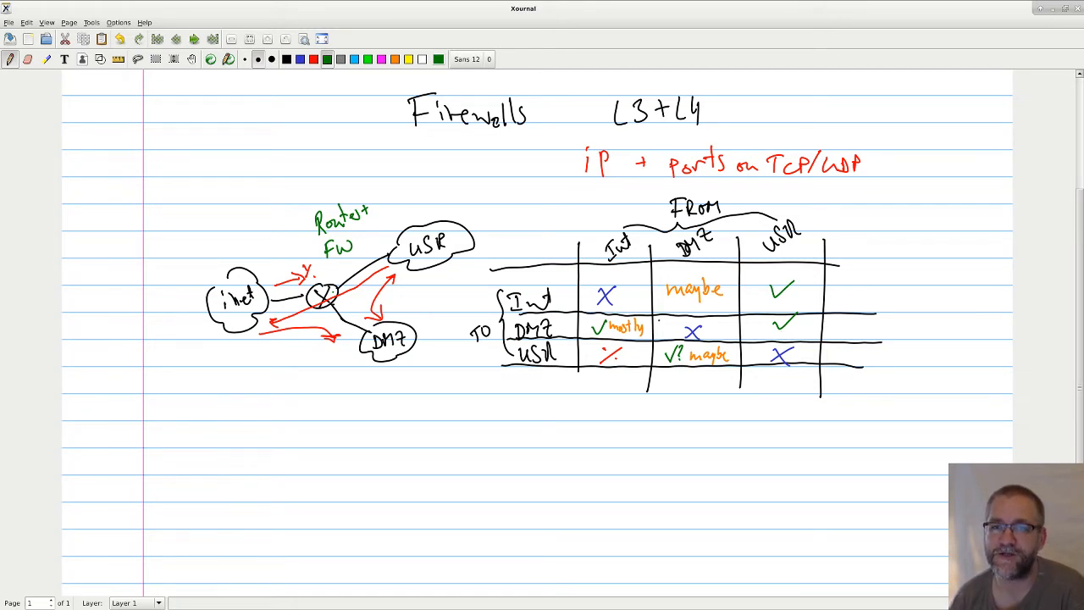
Step: Circle the maybe/mostly cells in blue with arrows down to a note 'ips, port, services'
left_click(313, 60)
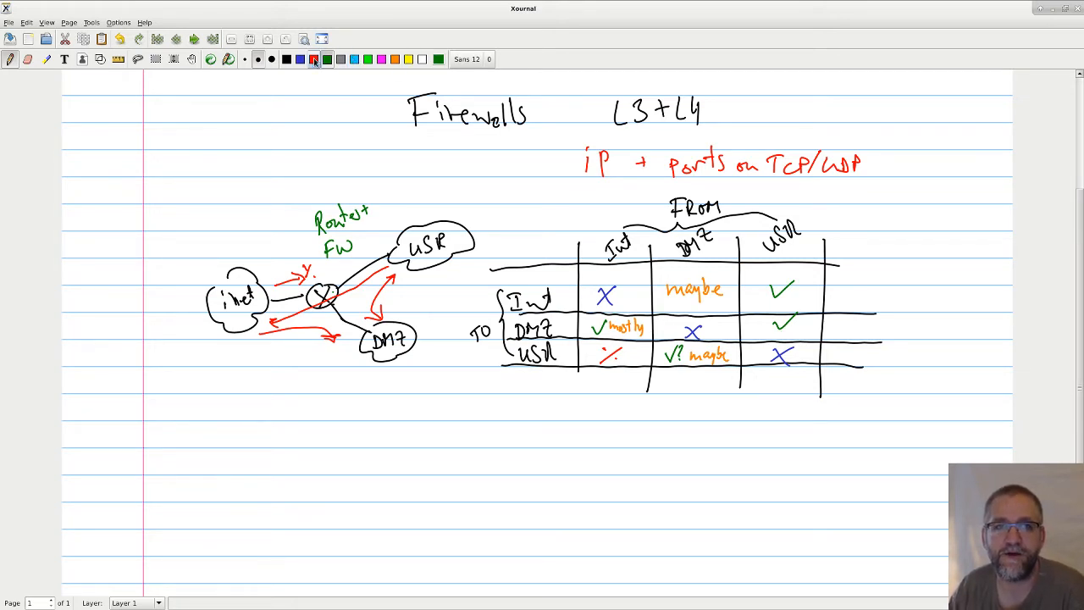
left_click_drag(669, 275, 725, 301)
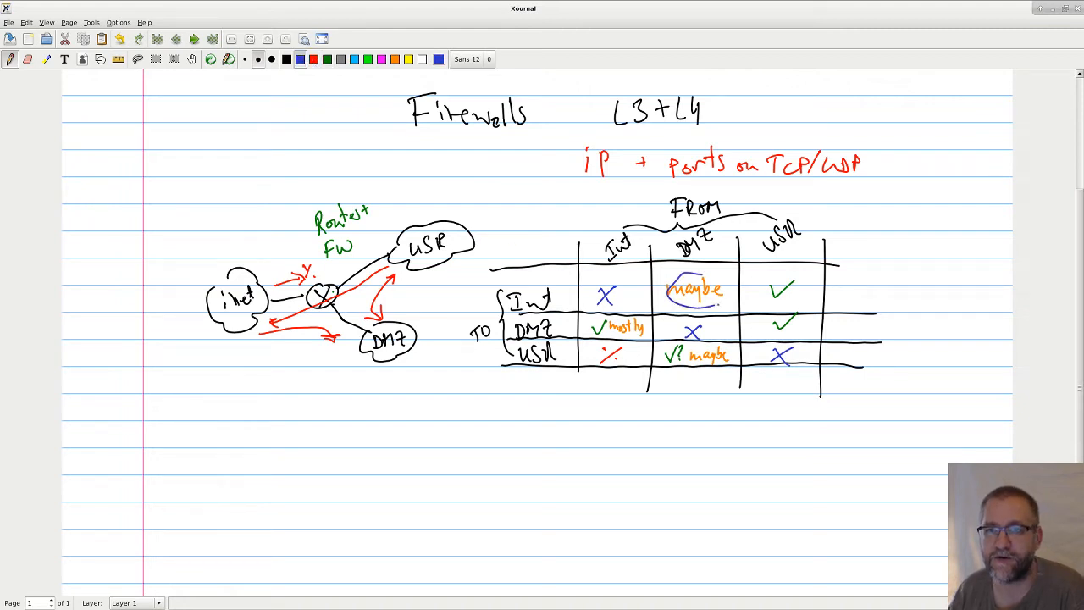
left_click_drag(686, 342, 737, 369)
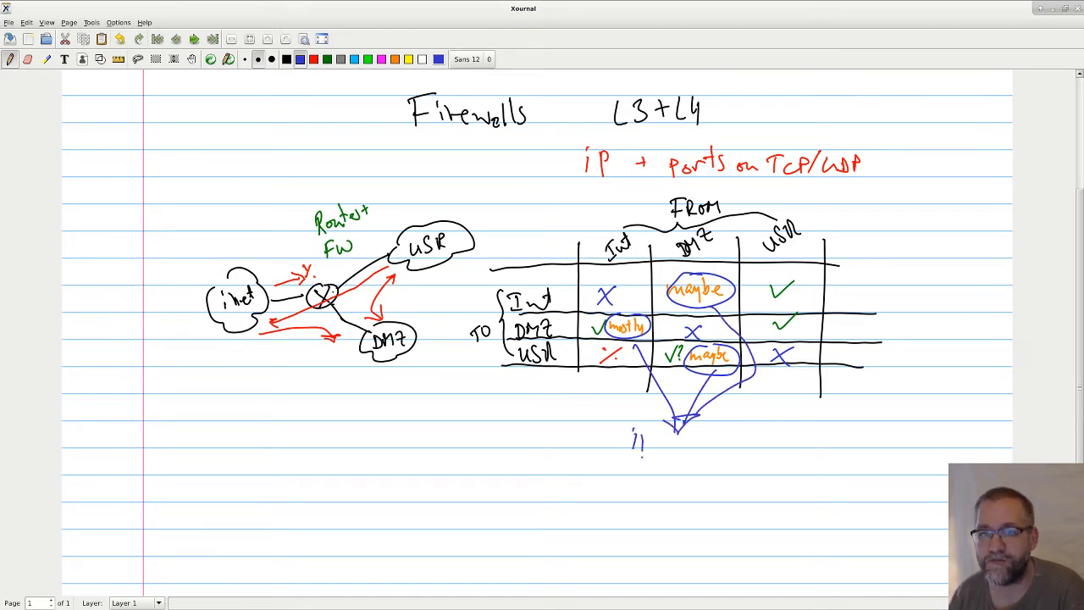
type("iPS, pc")
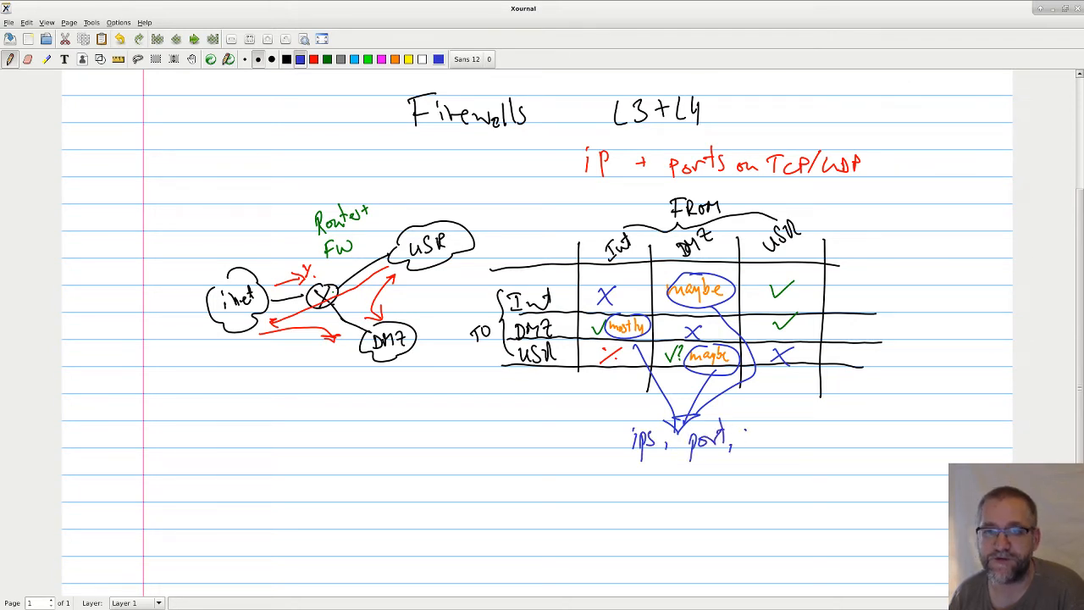
type("services")
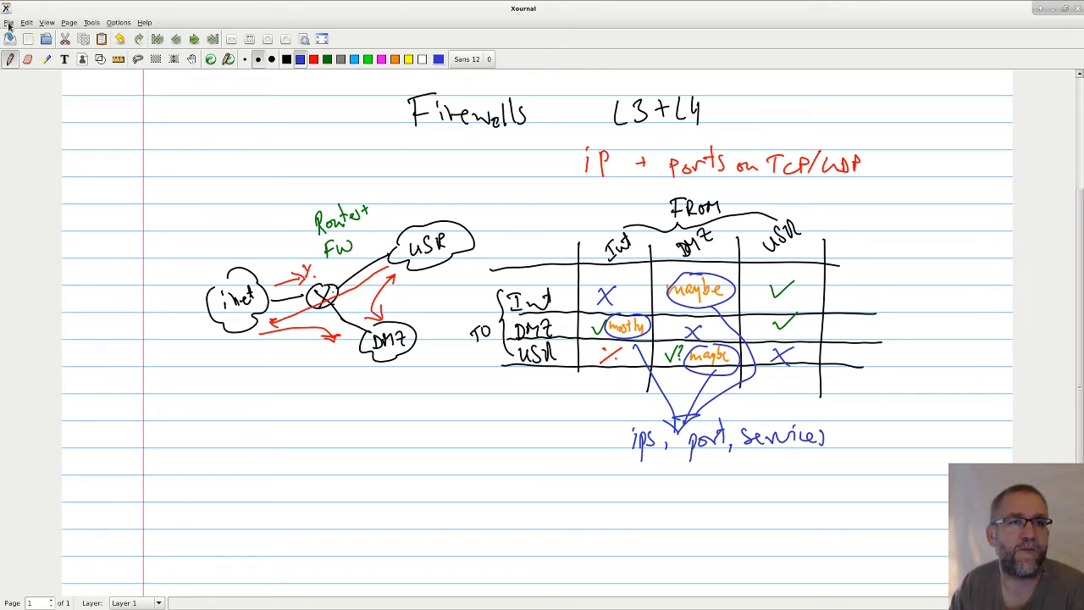
Step: Save the firewall notes via File > Save
left_click(11, 20)
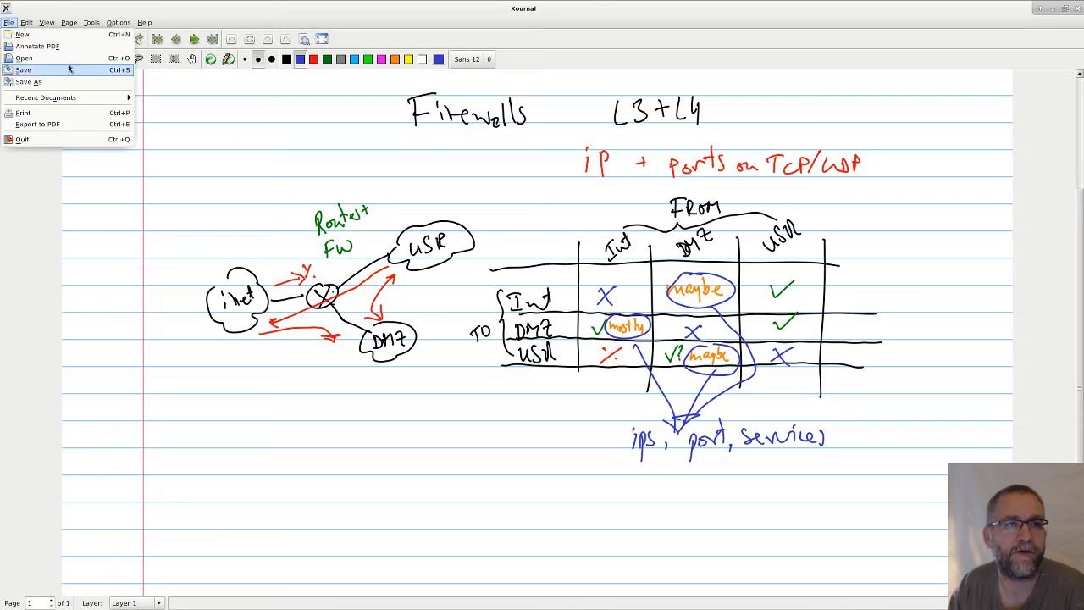
left_click(71, 22)
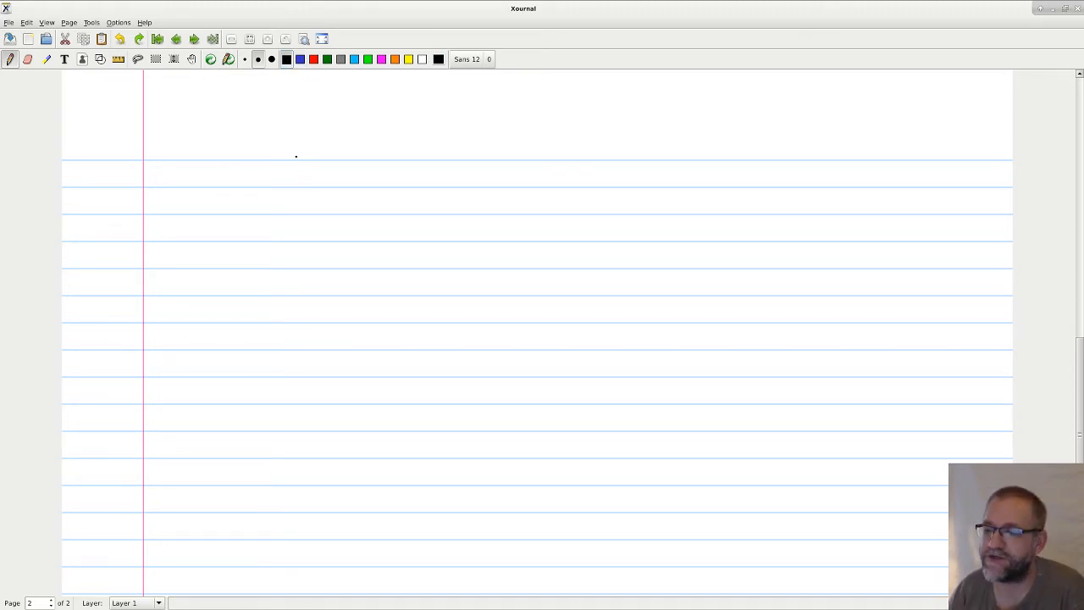
Step: Handwrite 'Firewall stateless statefull next-gen' across the top ruled line of the new page
left_click_drag(223, 161, 241, 190)
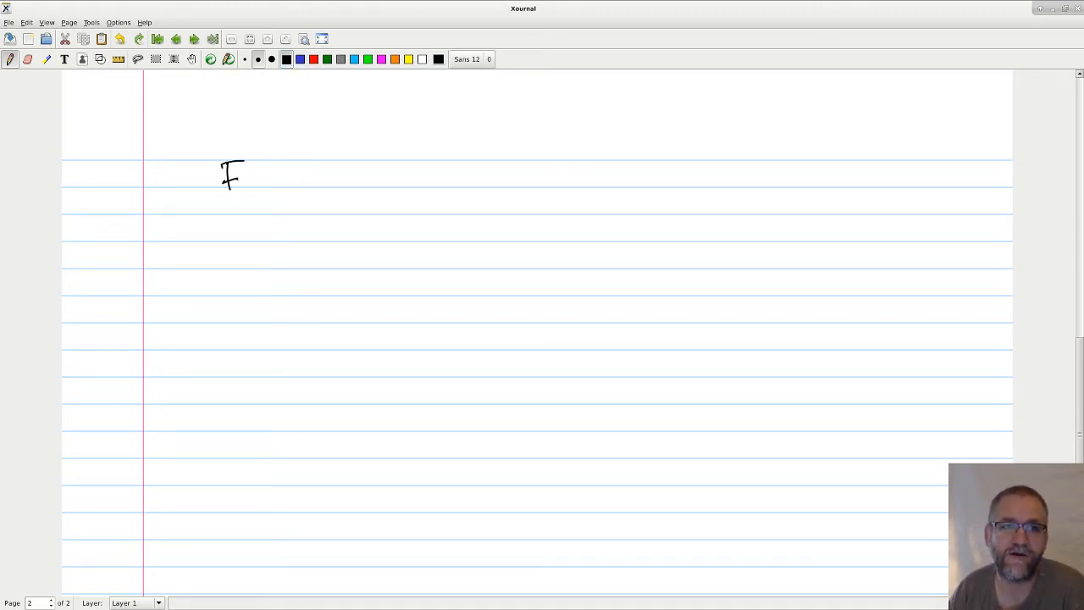
left_click_drag(223, 178, 325, 178)
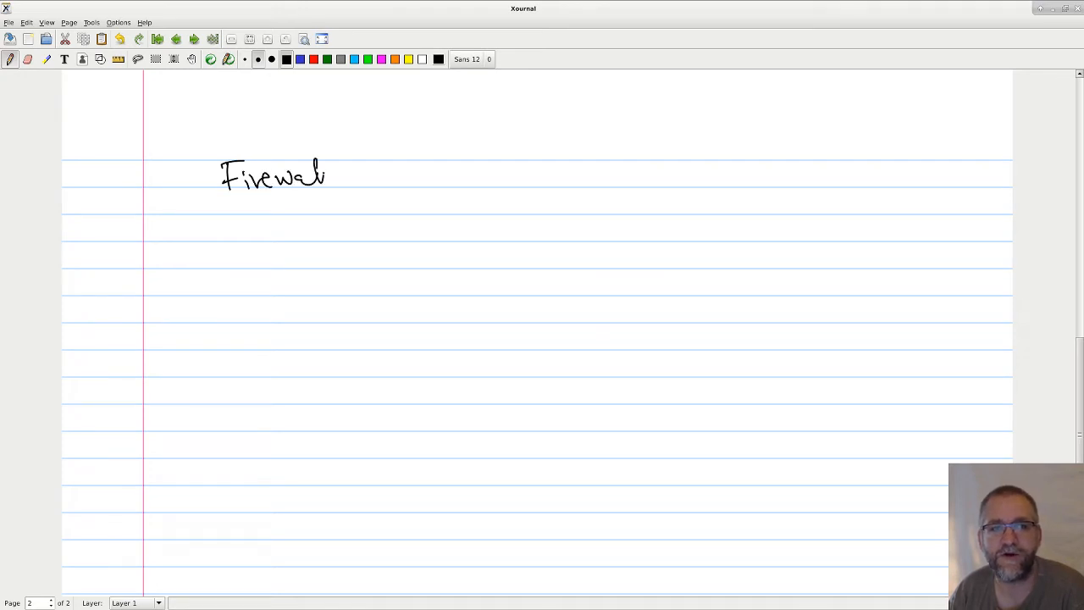
left_click_drag(381, 165, 397, 183)
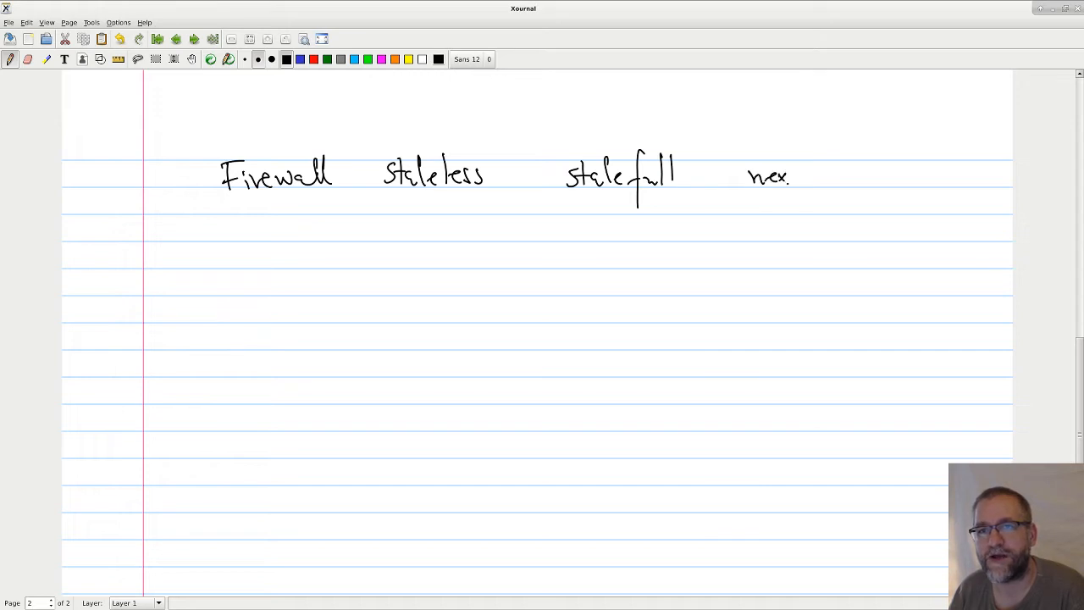
left_click_drag(792, 176, 855, 178)
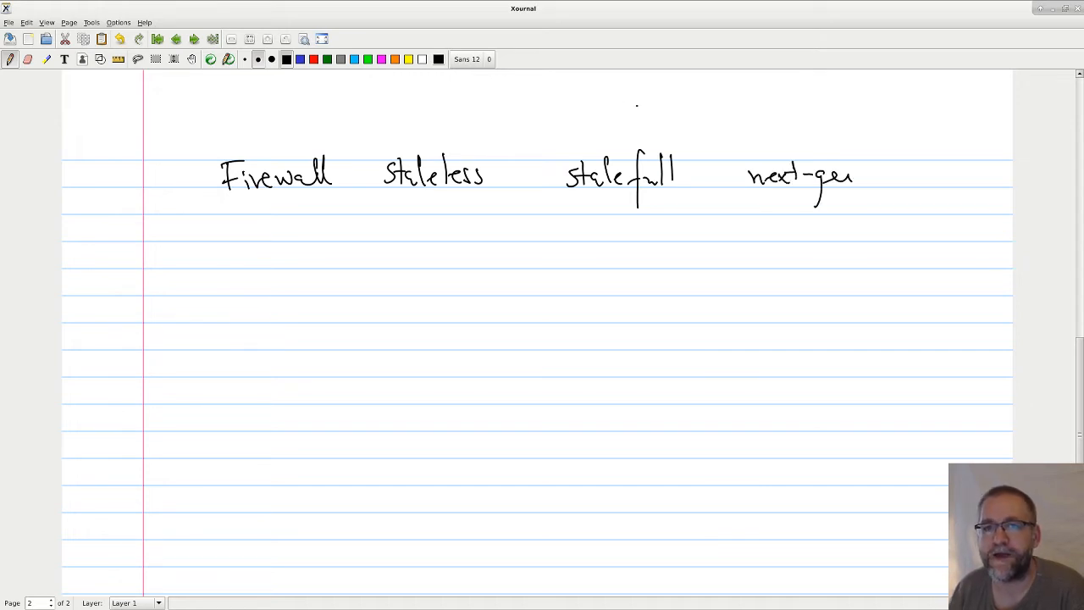
Step: Box 'next-gen' in blue with the note 'Deep packet insp, higher than L3+L4'
left_click(300, 59)
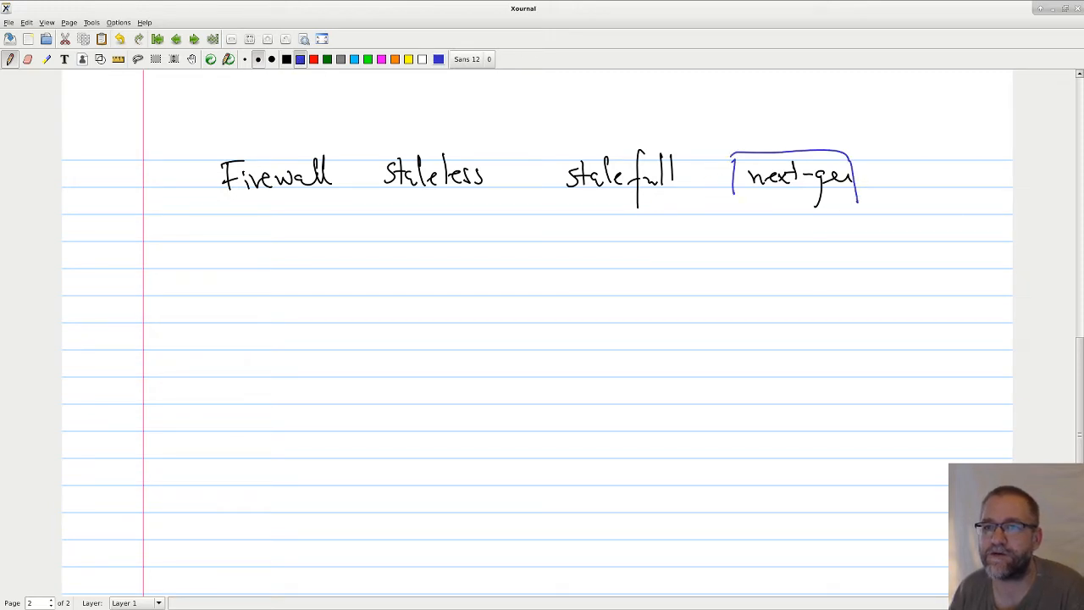
left_click_drag(729, 195, 884, 207)
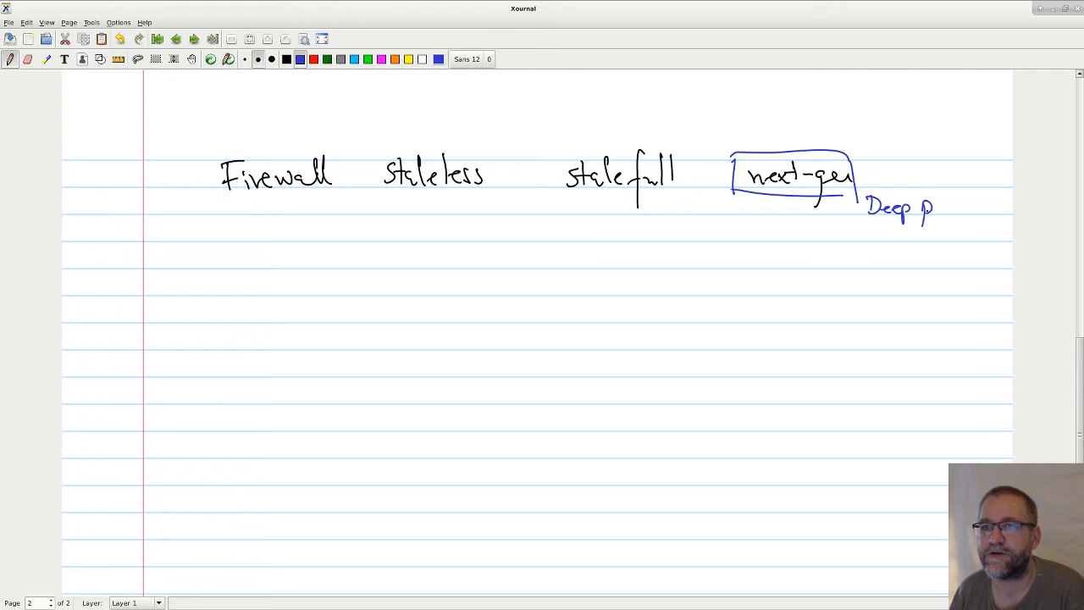
left_click_drag(928, 210, 986, 210)
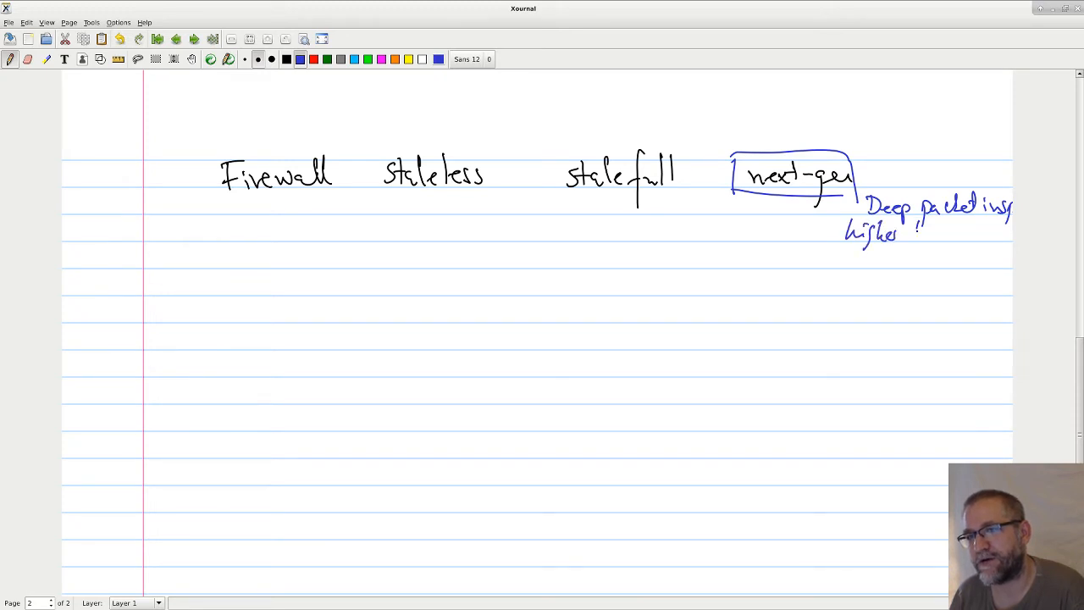
left_click_drag(918, 234, 894, 258)
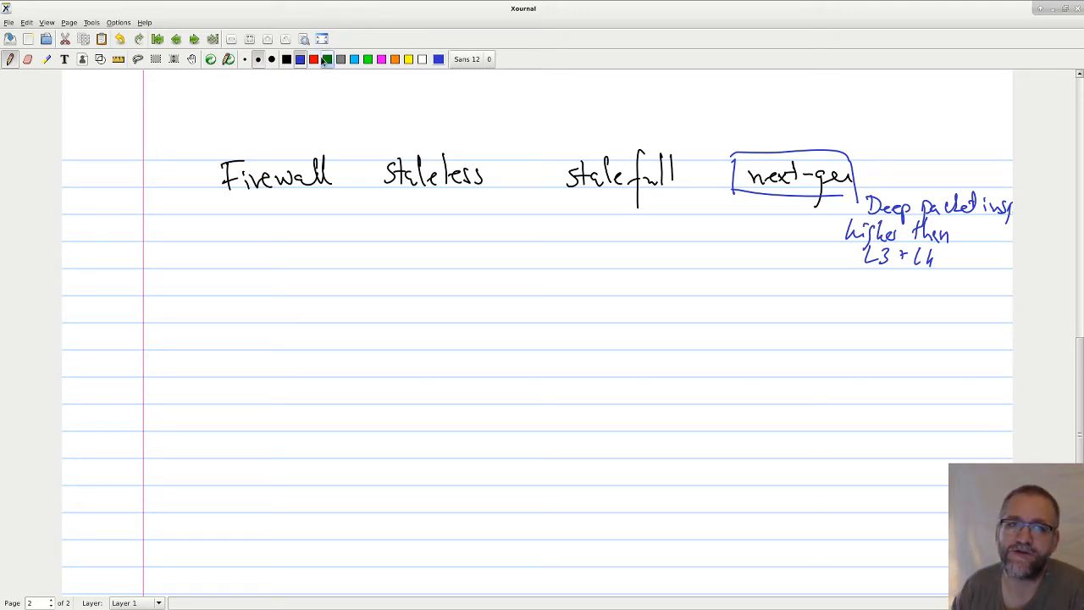
Step: Draw a green bracket around the next-gen notes labelled 'other video'
left_click_drag(762, 122, 914, 308)
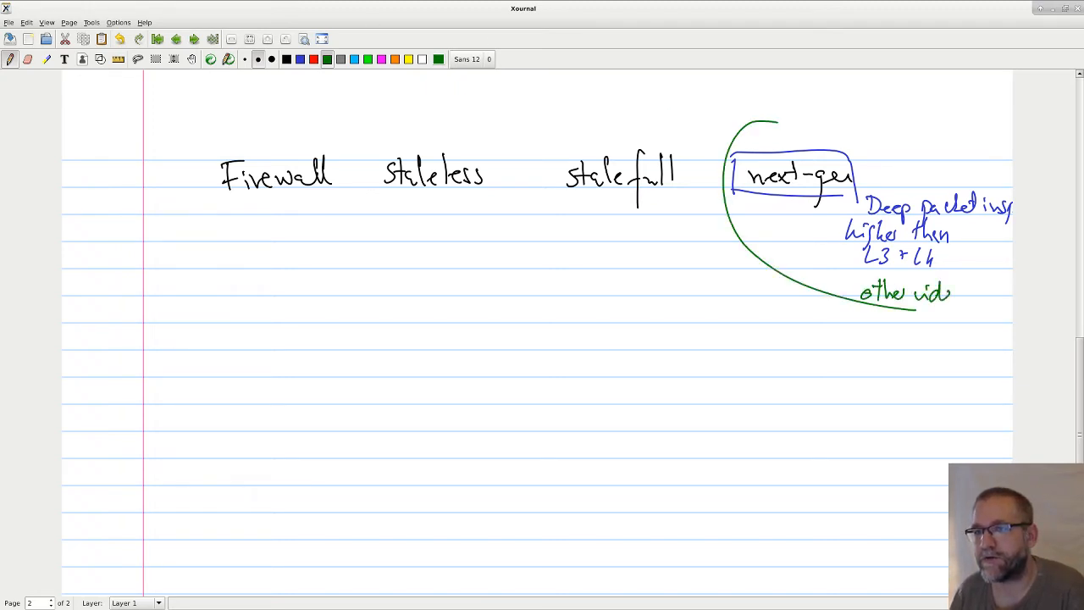
type("o")
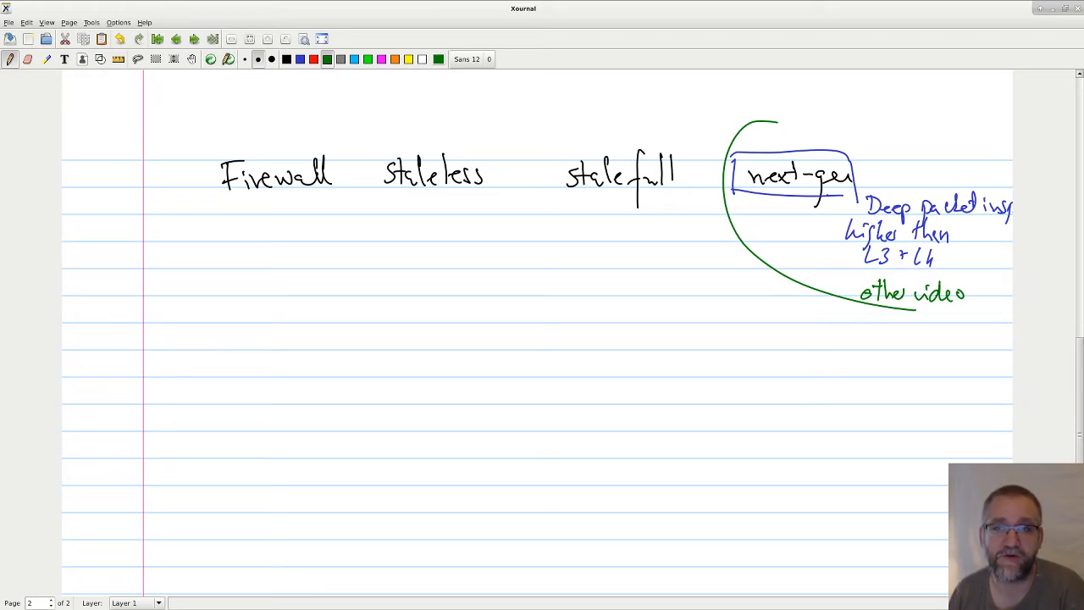
Step: Link stateless/statefull to 'memory' and write the NAT → state, "connection", TCP connection notes in blue
left_click(288, 58)
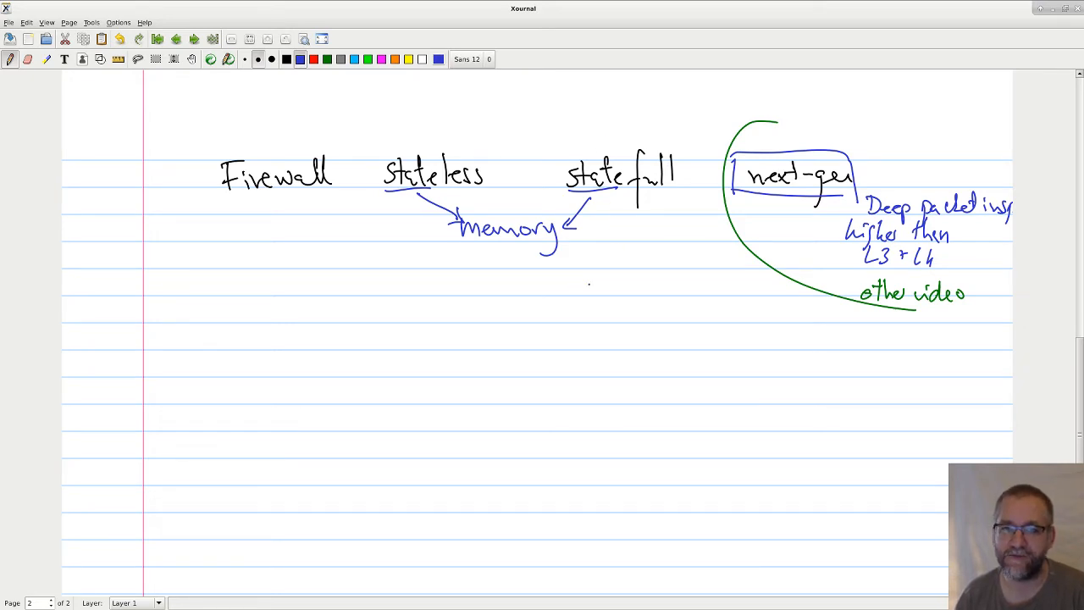
left_click_drag(584, 291, 640, 291)
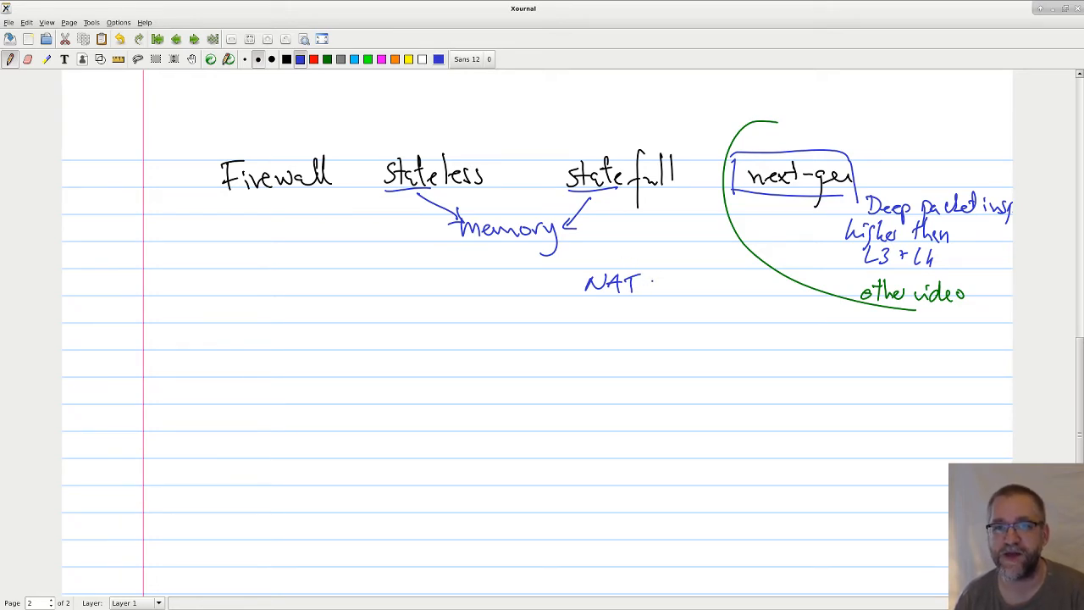
left_click_drag(590, 308, 607, 309)
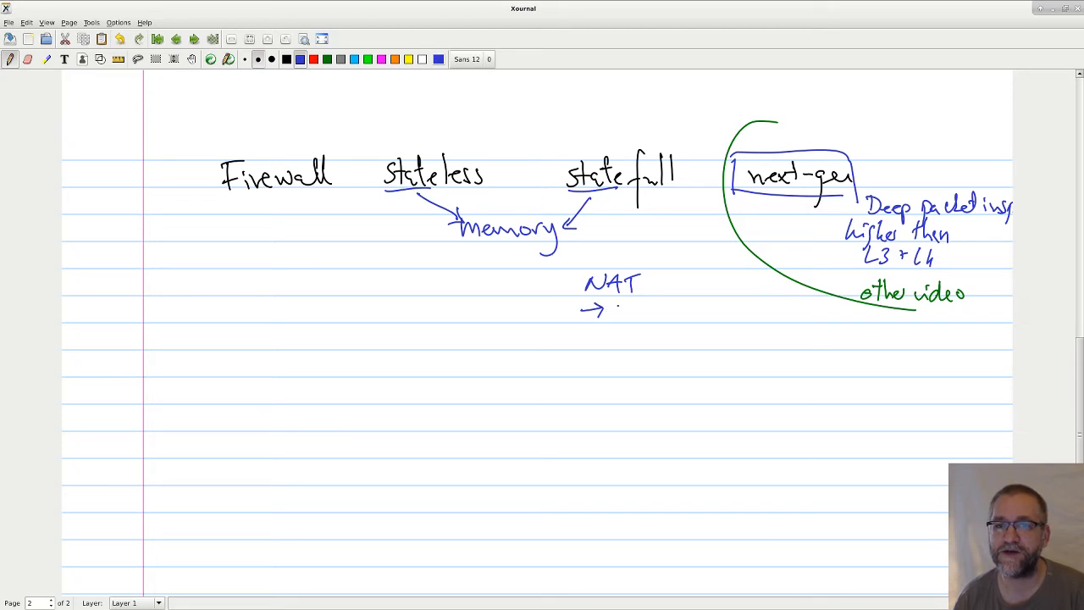
left_click_drag(610, 309, 630, 308)
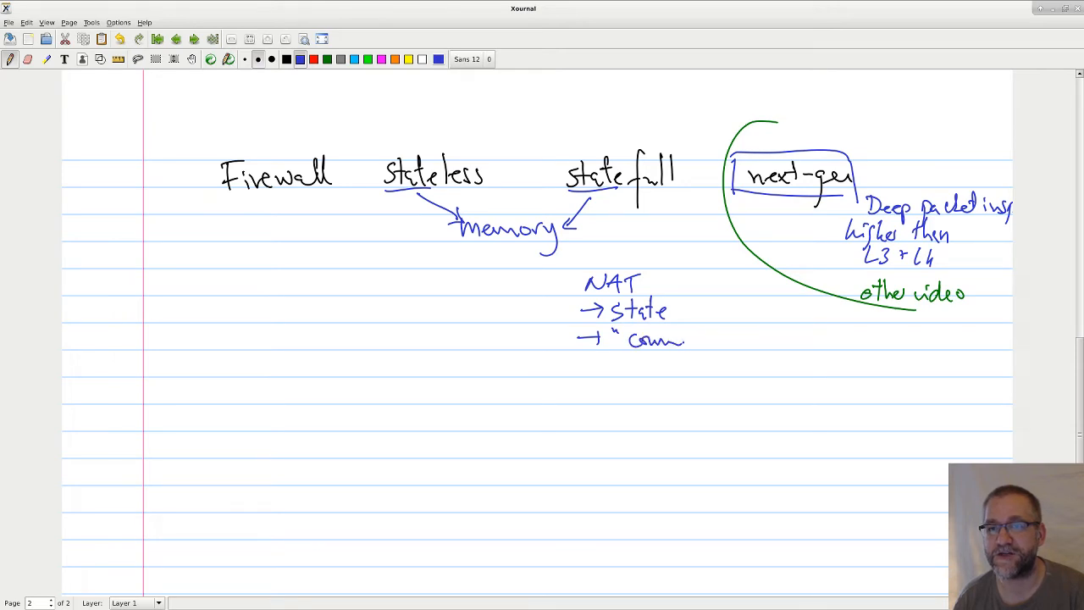
left_click_drag(686, 338, 742, 339)
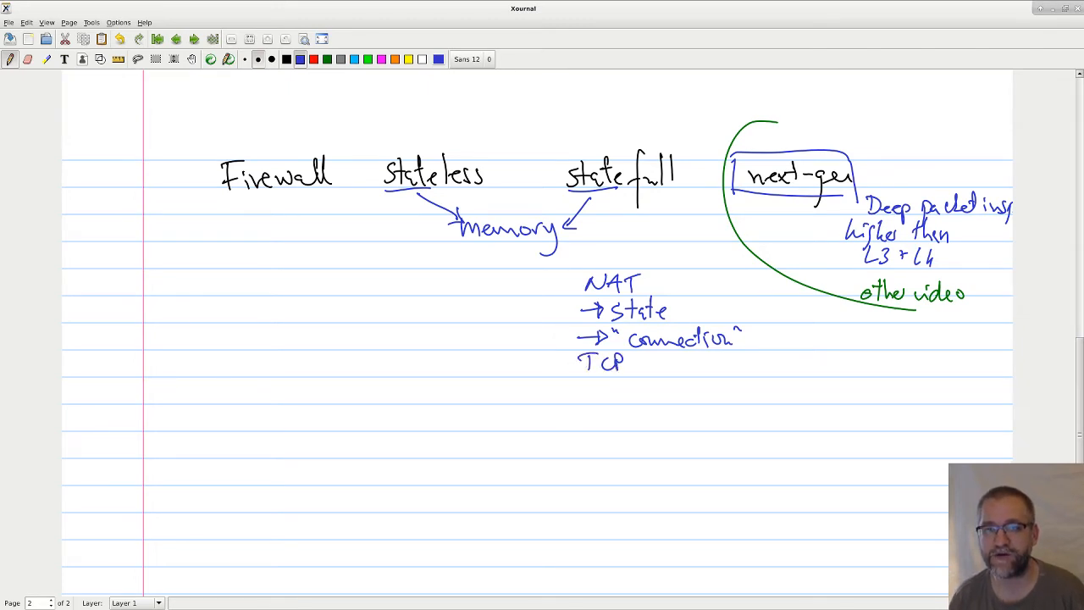
left_click_drag(643, 366, 708, 366)
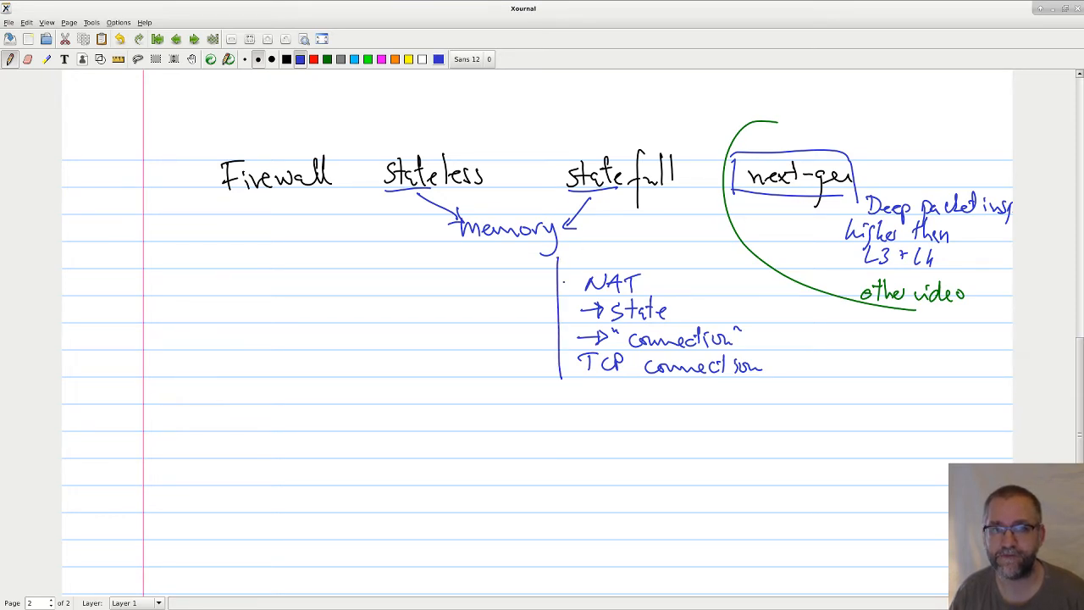
Step: Box the NAT notes and draw an arrow pointing into the box
left_click_drag(559, 254, 771, 398)
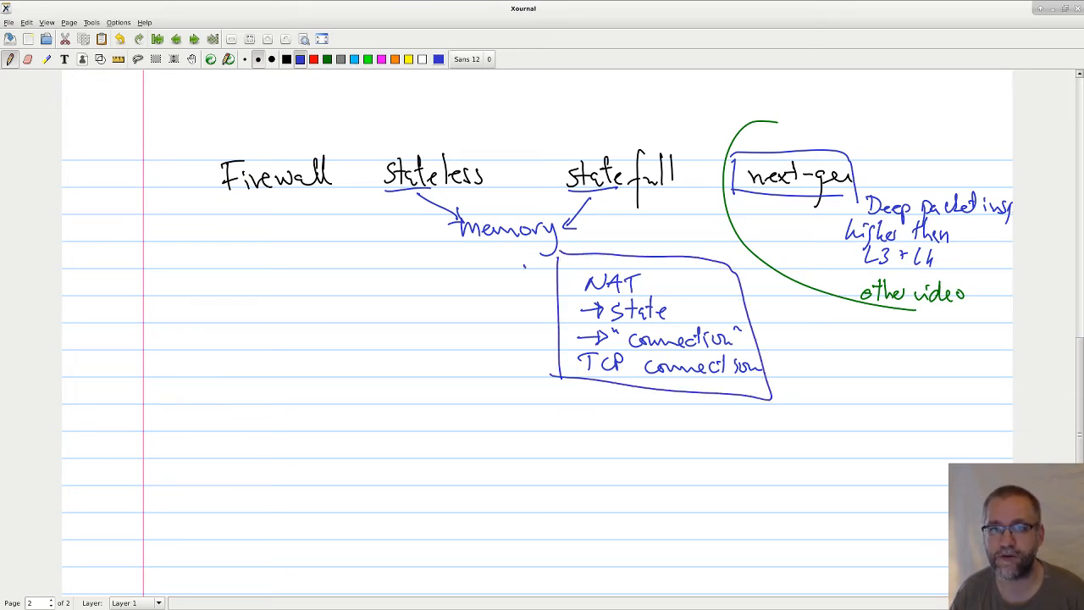
left_click_drag(521, 271, 551, 313)
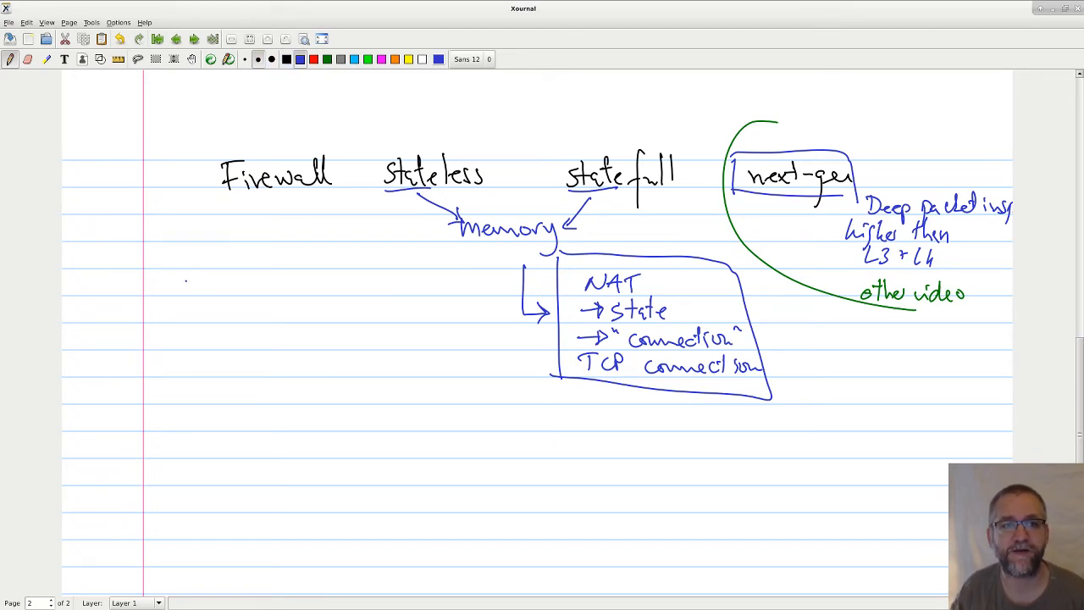
Step: Write the stateless lines: list of ips to block/allow and Port + ip to allow DMZ webserver
left_click_drag(179, 280, 206, 288)
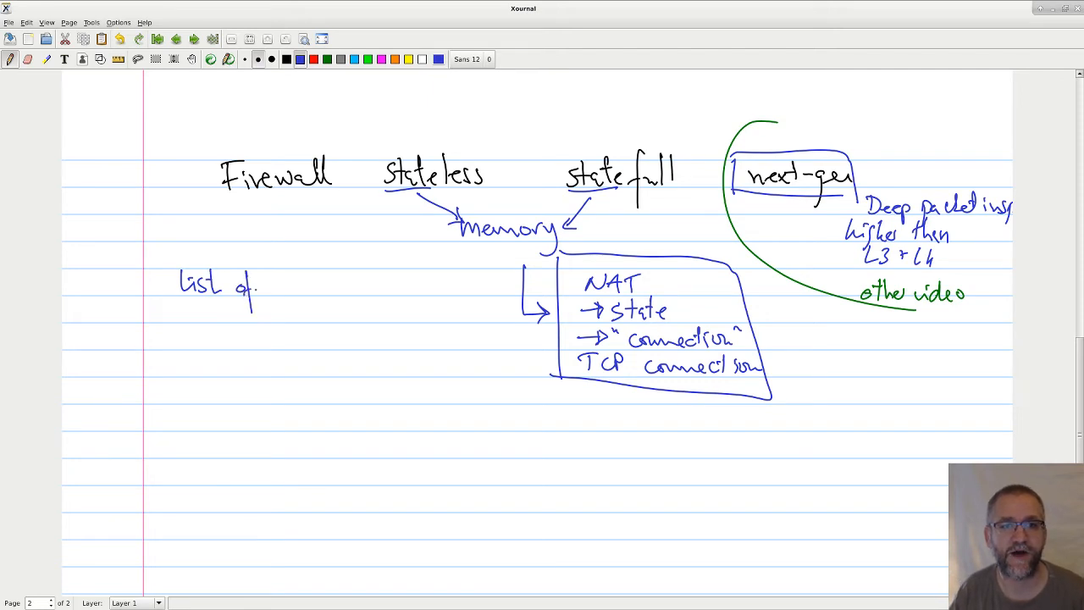
left_click_drag(268, 285, 295, 291)
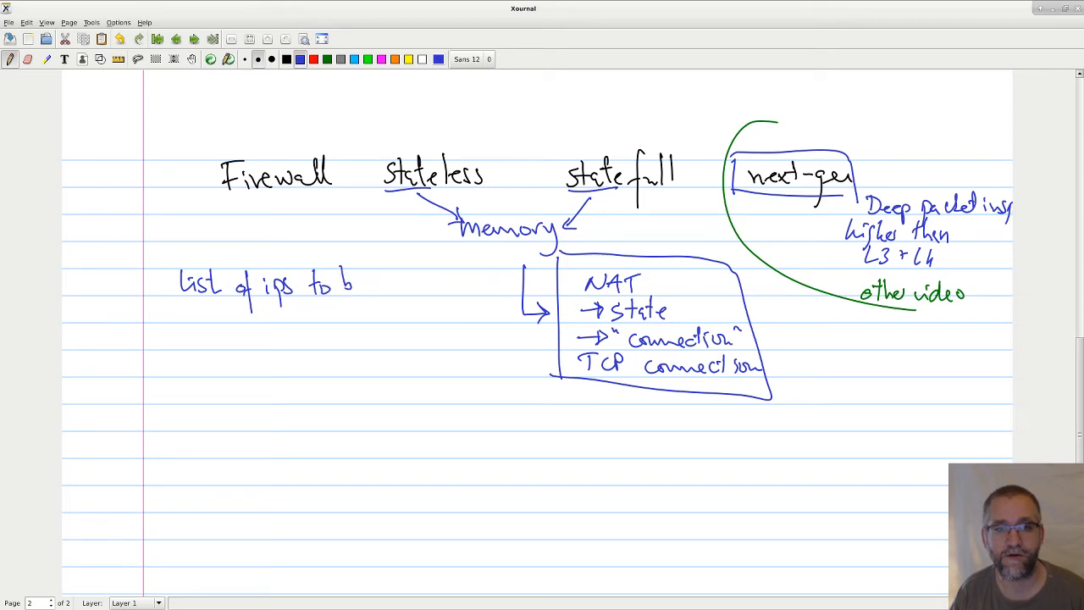
left_click_drag(352, 285, 420, 288)
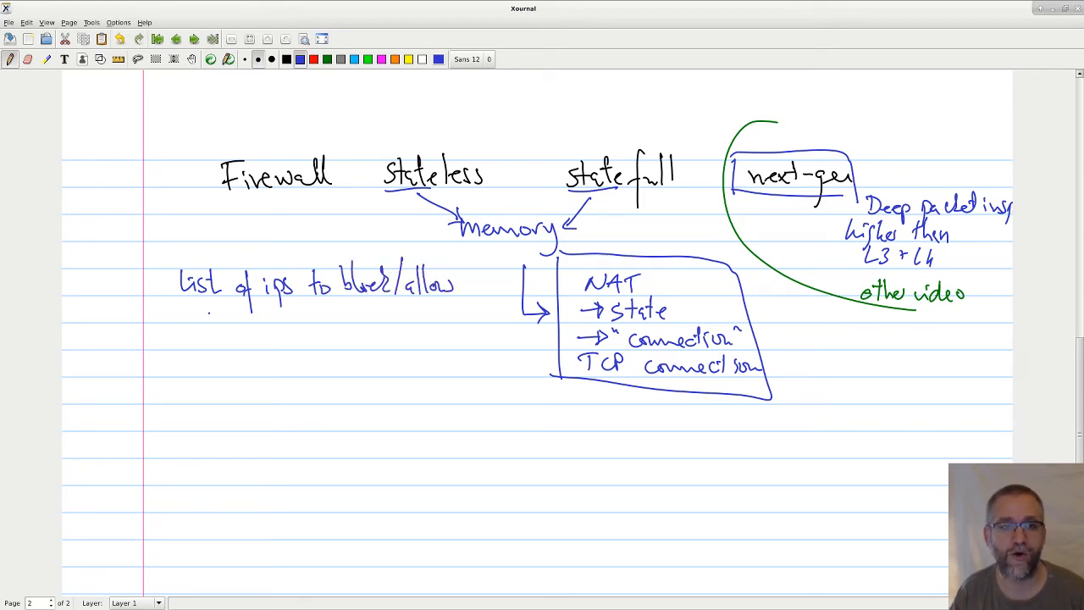
left_click_drag(179, 305, 217, 319)
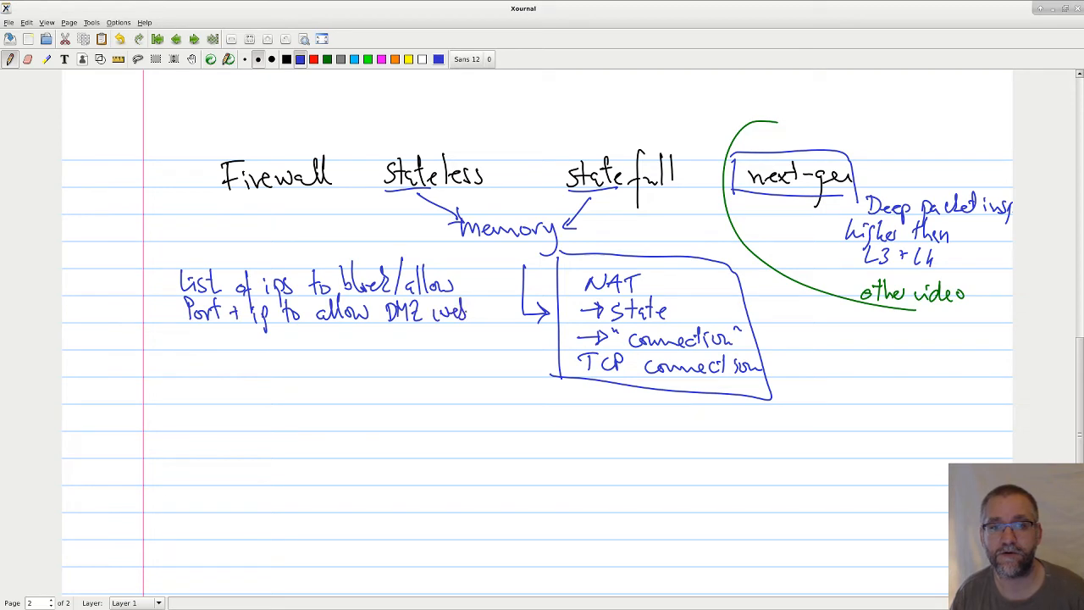
left_click_drag(471, 312, 548, 312)
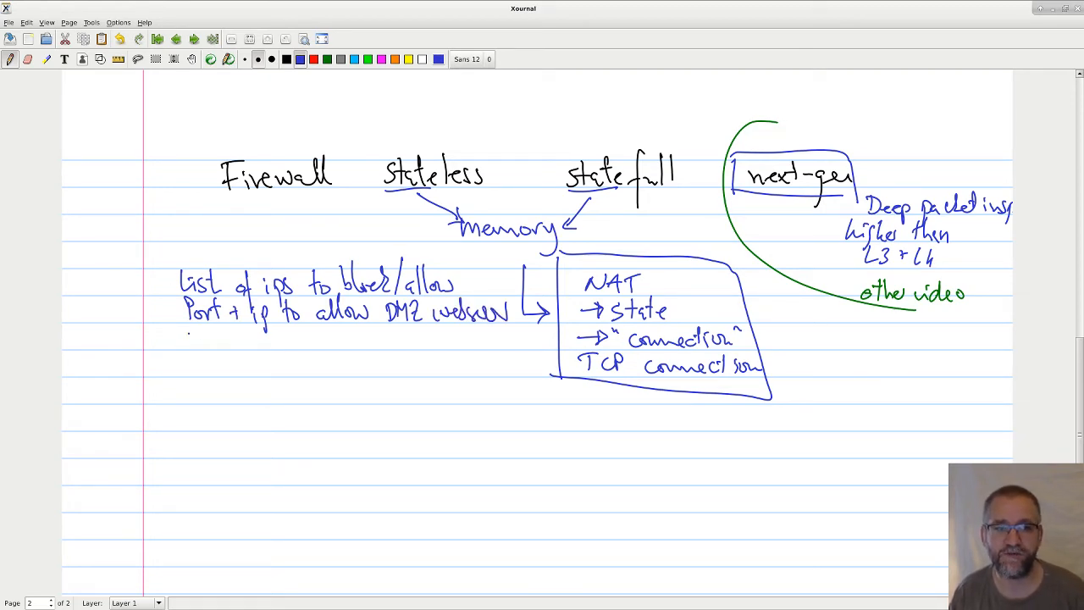
Step: Bracket the lines into 'check packet ⇒ allow / deny' and note 'Super fast' below
left_click_drag(169, 271, 195, 356)
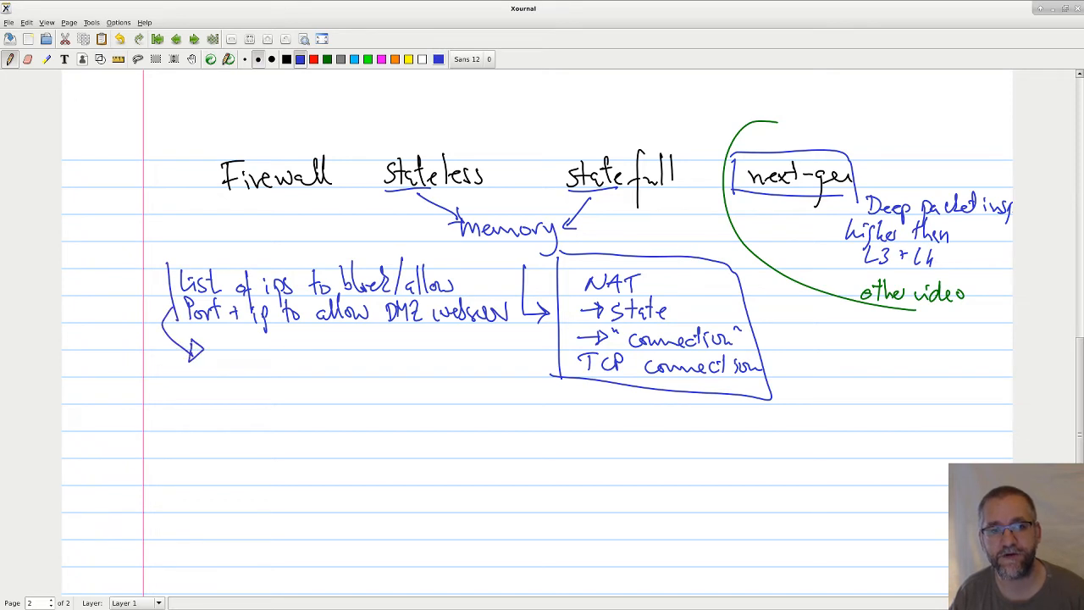
left_click_drag(220, 359, 318, 364)
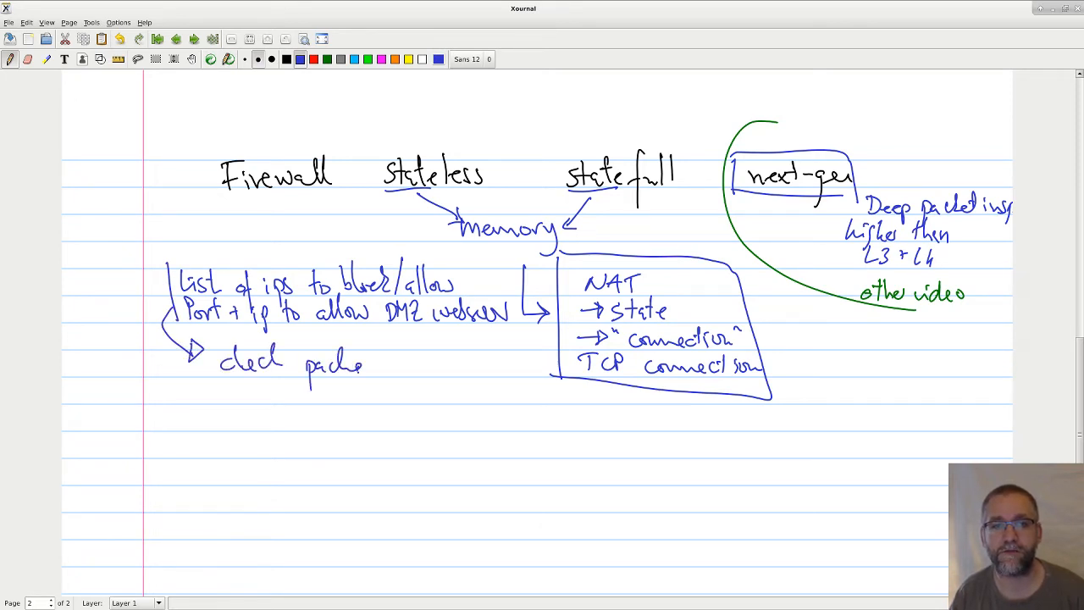
left_click_drag(364, 364, 386, 365)
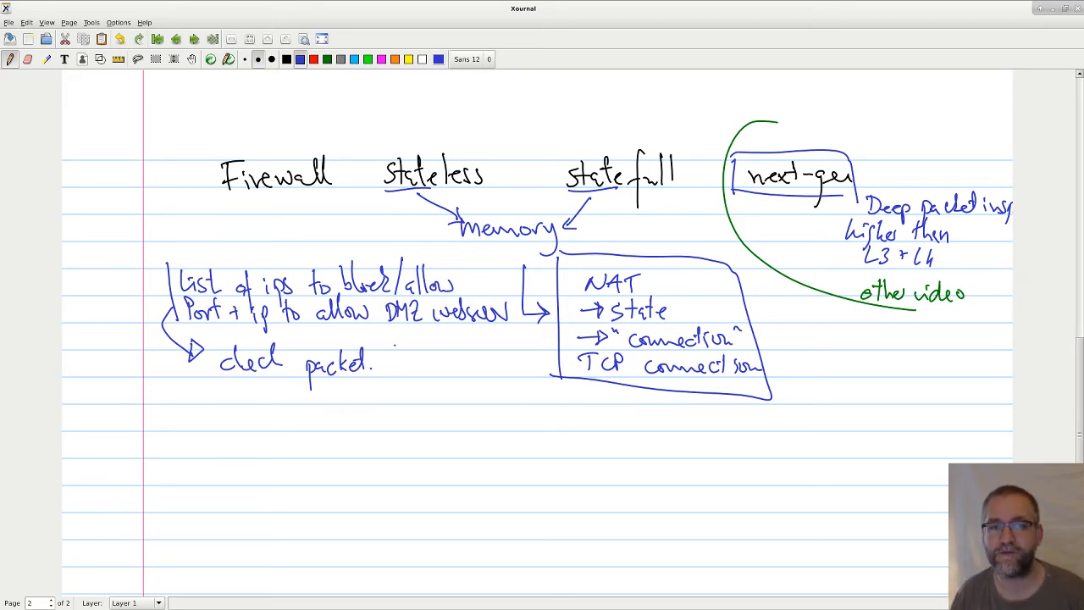
left_click_drag(389, 359, 405, 364)
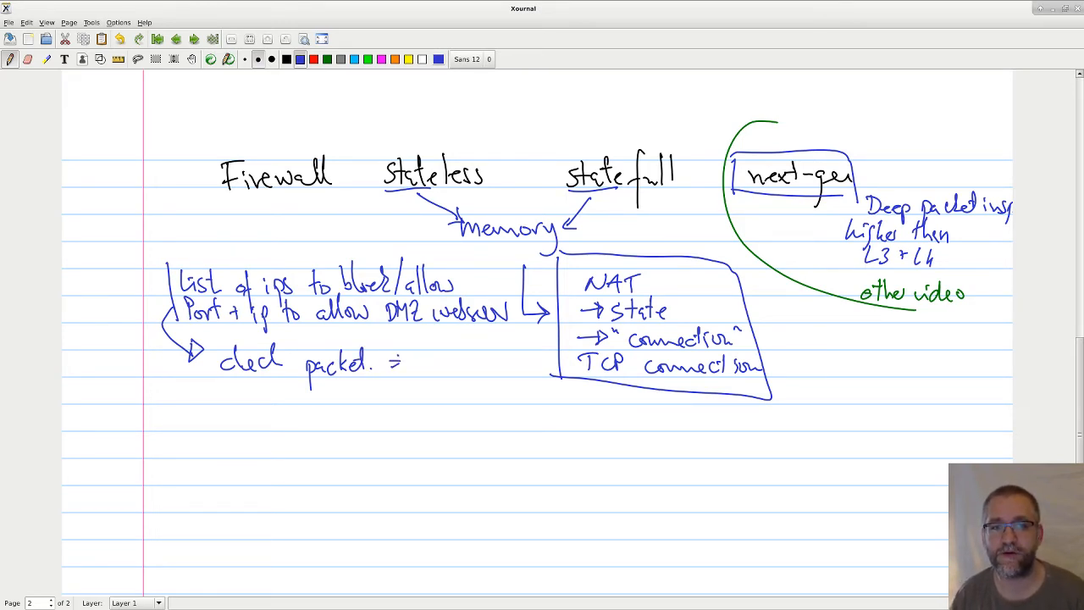
left_click_drag(415, 364, 471, 365)
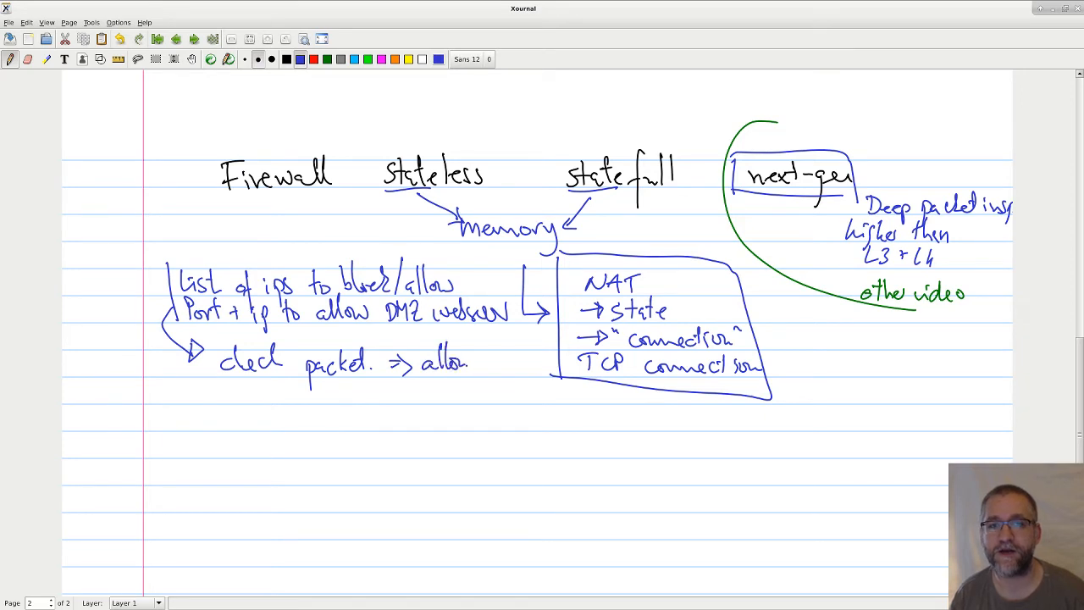
left_click_drag(420, 386, 474, 407)
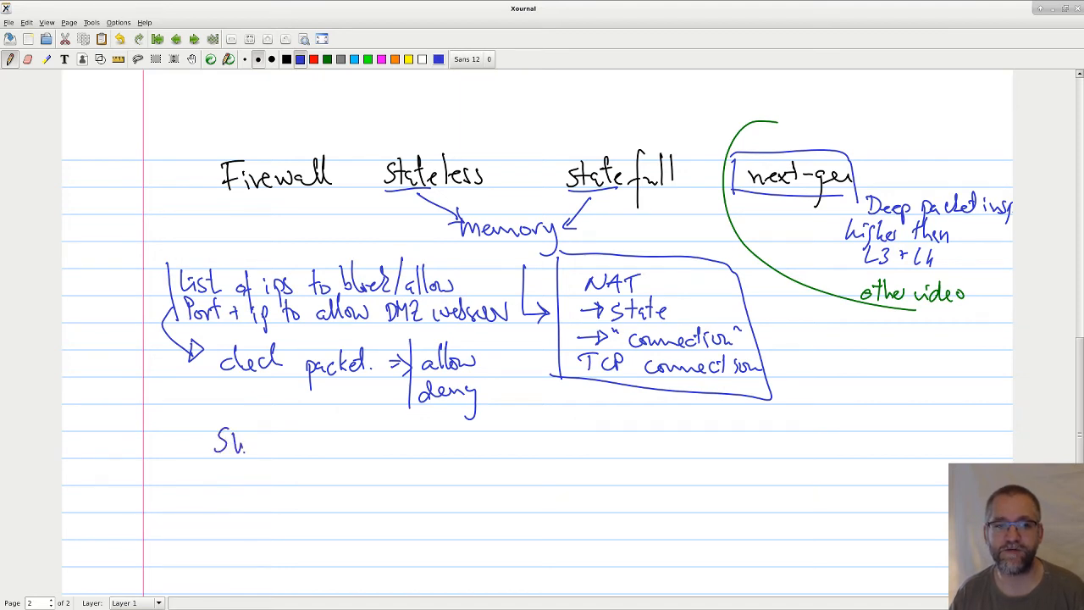
left_click_drag(245, 444, 325, 447)
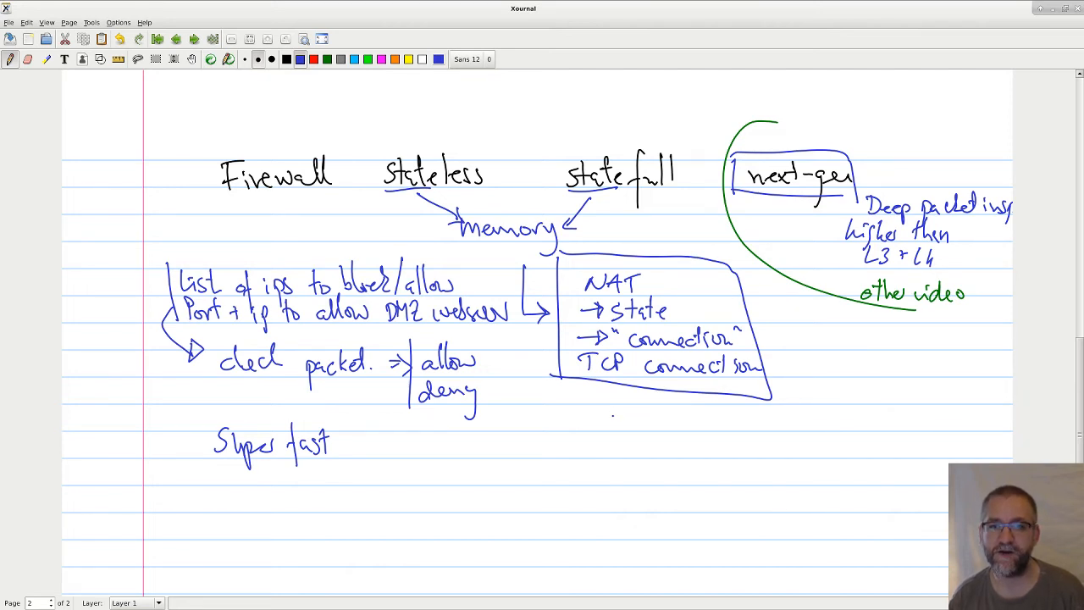
Step: Label the statefull box 'State tables' with 'max no of connections' beneath
left_click_drag(613, 415, 669, 423)
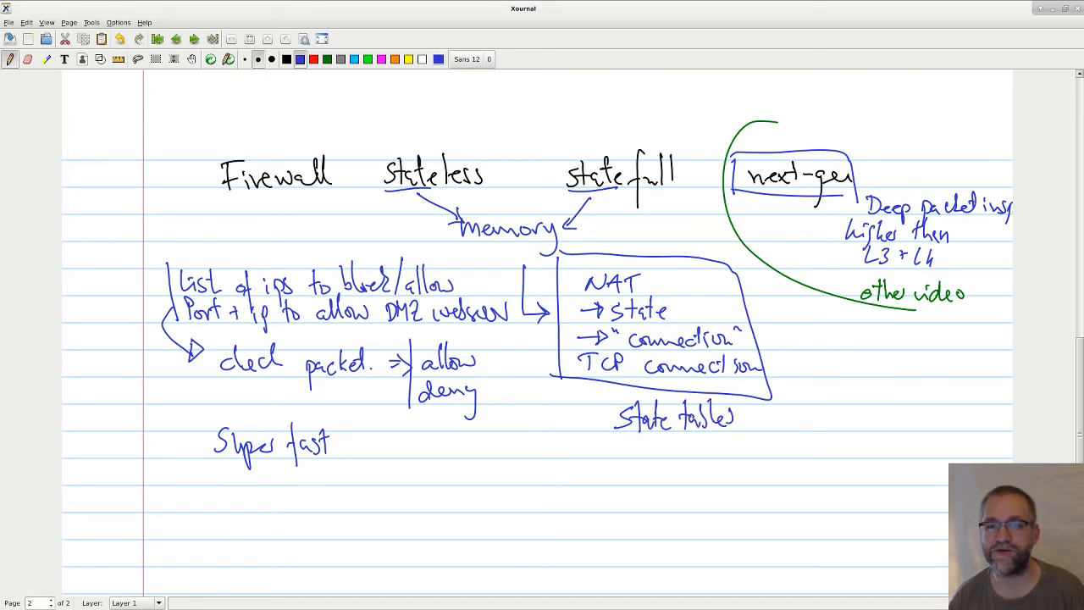
left_click_drag(630, 444, 660, 454)
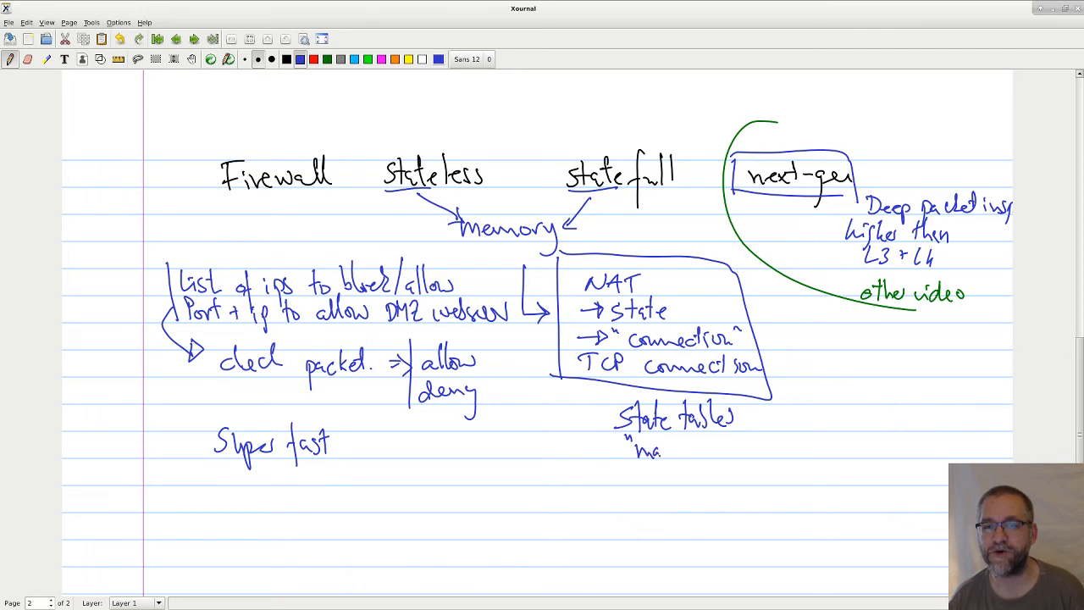
type("max of.")
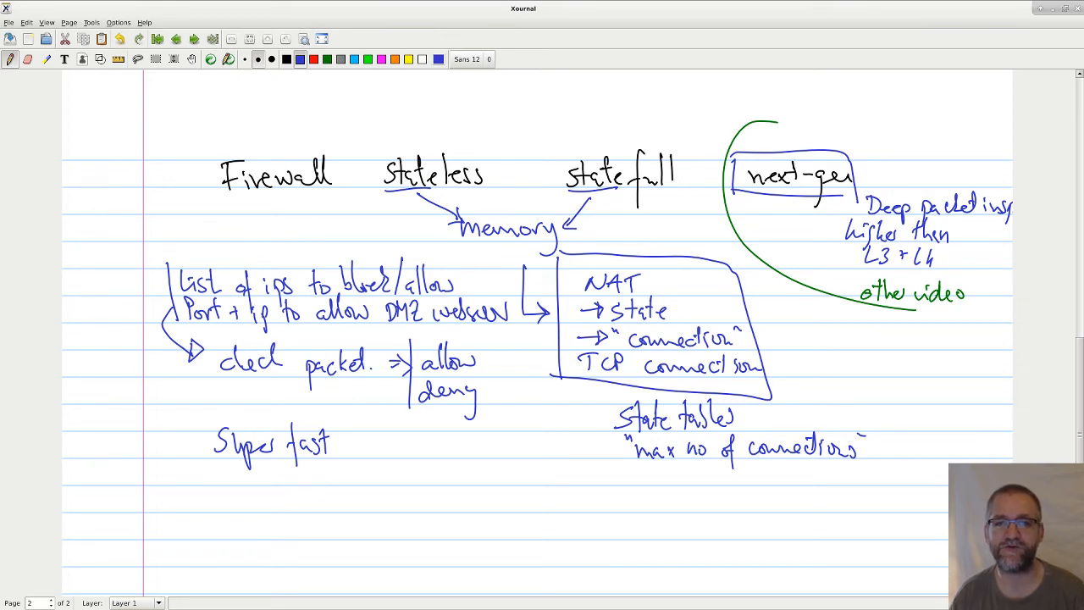
Step: Box the stateless notes, draw an arrow linking them to memory, and move to a new blank page
left_click_drag(135, 250, 354, 250)
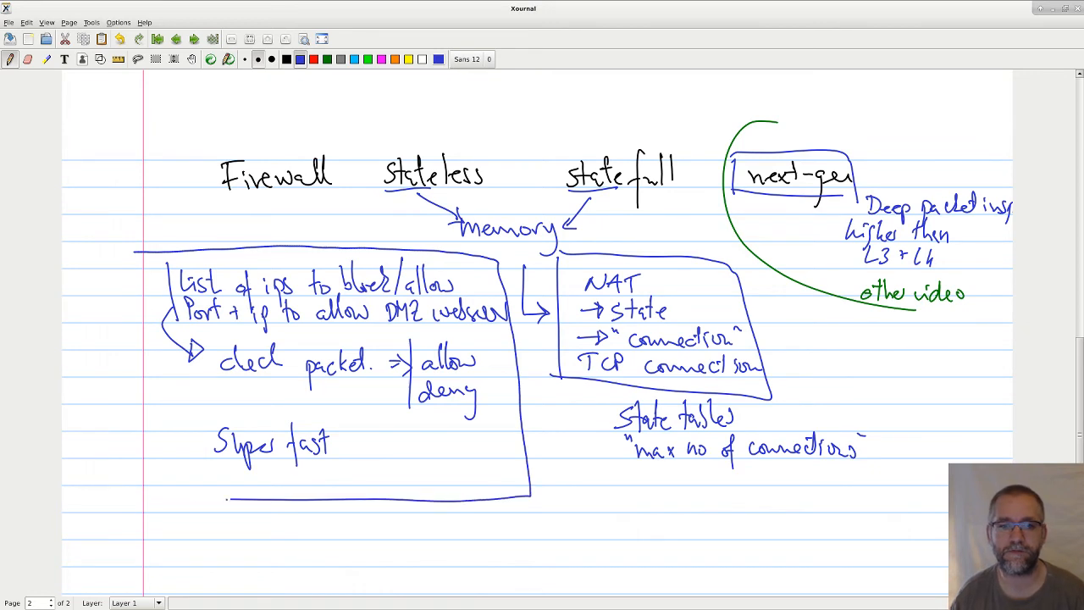
left_click_drag(135, 254, 152, 500)
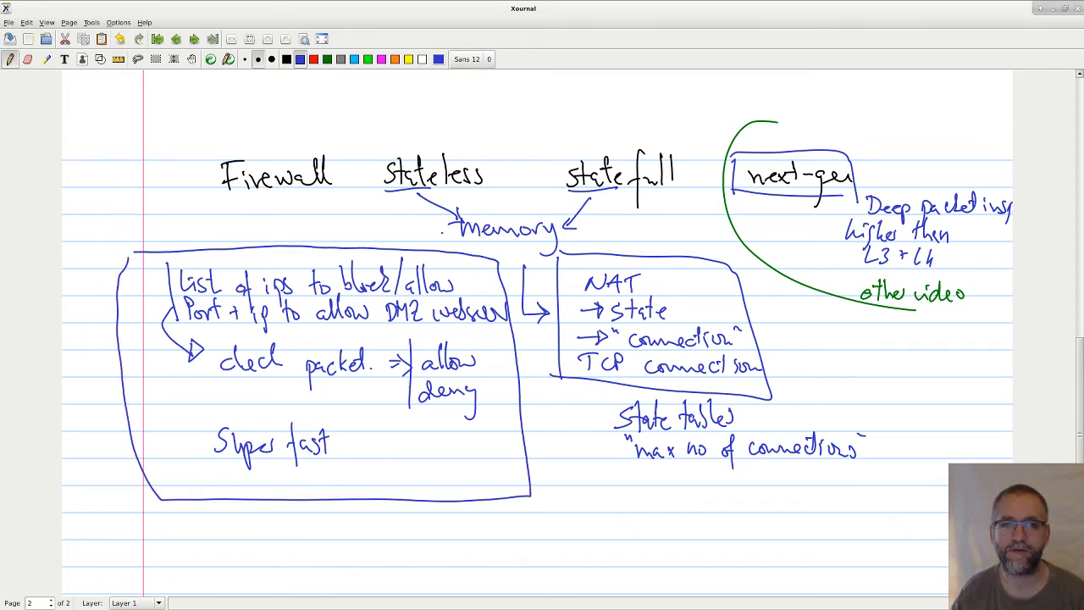
left_click_drag(440, 234, 364, 237)
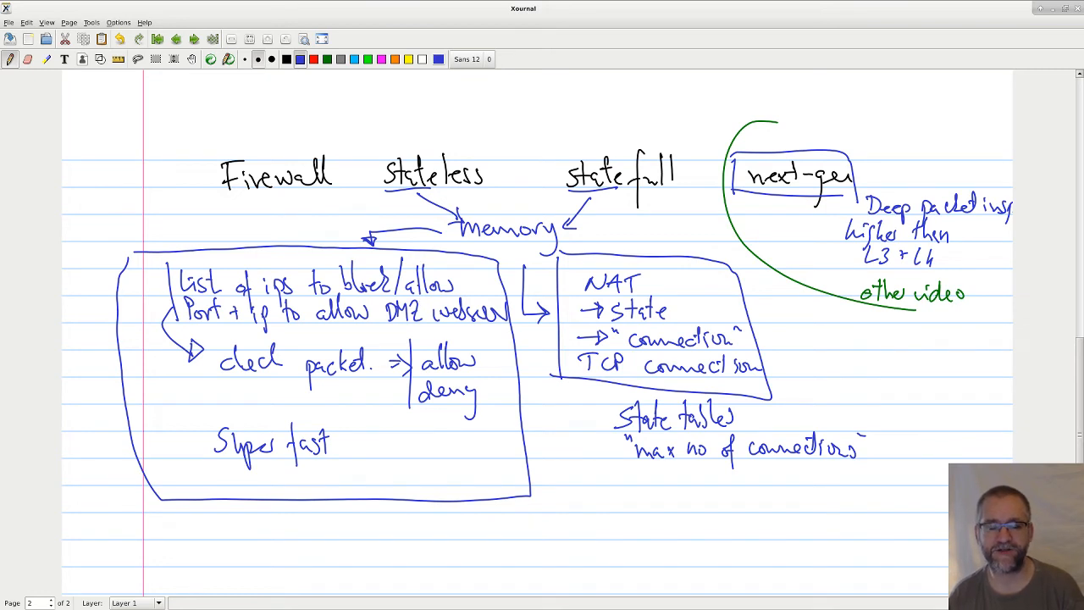
left_click(53, 22)
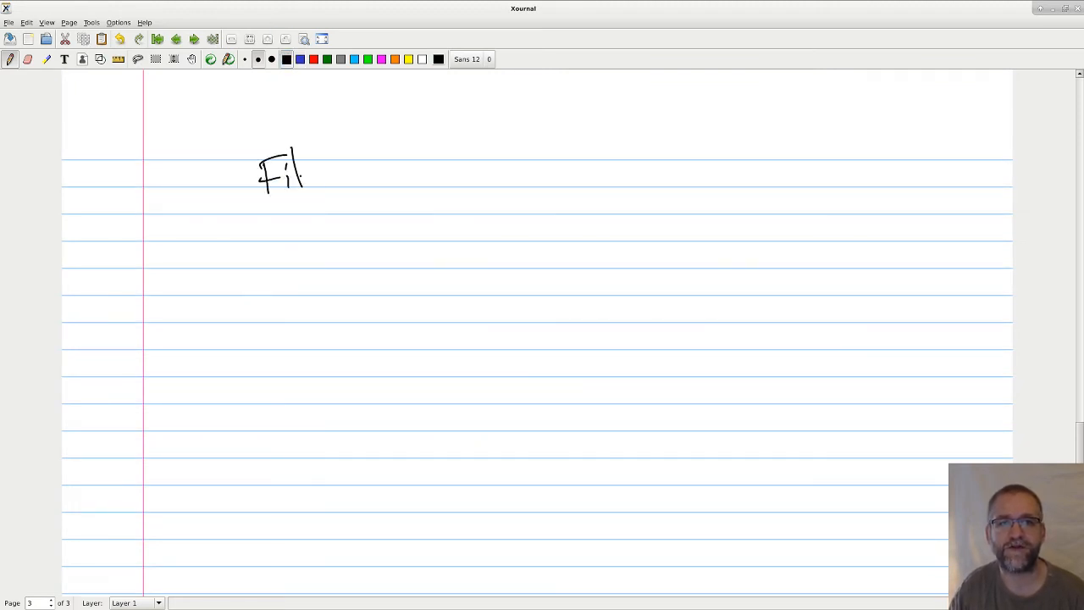
Step: Handwrite the heading 'Filter stateless' at the top of the page
left_click_drag(304, 169, 440, 178)
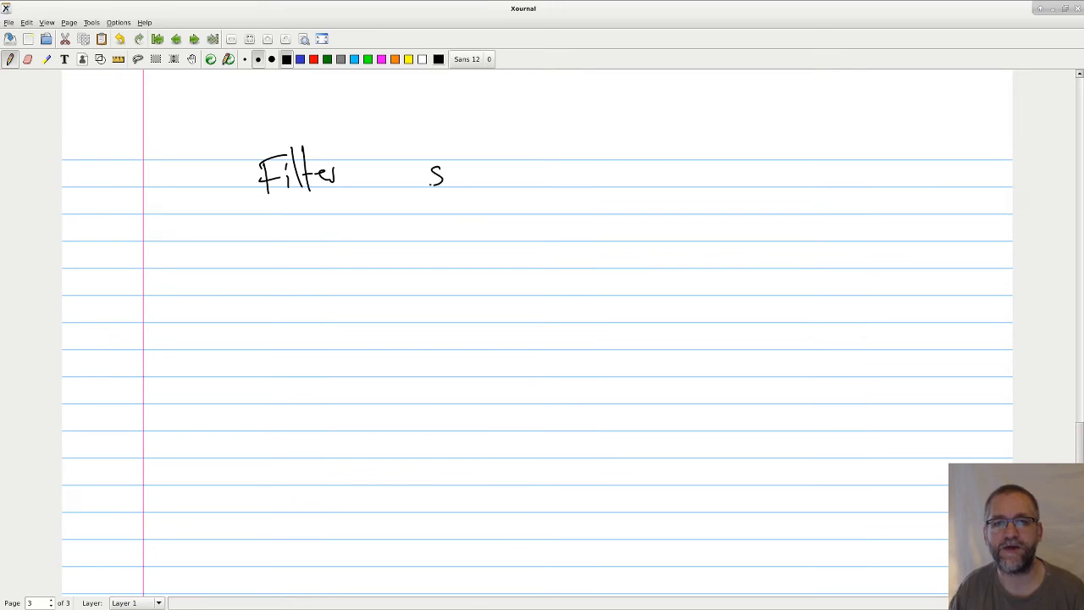
left_click_drag(426, 169, 512, 183)
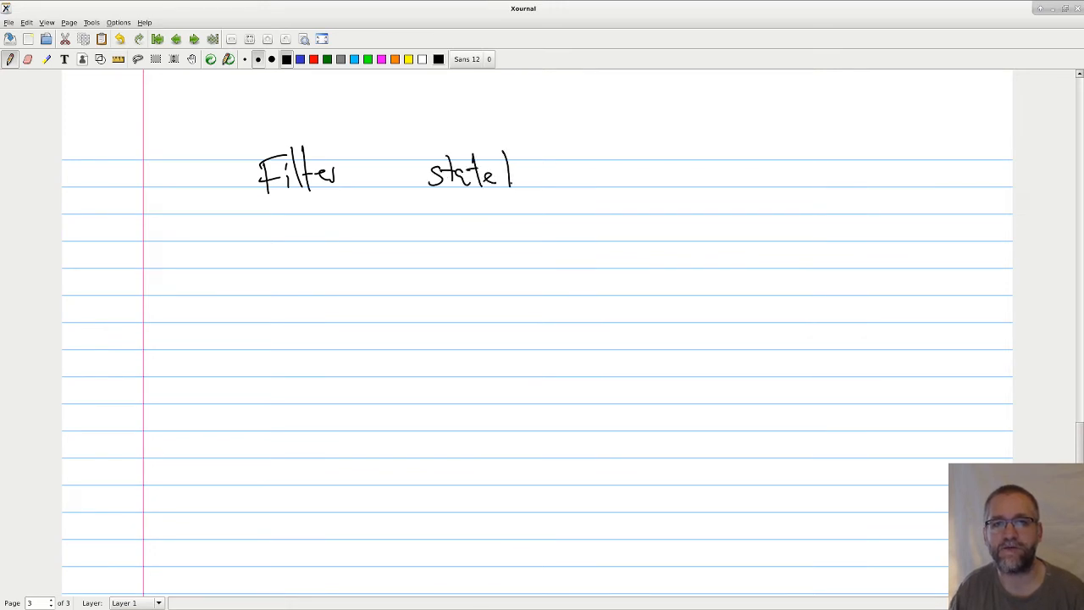
left_click_drag(508, 173, 550, 178)
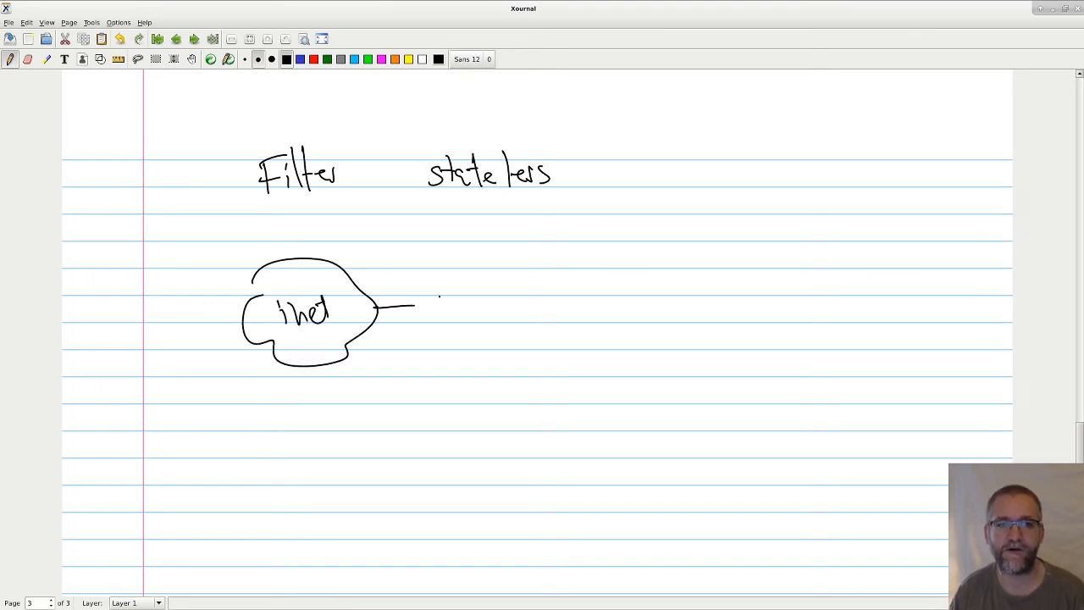
Step: Sketch the Inet cloud, firewall FW, X-marked router labelled Router/FW and connecting lines
left_click_drag(407, 274, 449, 369)
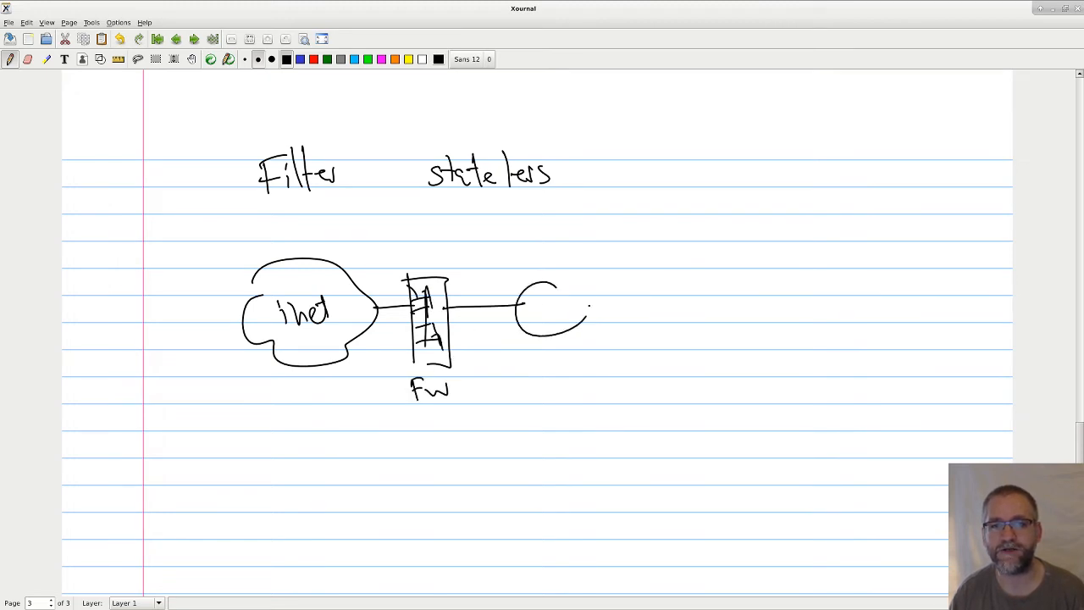
left_click_drag(525, 291, 575, 330)
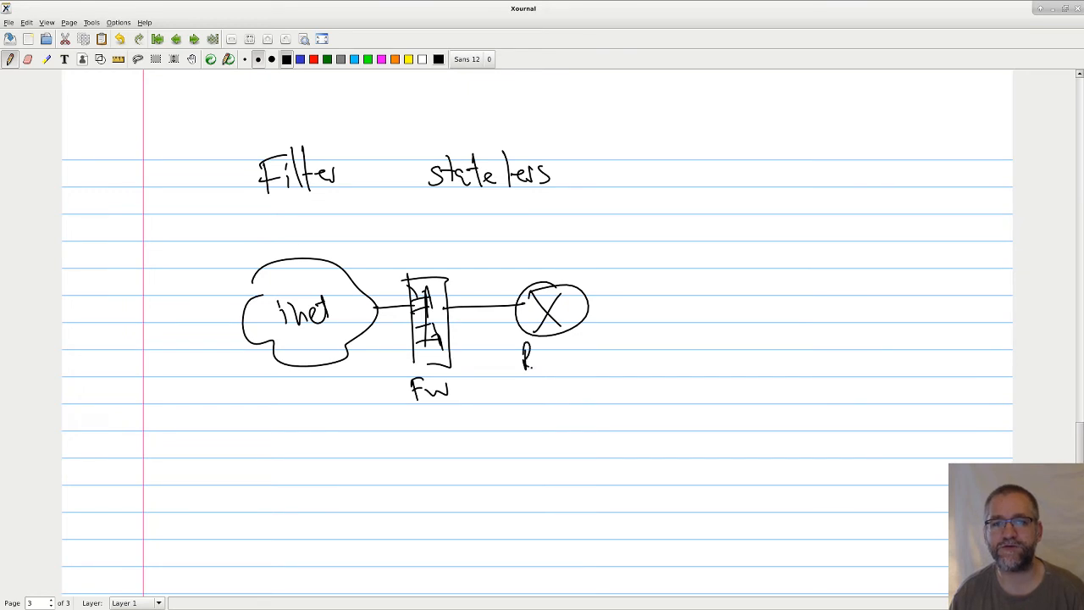
left_click_drag(522, 359, 592, 359)
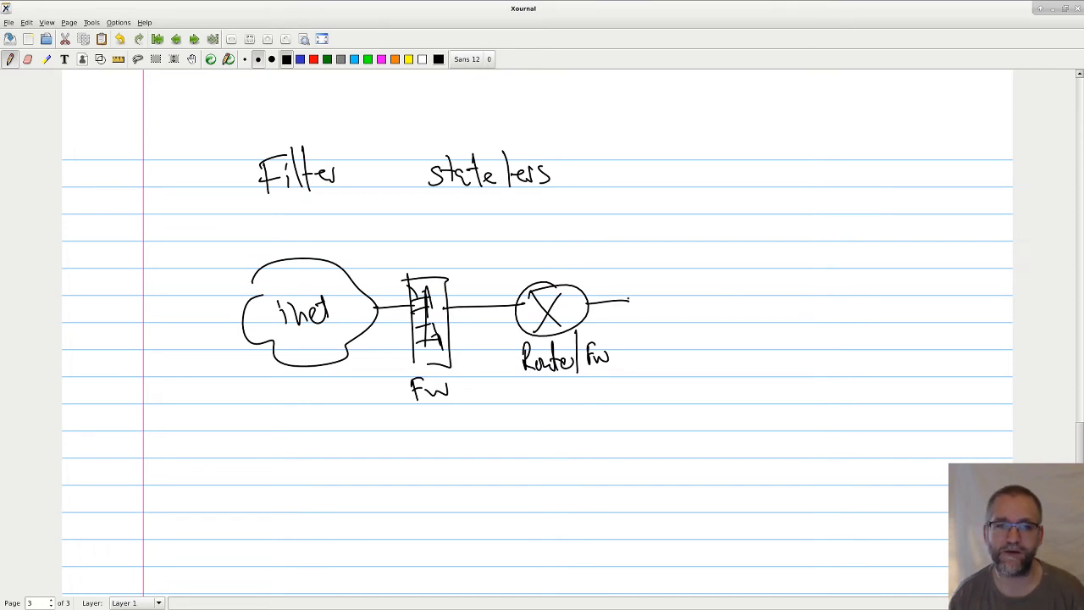
left_click_drag(627, 301, 720, 237)
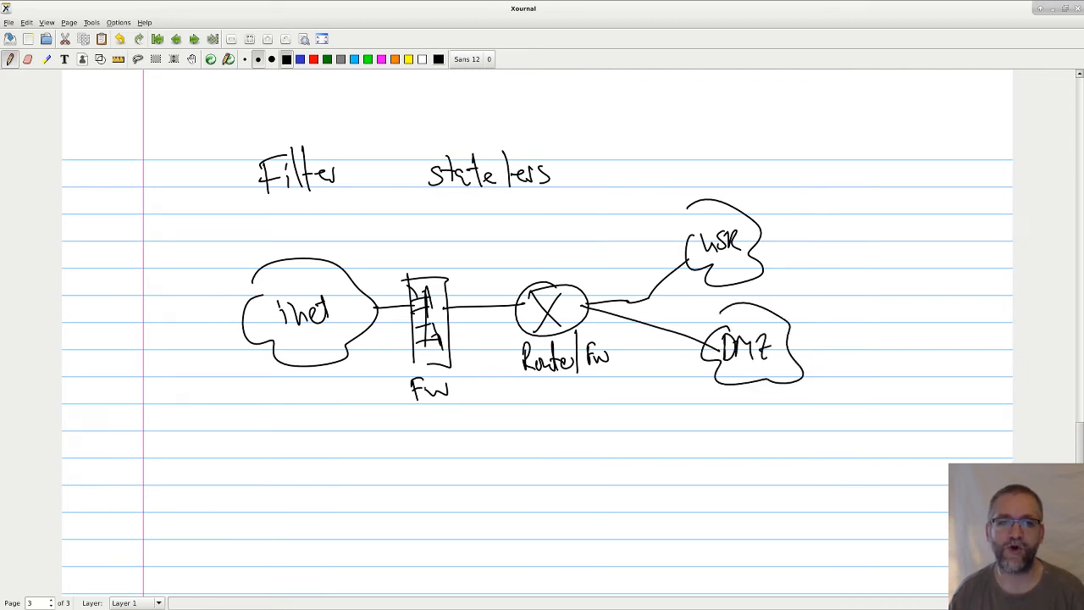
left_click(304, 60)
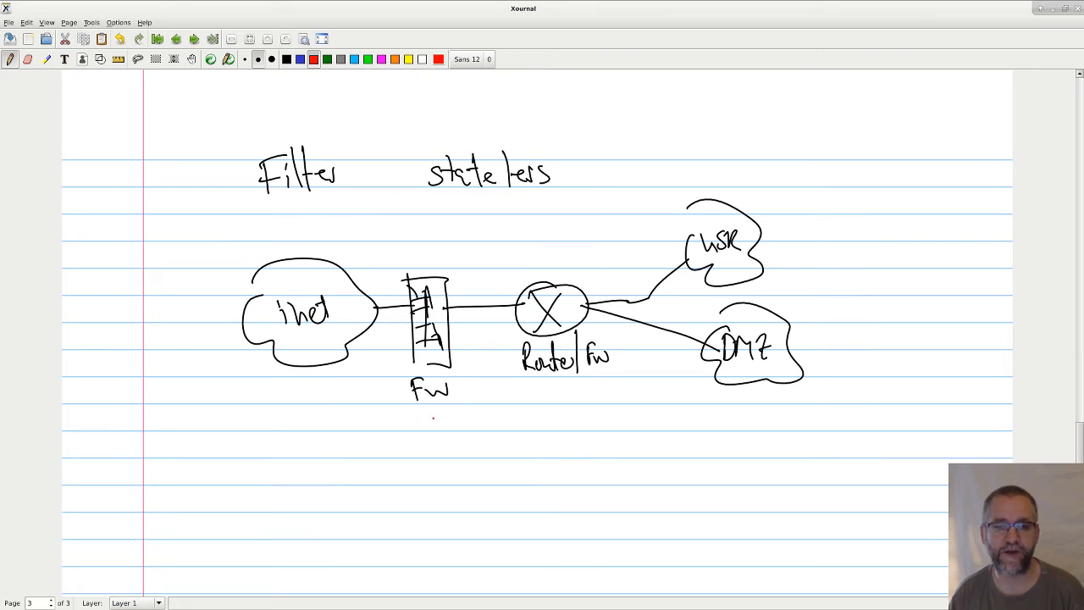
Step: Write 'Blocklist' in red under the firewall and switch ink back to blue
left_click_drag(424, 415, 458, 426)
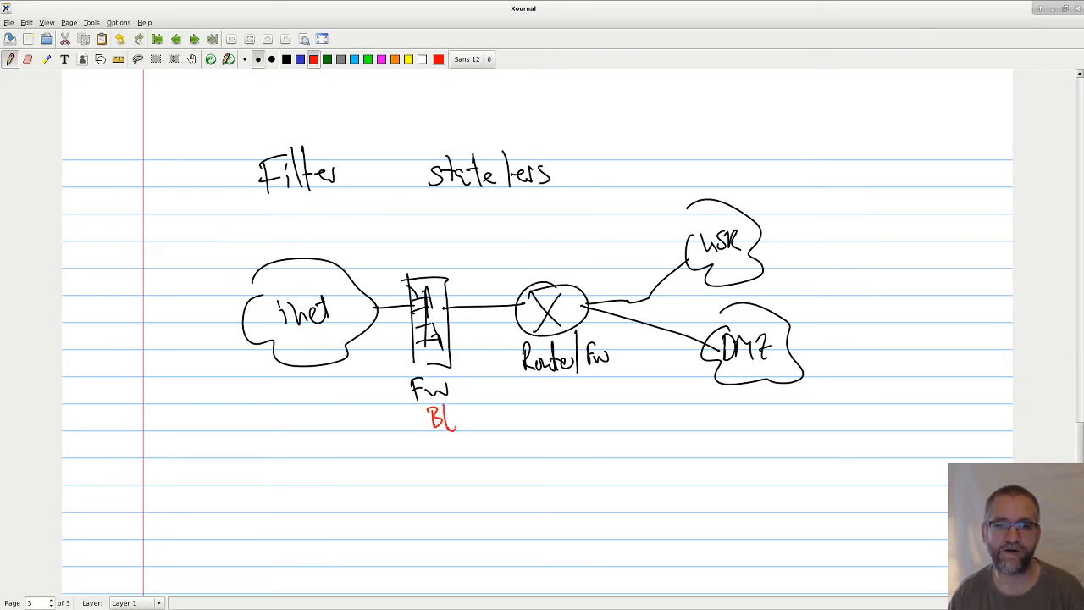
left_click_drag(454, 420, 512, 415)
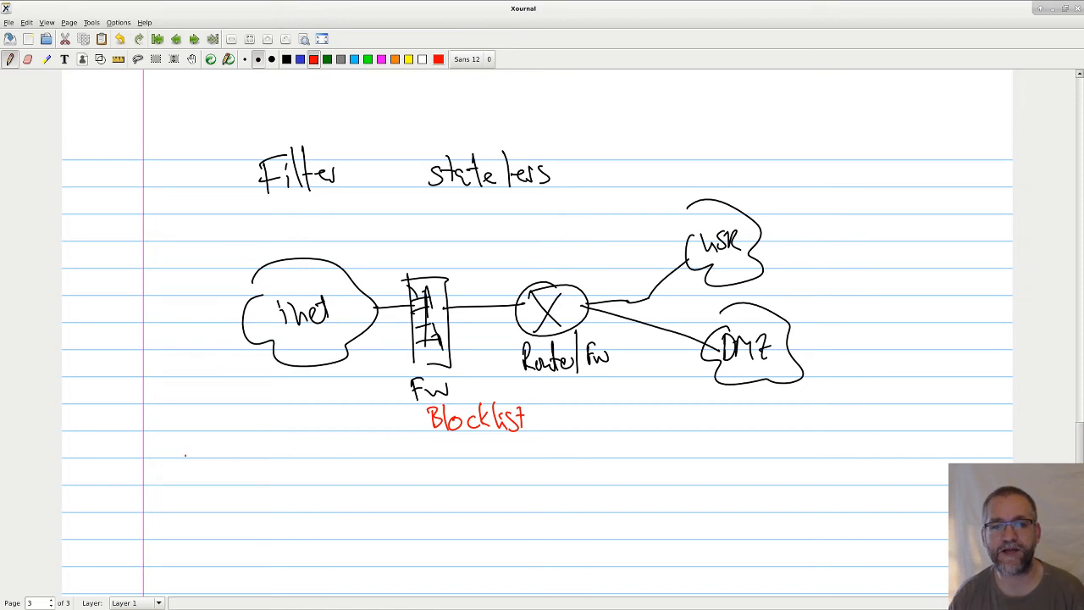
left_click(298, 59)
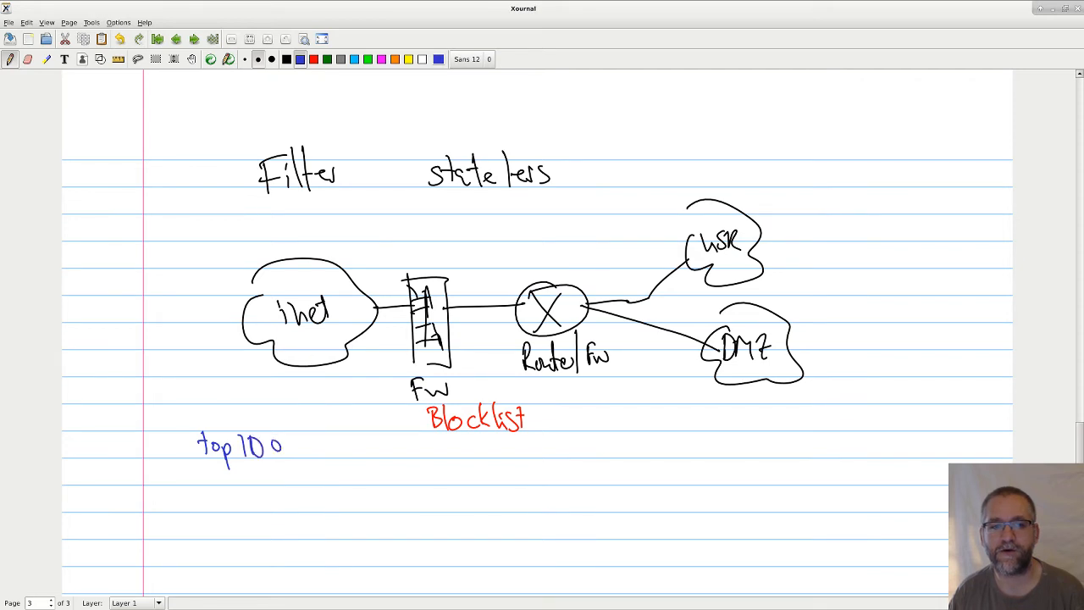
Step: Write the blue note 'top 100 bad ip blocks' and start a bad source at the left
left_click_drag(296, 441, 353, 454)
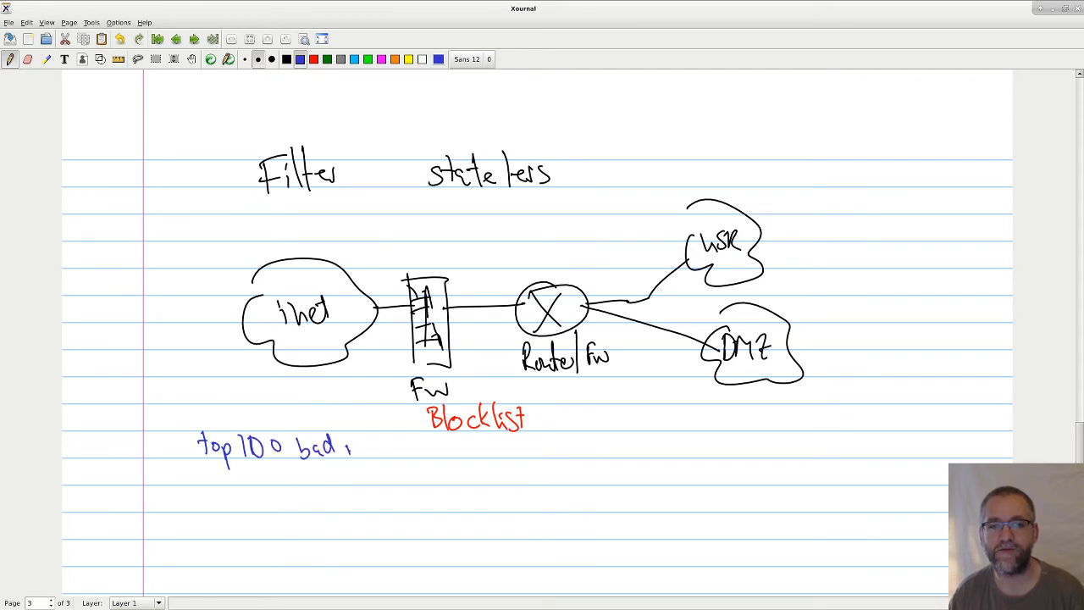
left_click_drag(352, 447, 415, 448)
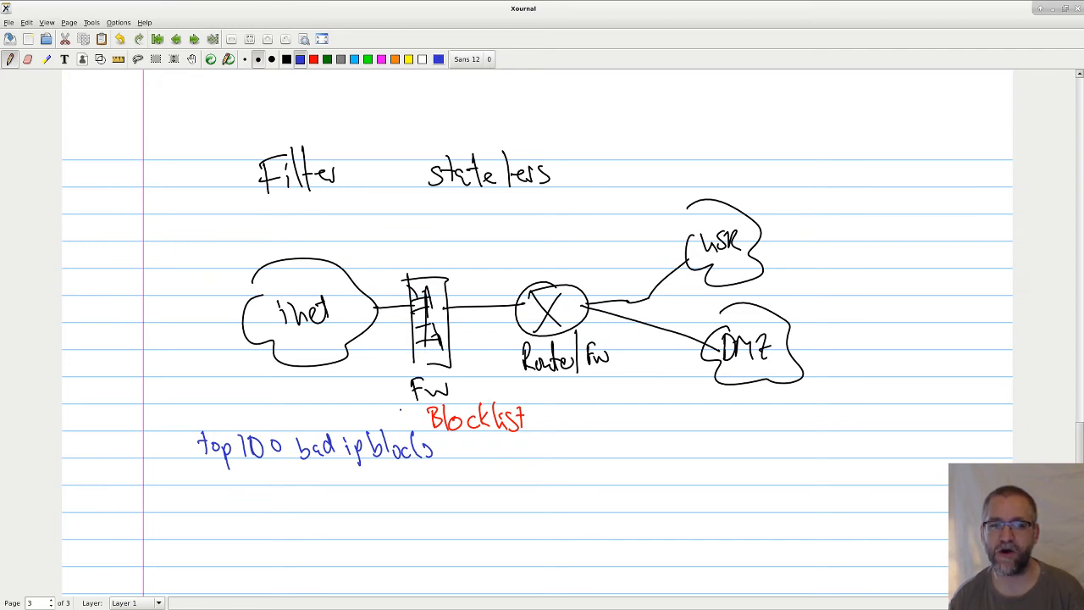
left_click_drag(177, 432, 188, 460)
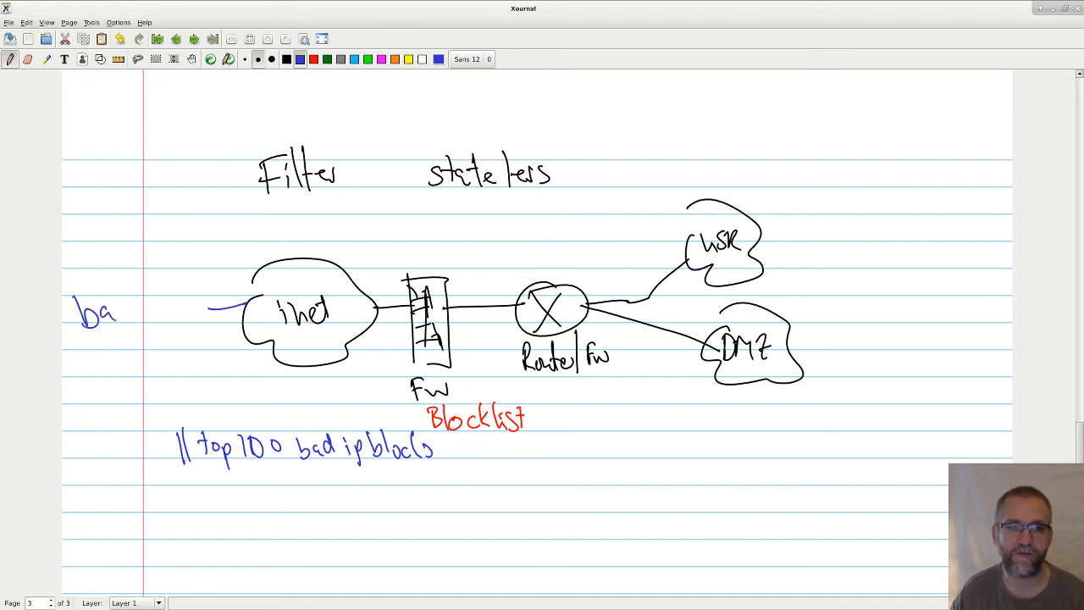
Step: Box the 'bad' source and draw red and orange arrows to the firewall and router
left_click_drag(85, 313, 127, 288)
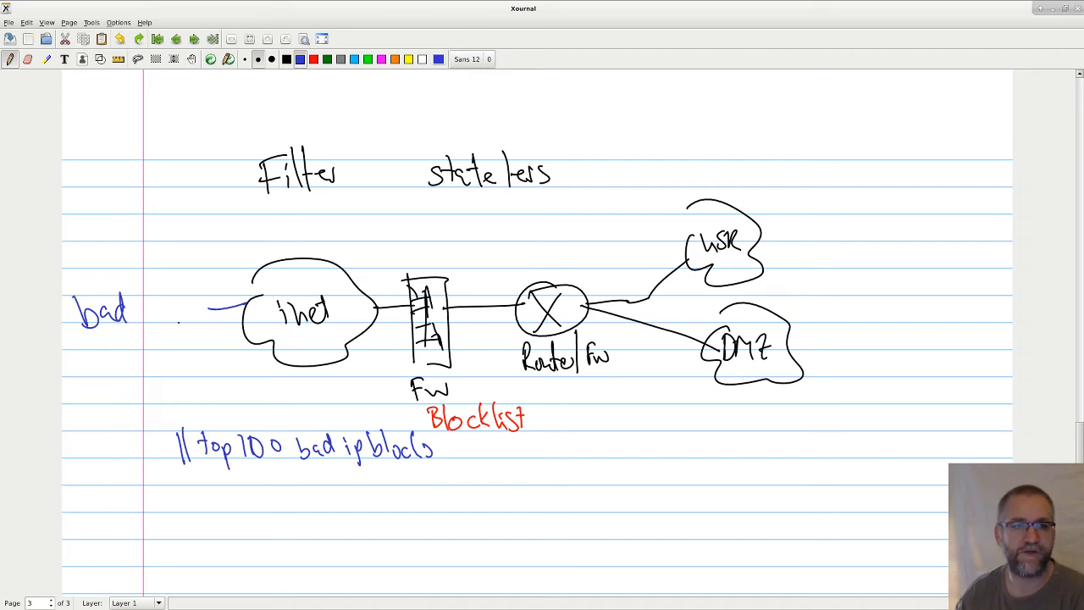
left_click_drag(66, 274, 166, 347)
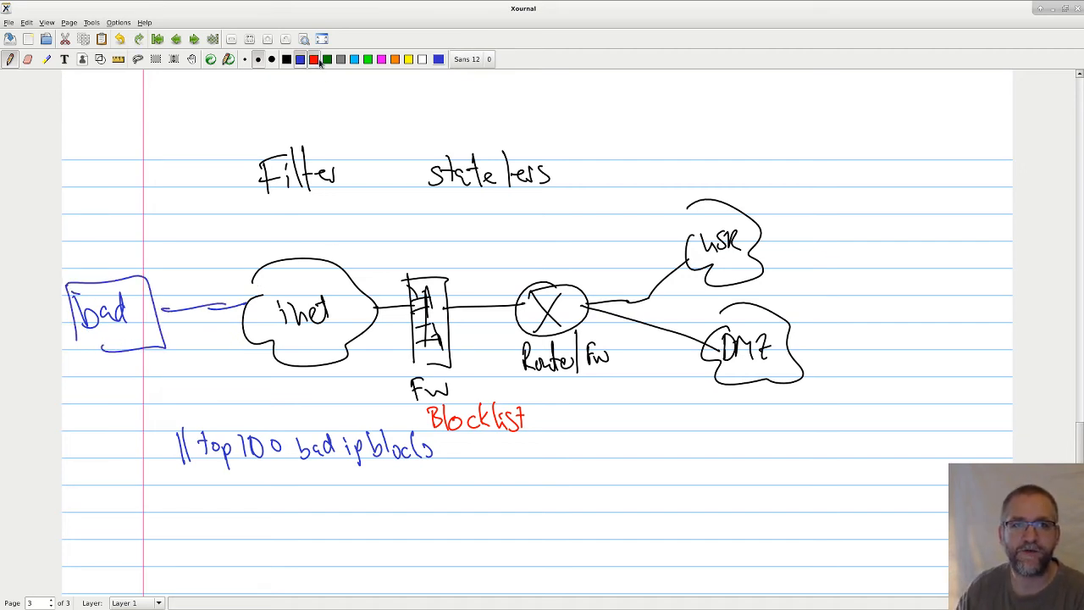
left_click_drag(169, 322, 393, 322)
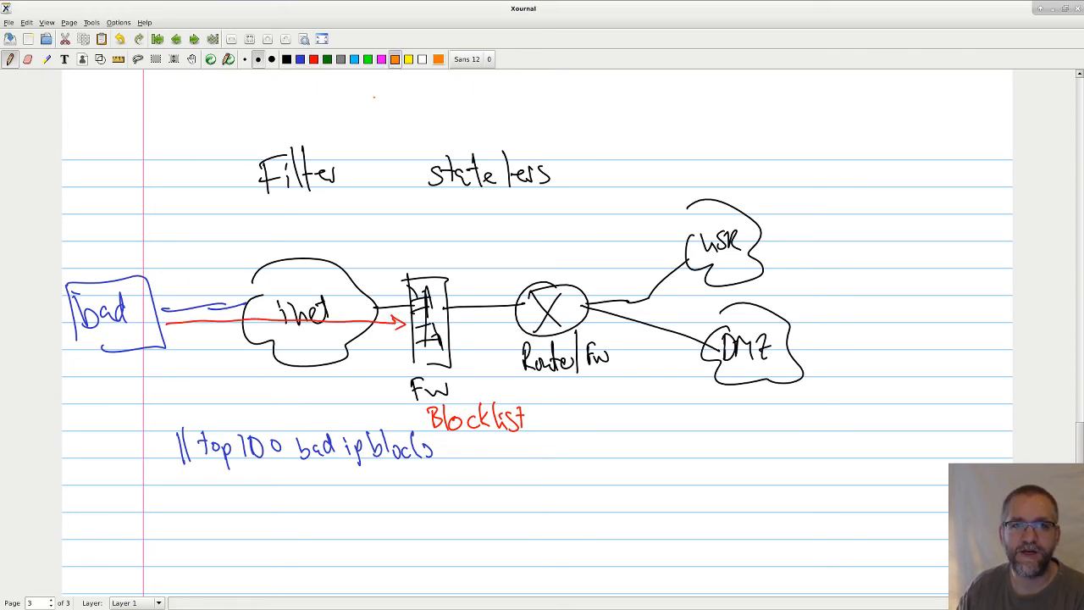
left_click_drag(170, 335, 407, 335)
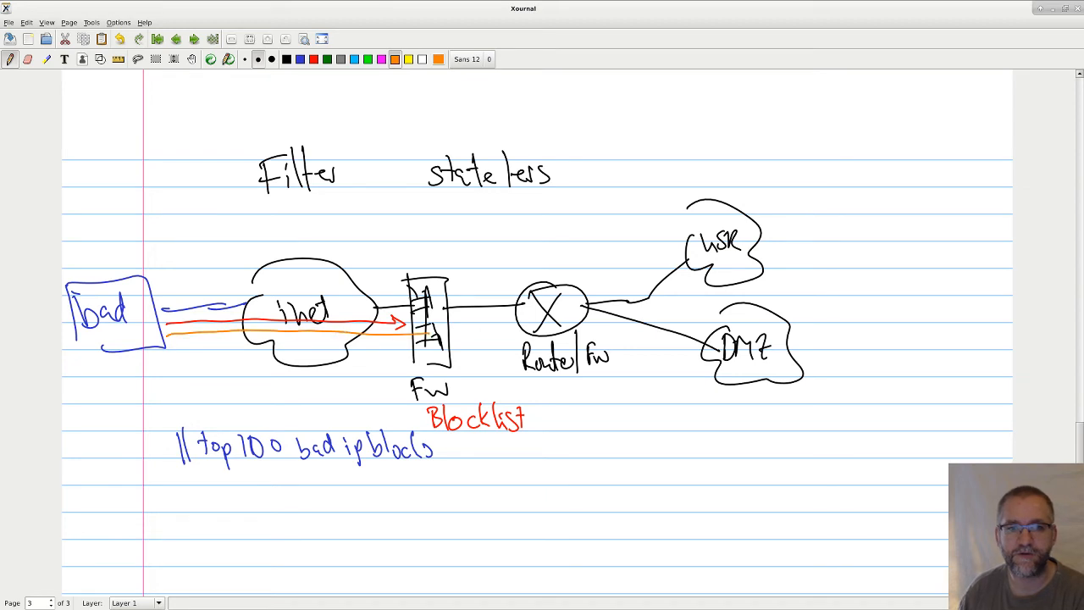
left_click_drag(449, 325, 505, 322)
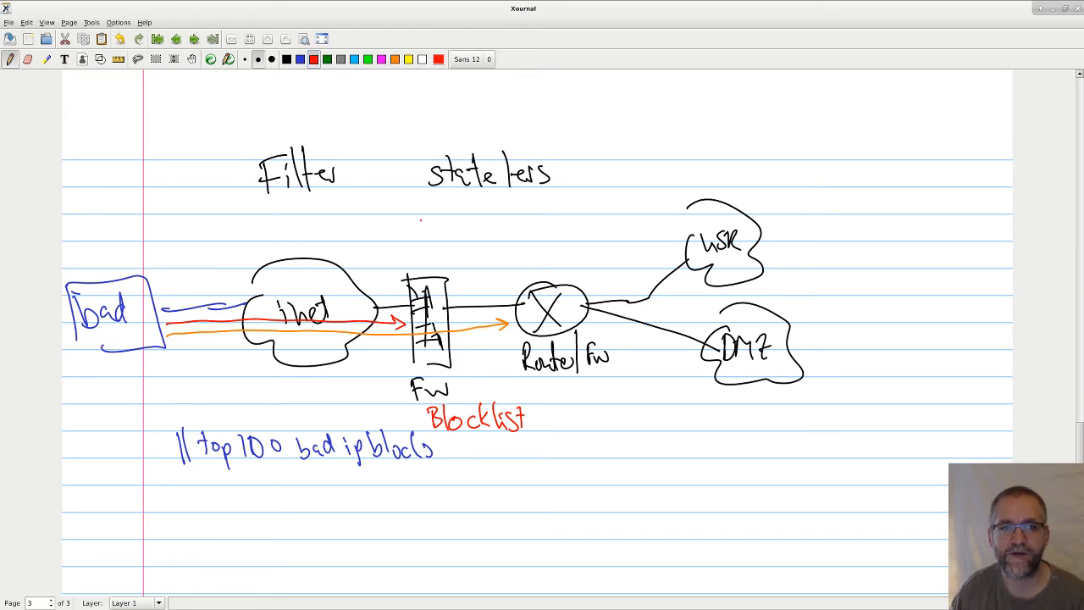
Step: Annotate the firewall 'simple filter, fast' in red and the router 'inspection, slow' in orange
left_click_drag(390, 305, 413, 211)
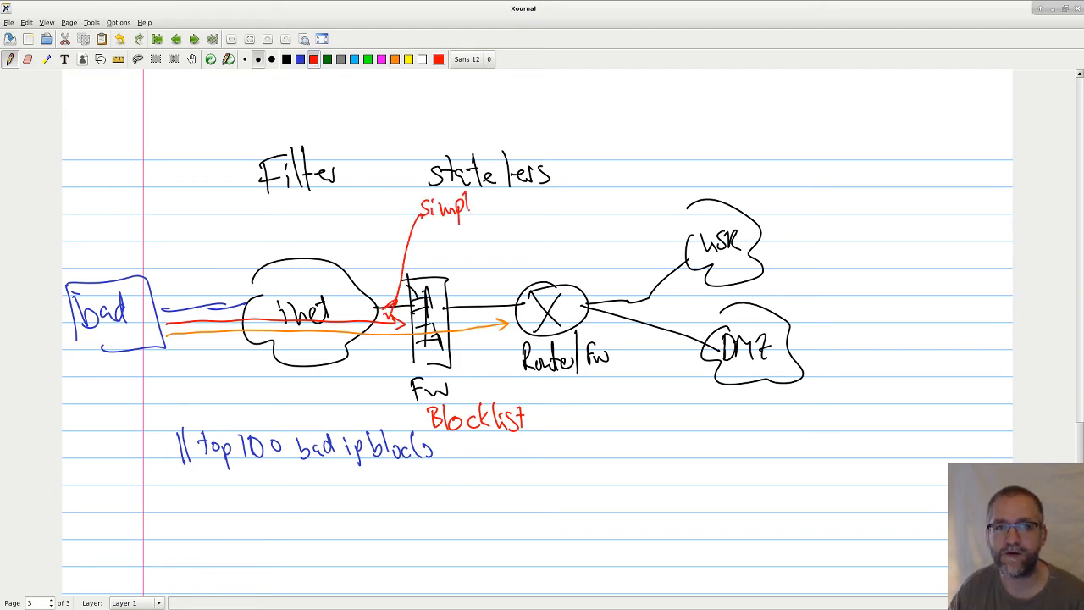
left_click_drag(474, 207, 538, 207)
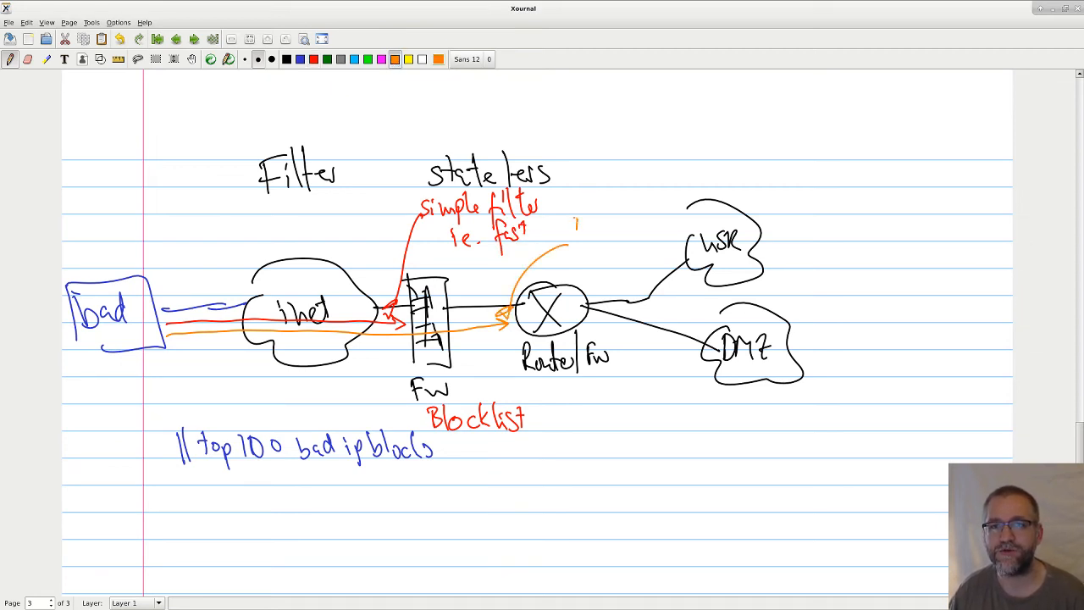
type("inspect")
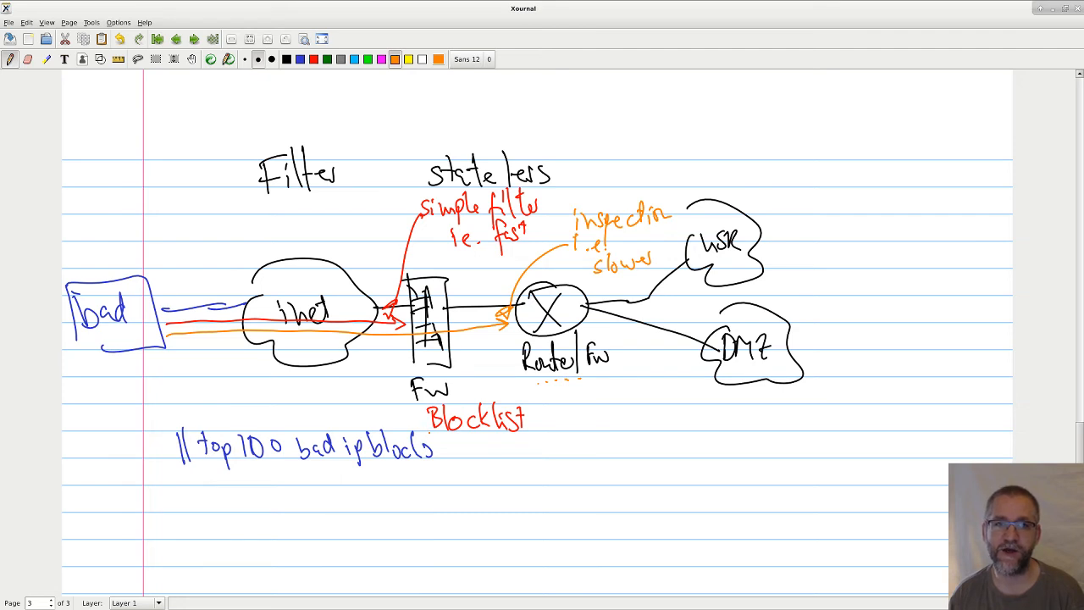
Step: Handwrite 'Allow list – other locations' in blue beneath the blocklist notes
left_click(285, 60)
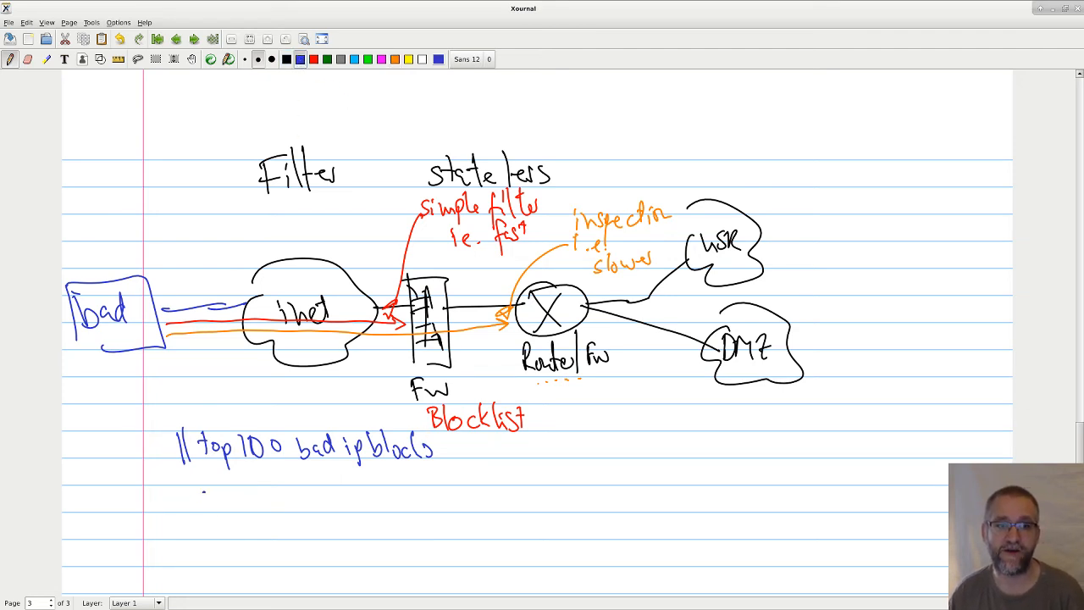
type("Allow list -")
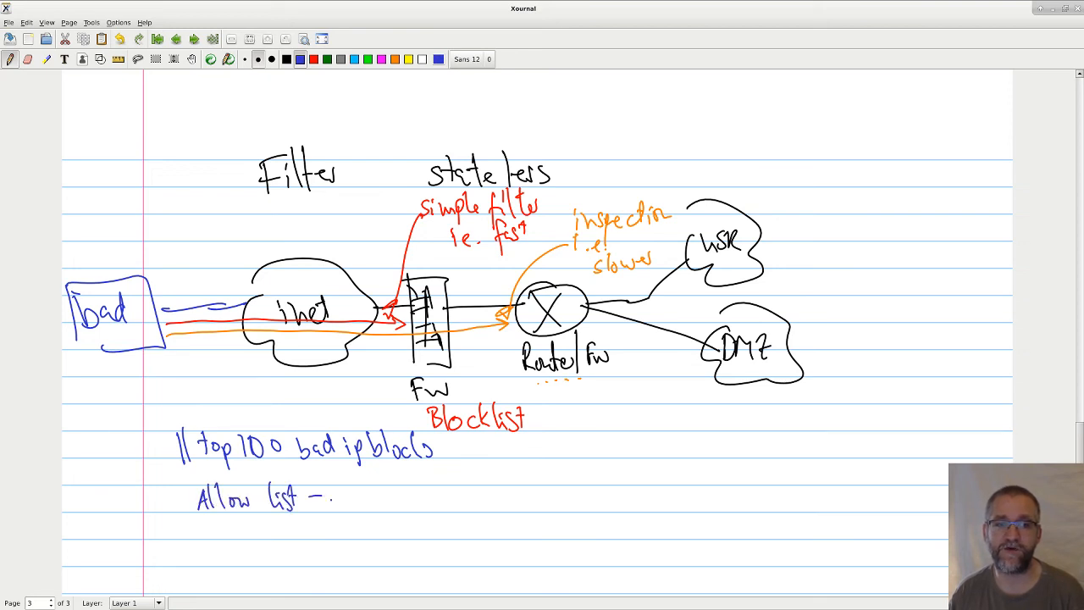
type("other")
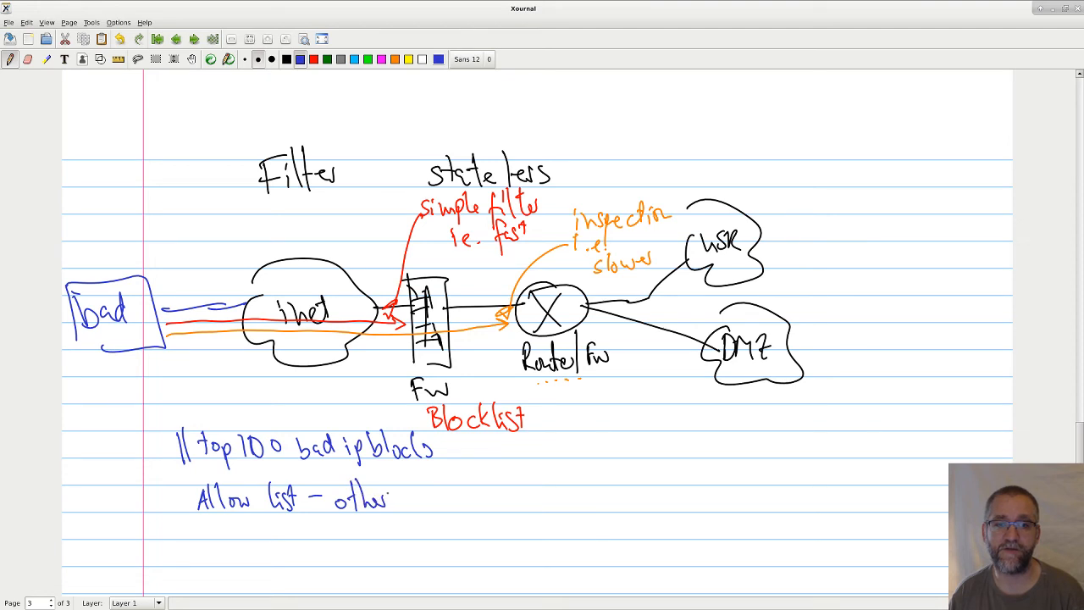
left_click_drag(398, 500, 457, 505)
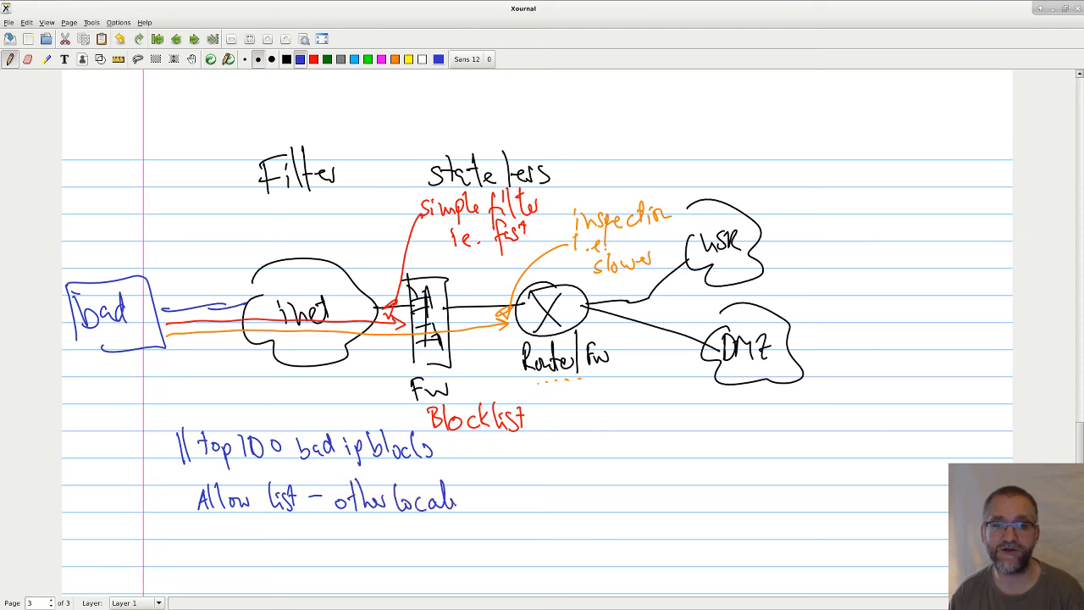
left_click_drag(458, 500, 491, 499)
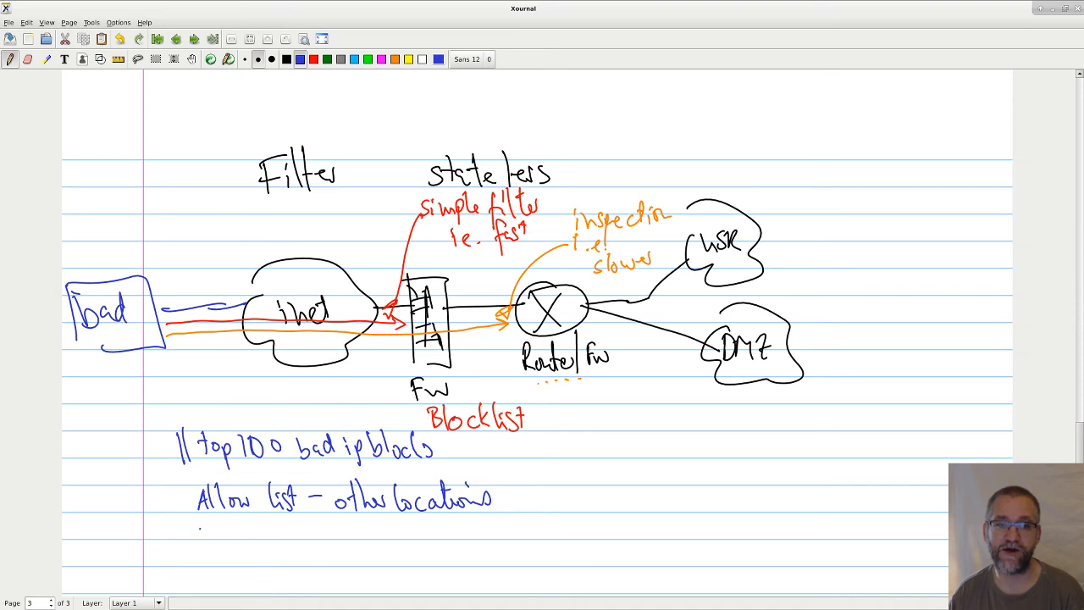
Step: Add the line 'Allow only DNS, HTTPS, SSH?' and switch the ink to green
left_click_drag(196, 525, 212, 533)
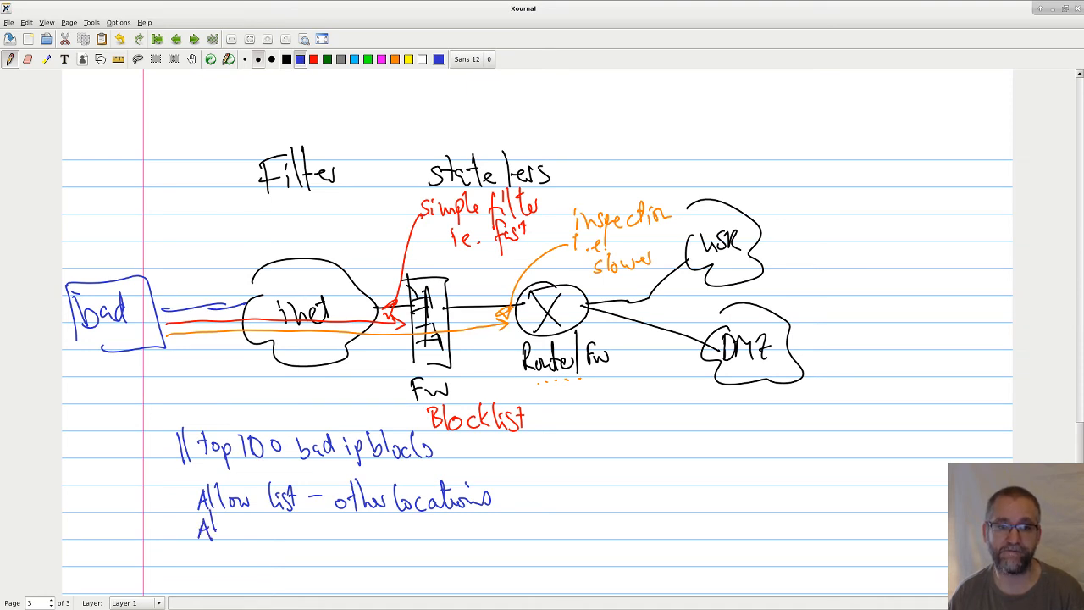
type("Allow")
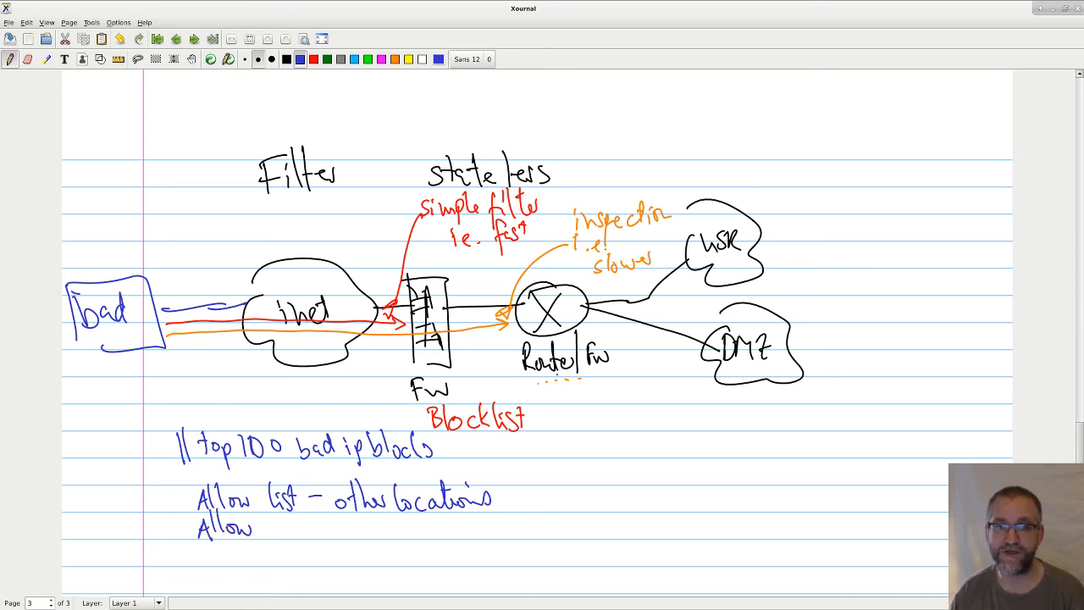
type("ont")
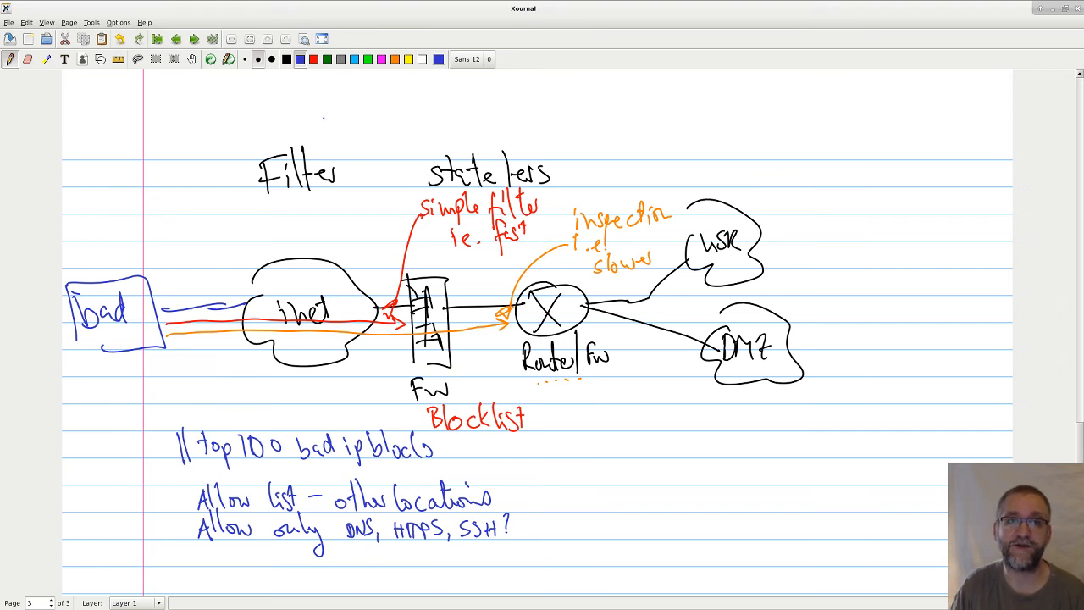
left_click(284, 60)
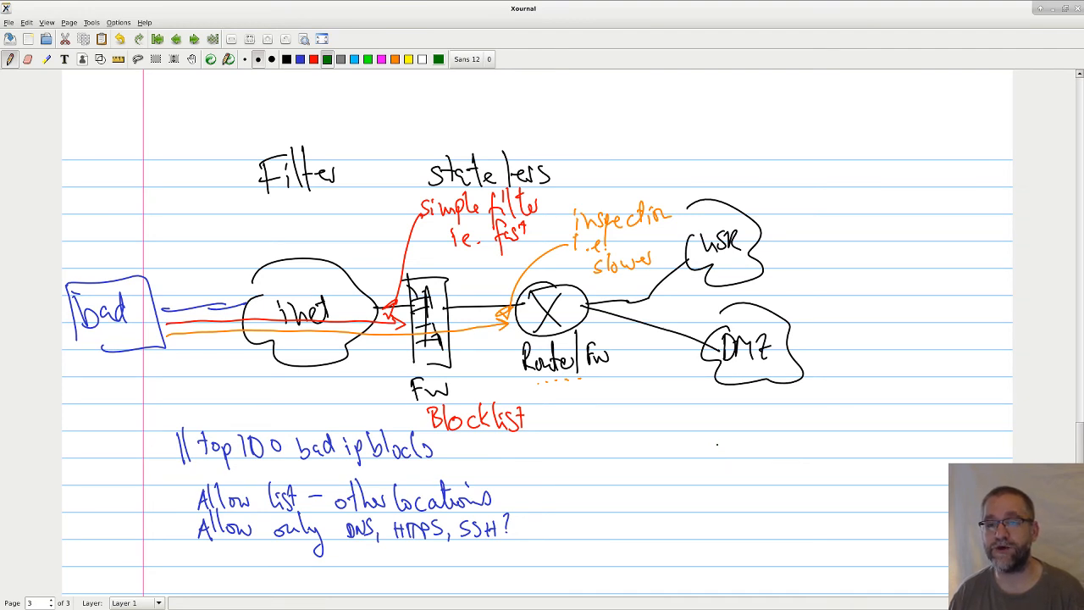
Step: Write green 'Whitelist' with smiley and 'Black list' with neutral face, '+ log', and arrows to FW and Router/FW
left_click_drag(708, 444, 746, 443)
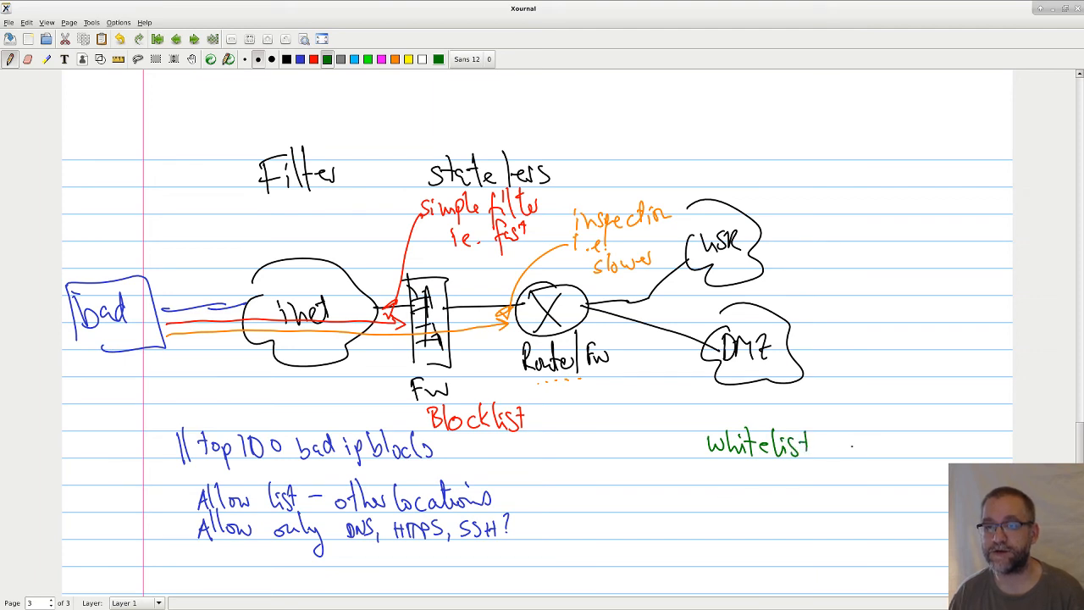
left_click_drag(844, 432, 881, 461)
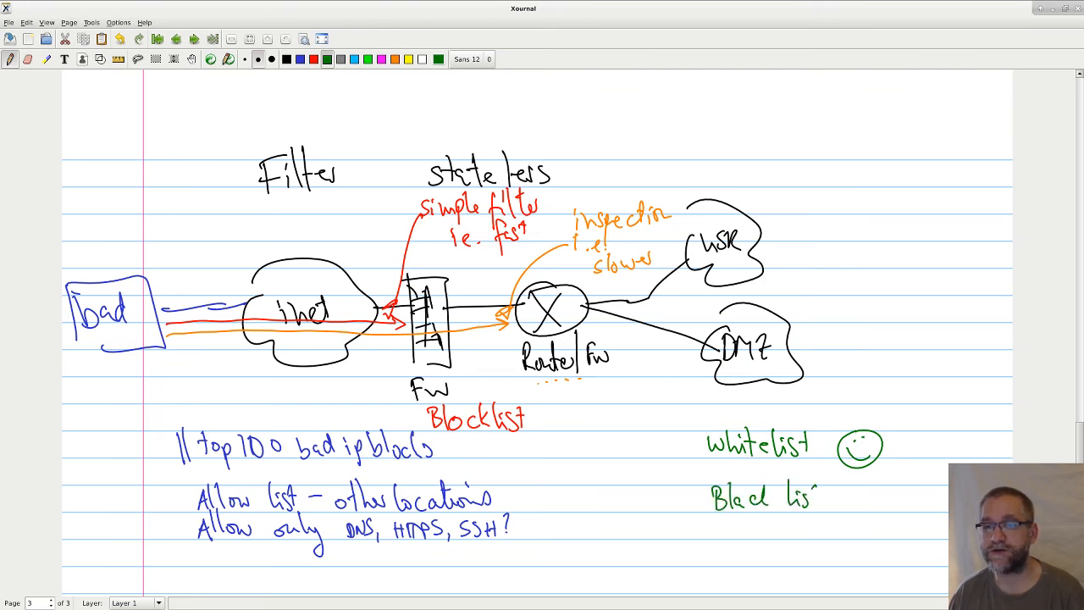
left_click_drag(822, 494, 872, 495)
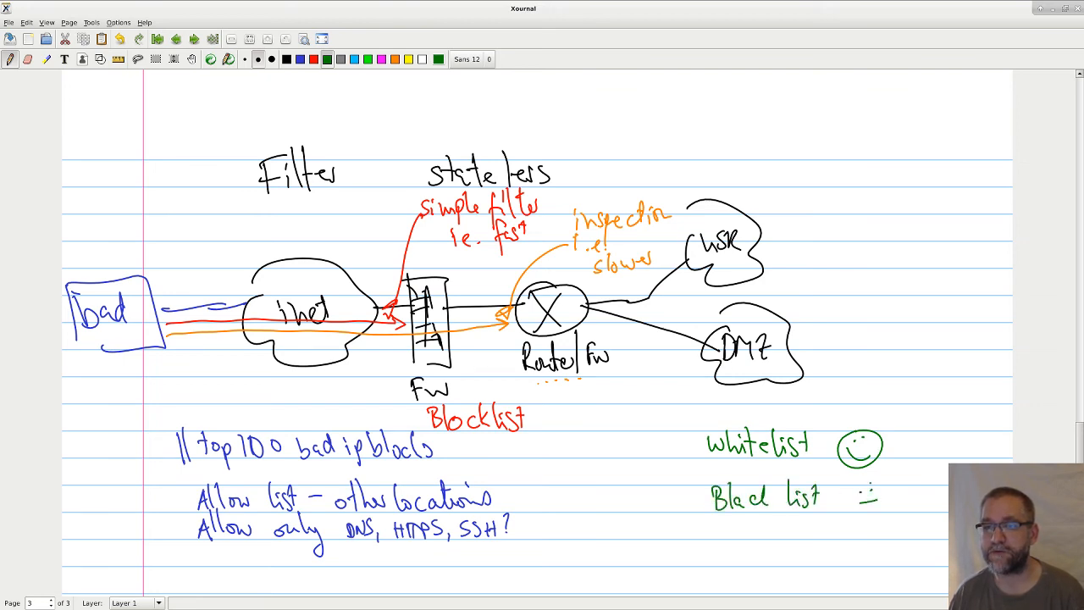
left_click_drag(847, 482, 889, 508)
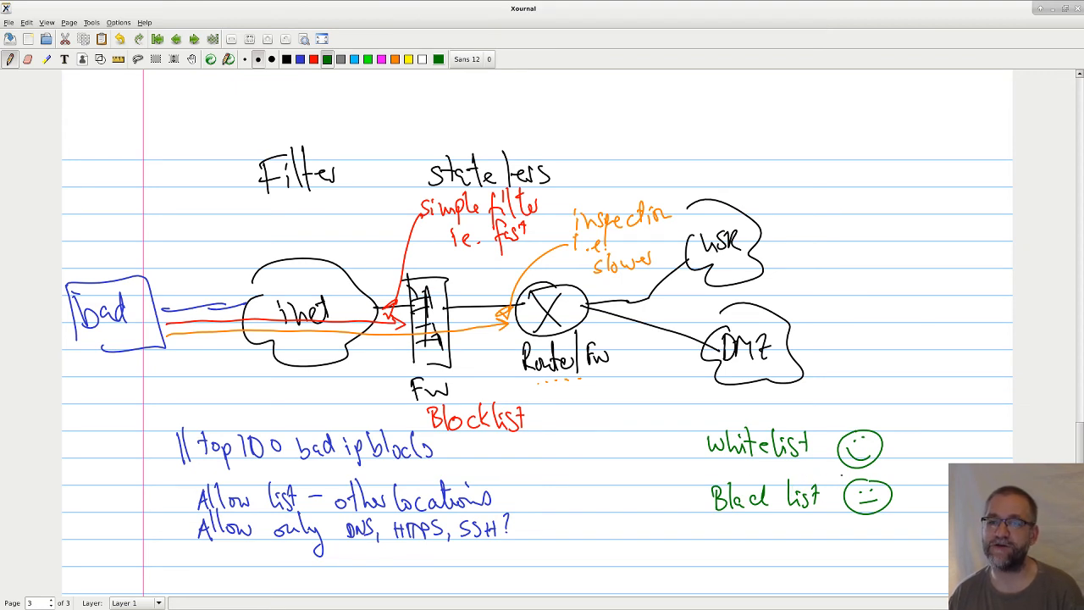
type("+ b")
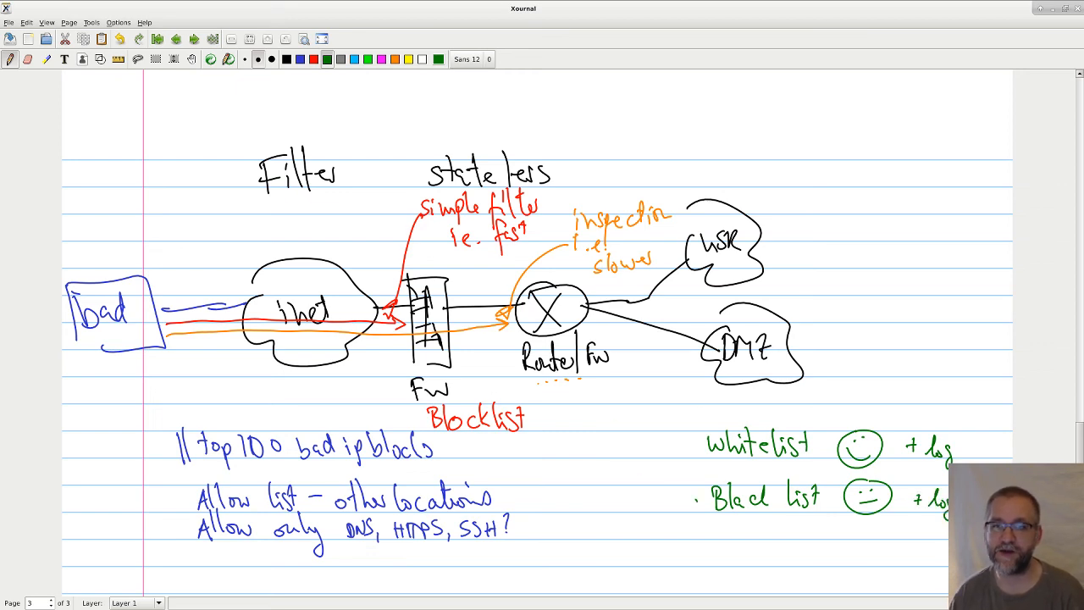
left_click_drag(703, 500, 460, 355)
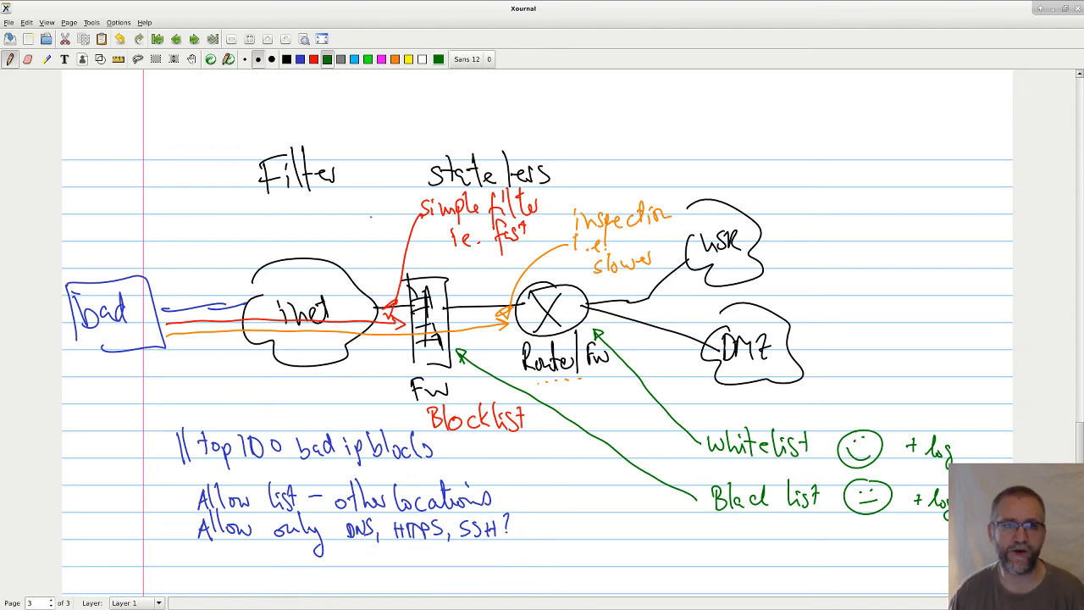
Step: On a new page in black ink, sketch cloud, bricked firewall and router leading to two clouds, labelled Router/FW
left_click(72, 22)
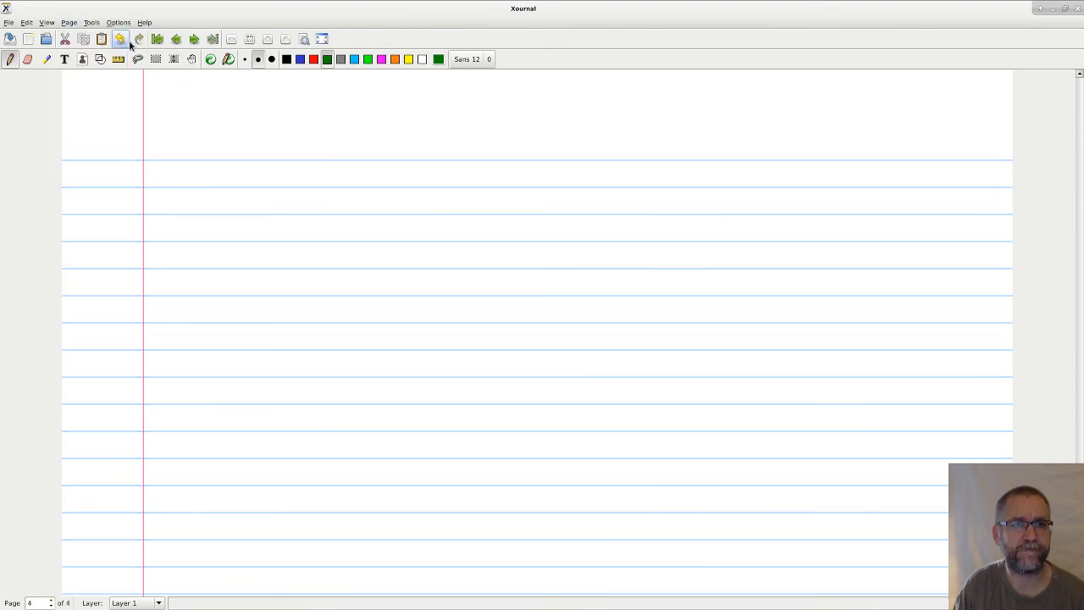
left_click(286, 59)
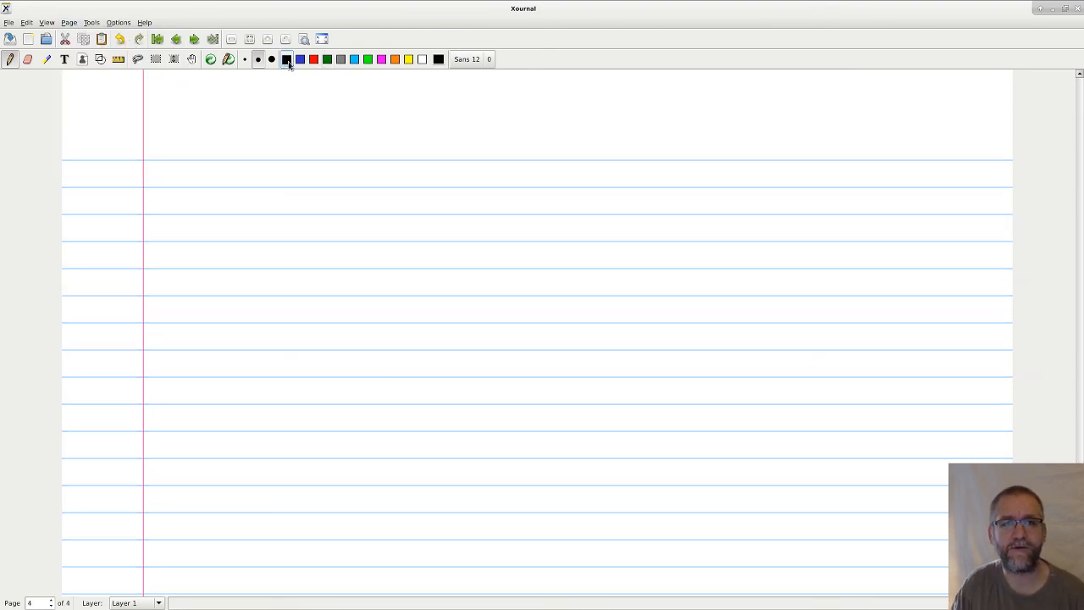
left_click(249, 227)
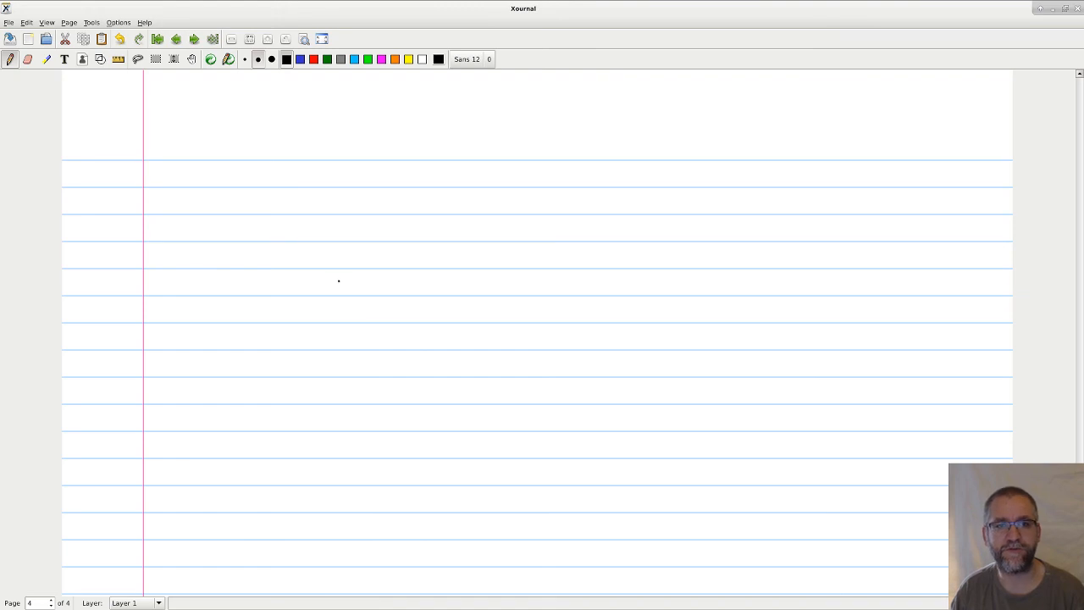
left_click_drag(319, 279, 398, 254)
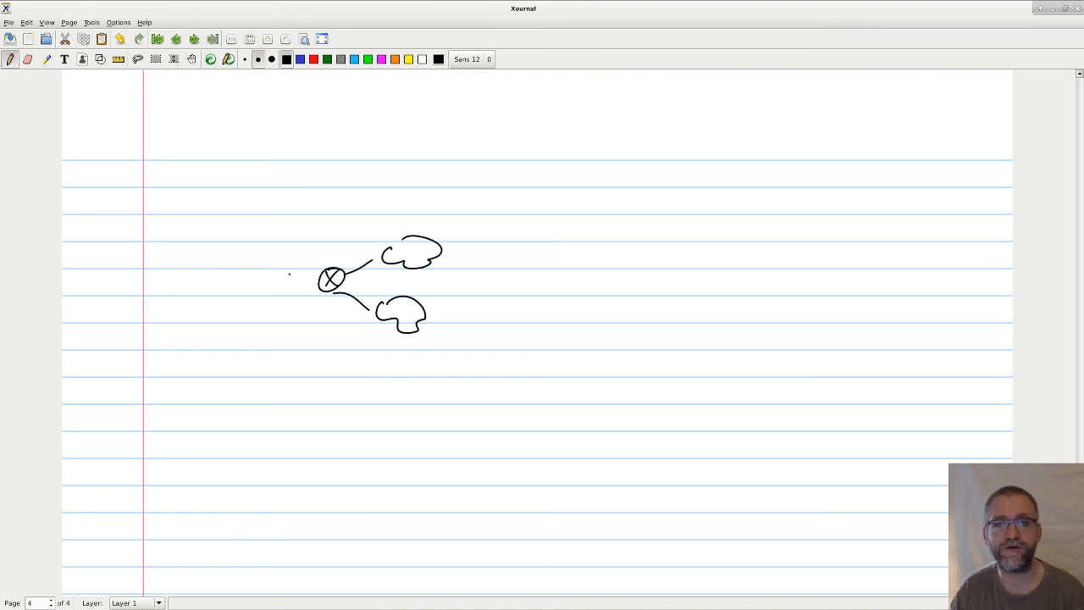
left_click_drag(268, 263, 308, 309)
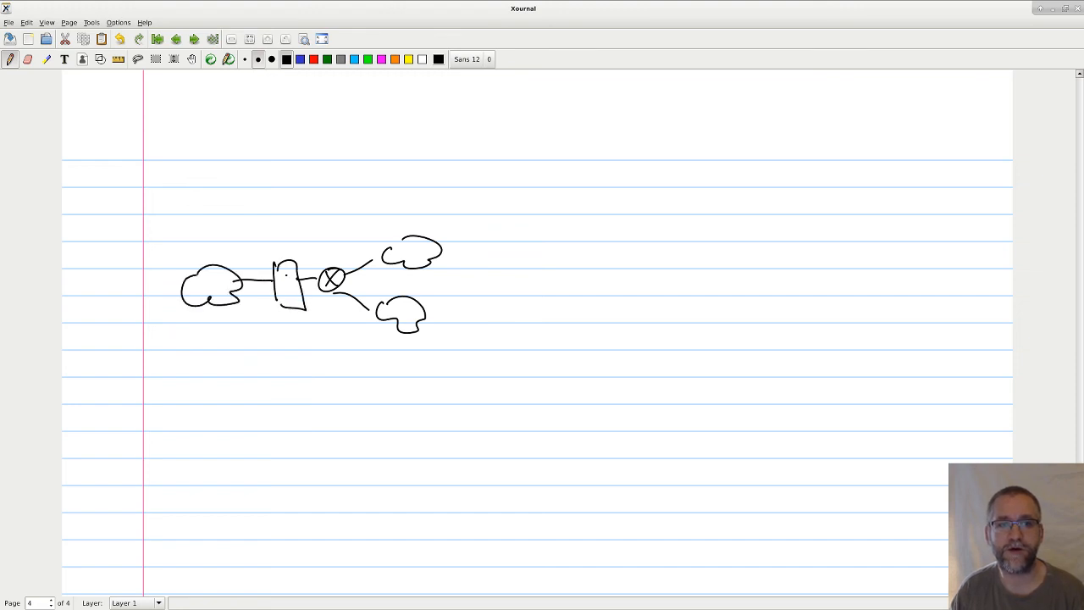
left_click_drag(280, 271, 302, 291)
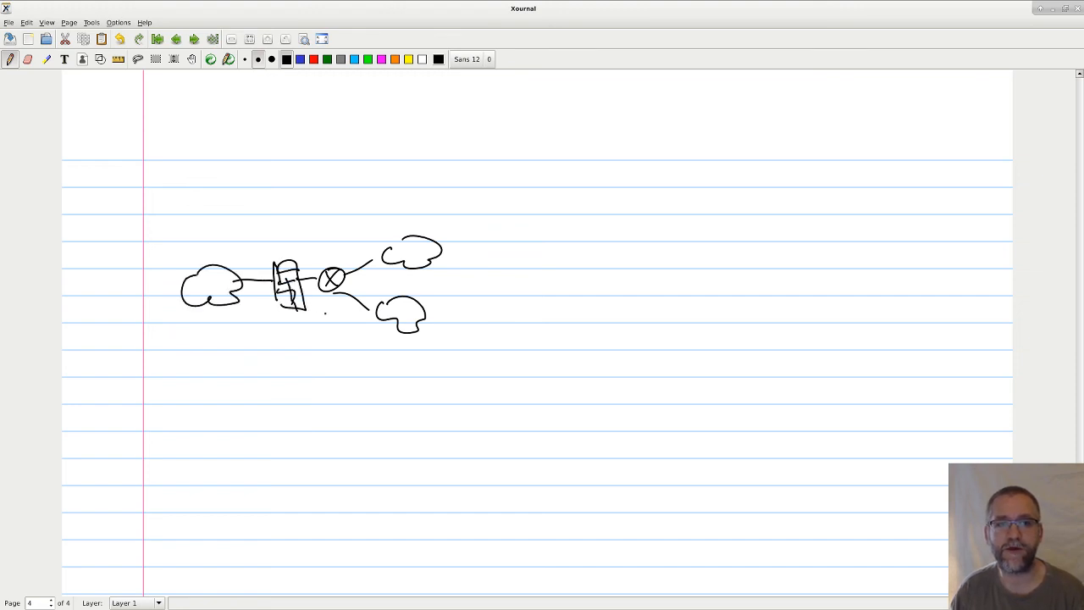
left_click_drag(320, 318, 352, 308)
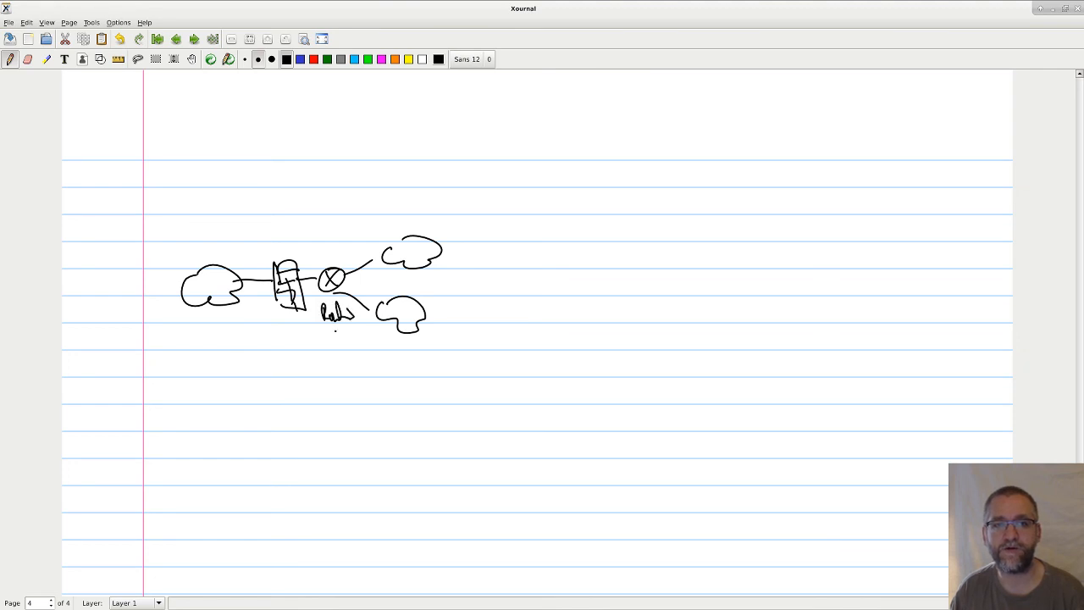
left_click_drag(280, 325, 356, 339)
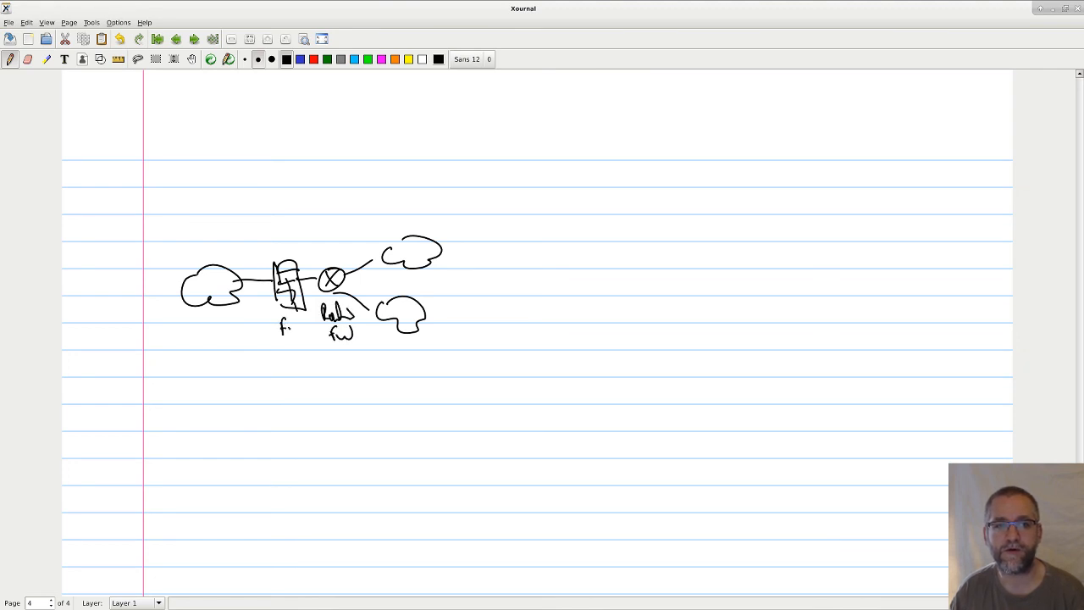
Step: Label the firewall fw and write items 1. Zones – decide on traffic and 2. Define rules
left_click_drag(584, 224, 610, 237)
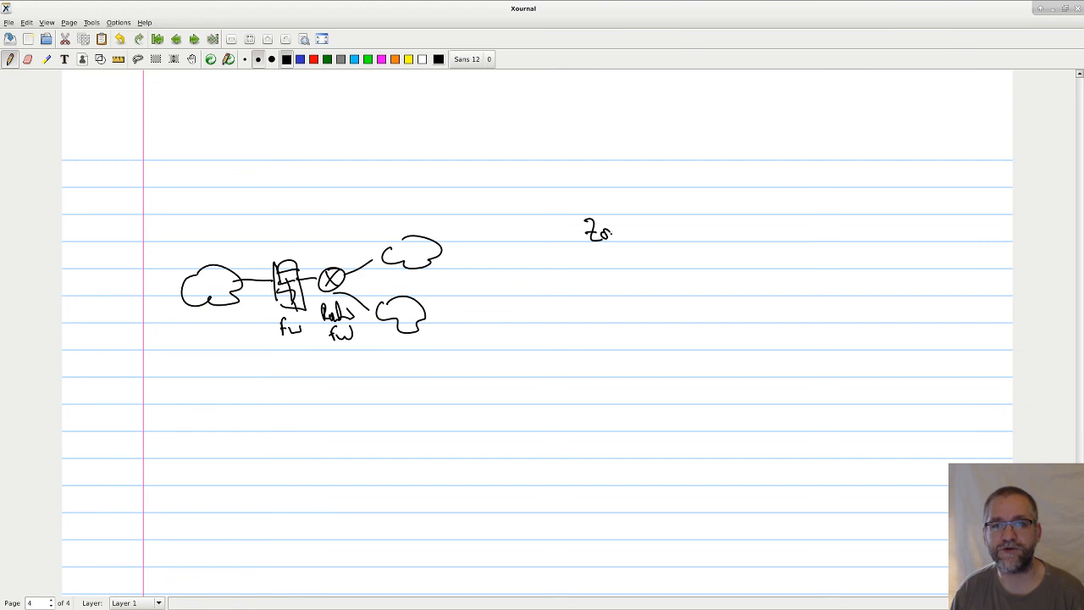
left_click_drag(609, 228, 644, 234)
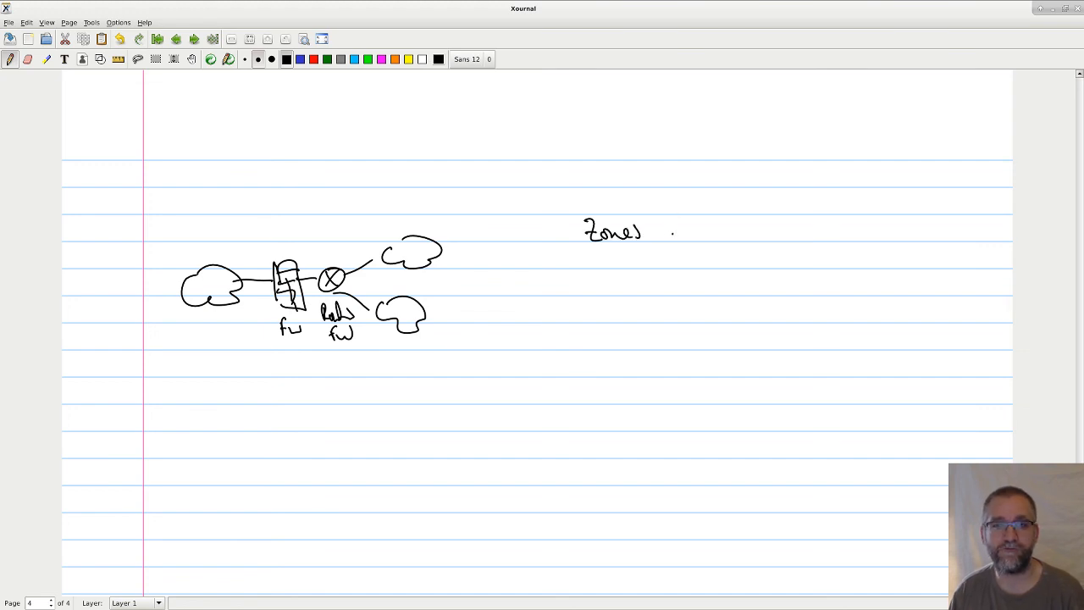
left_click_drag(691, 217, 708, 241)
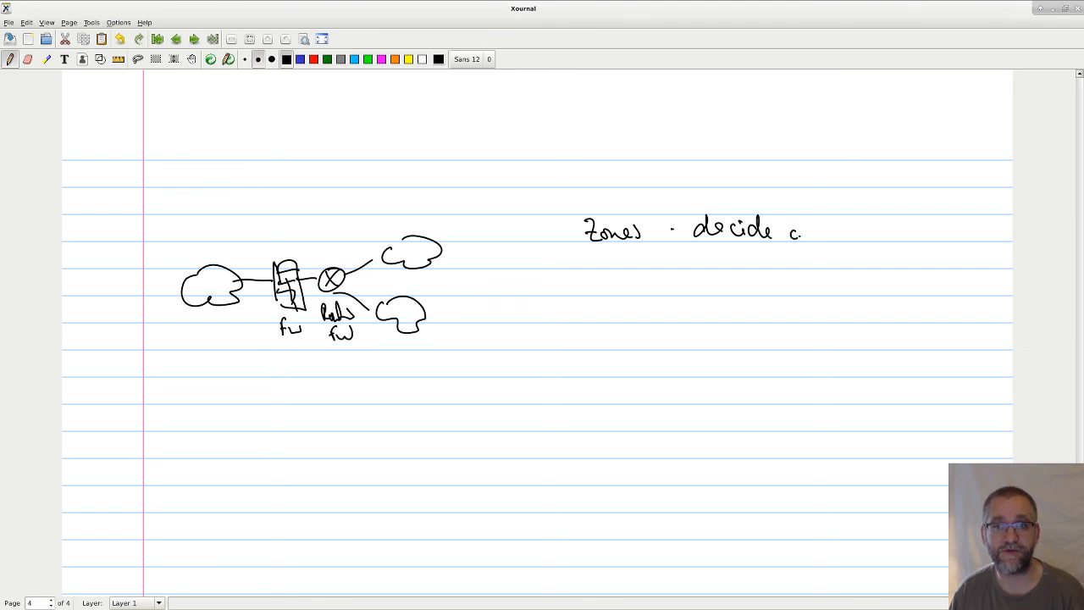
left_click_drag(813, 228, 884, 237)
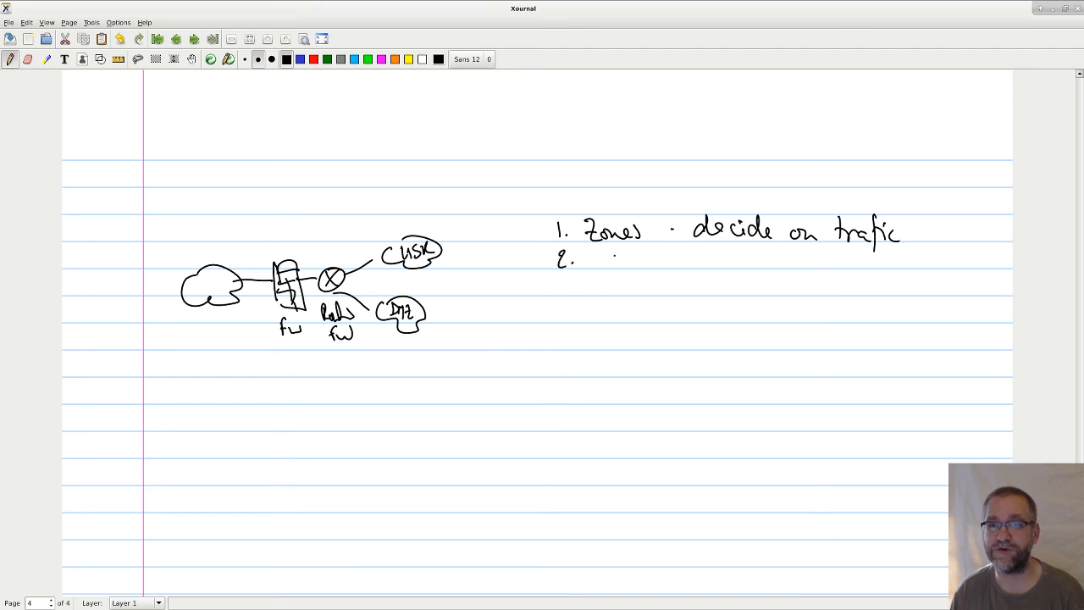
left_click_drag(592, 254, 630, 271)
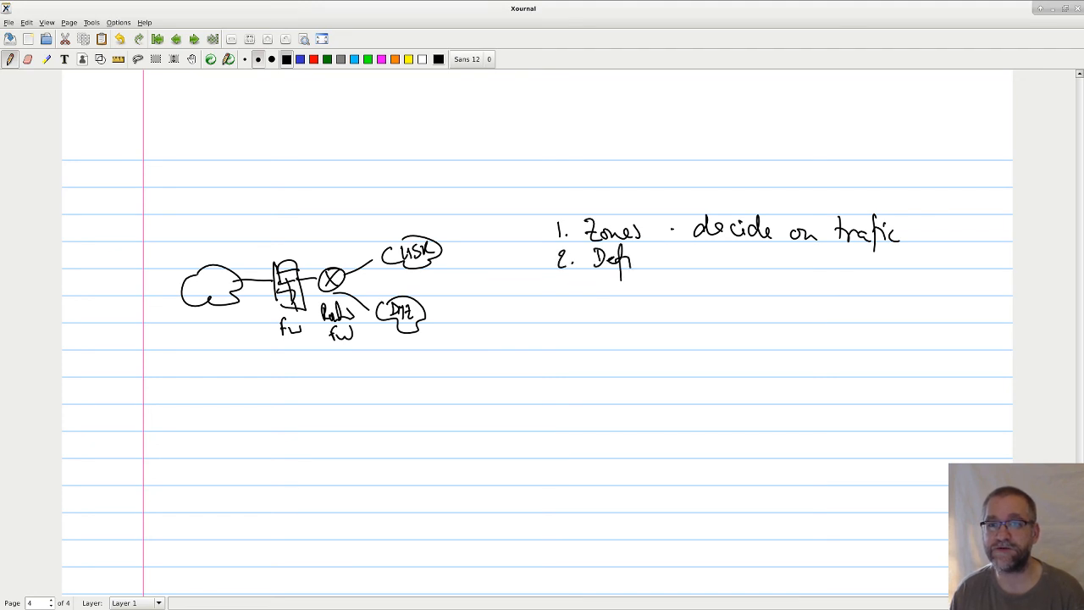
left_click_drag(601, 258, 727, 261)
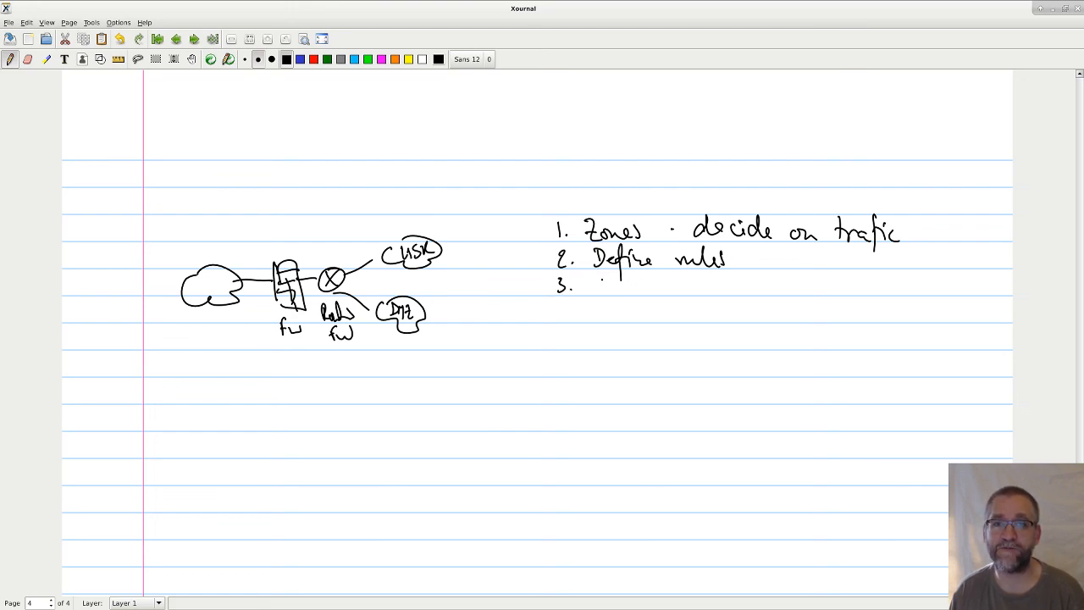
Step: Write 3. Block/allow list – from where with red '(Dynamic)' and start 4. log
left_click_drag(596, 285, 652, 288)
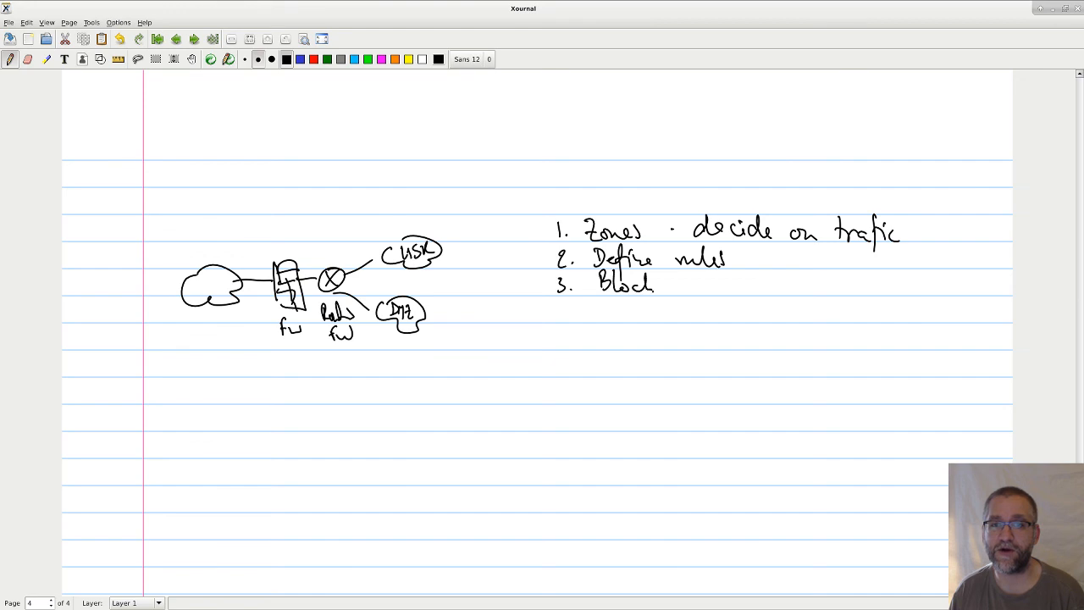
type("/allow")
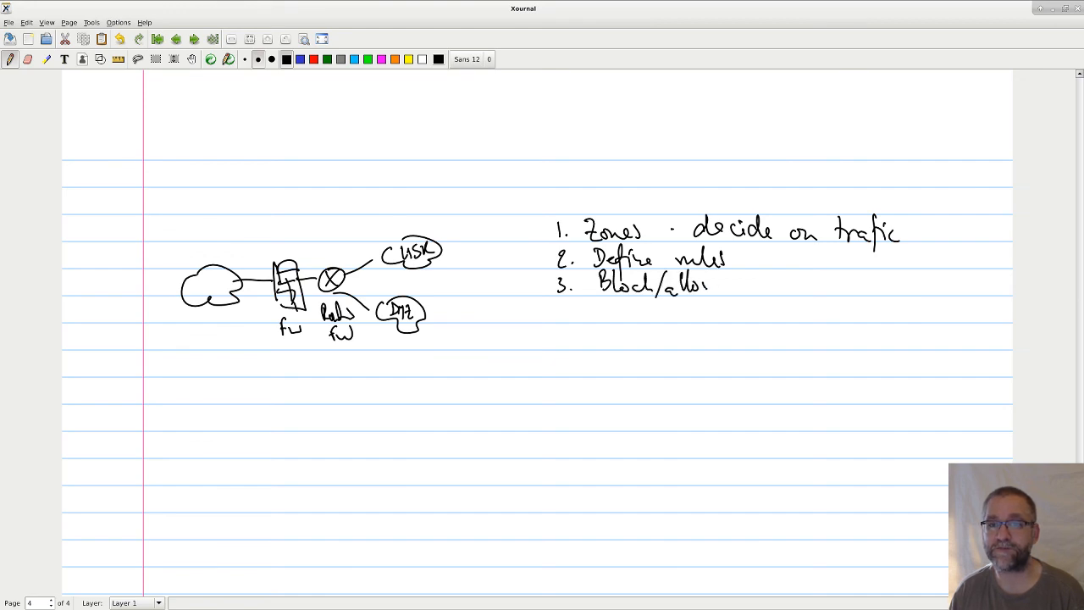
left_click_drag(711, 284, 758, 284)
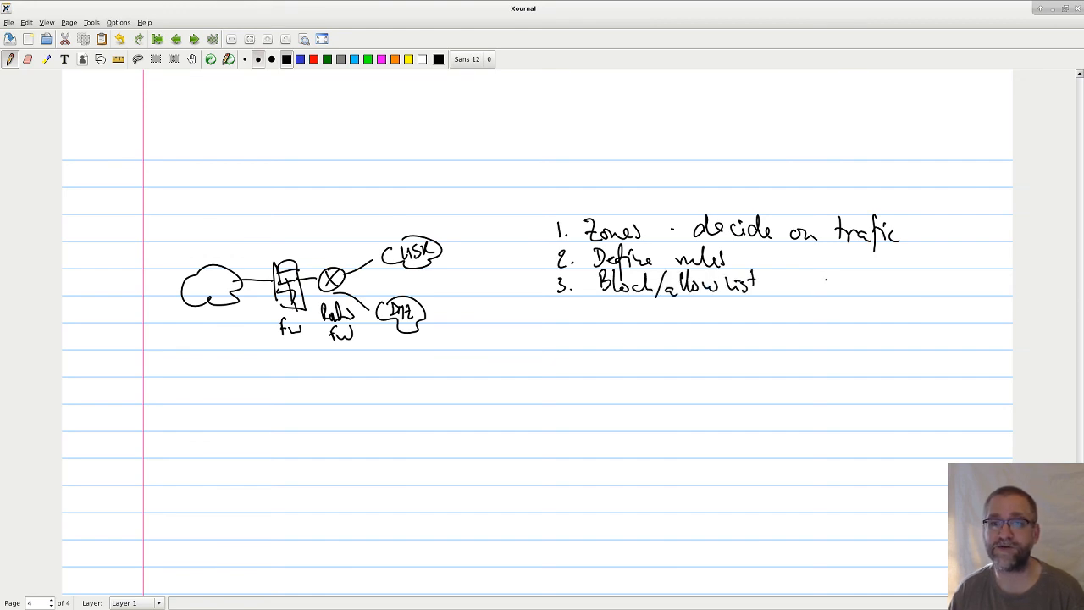
left_click_drag(793, 284, 804, 291)
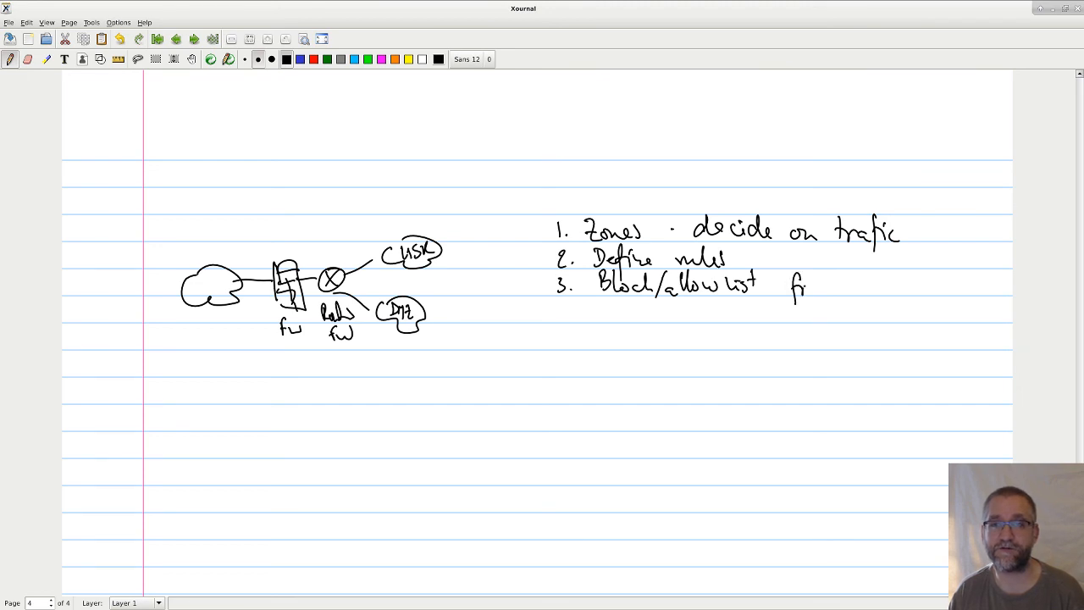
left_click_drag(792, 286, 897, 286)
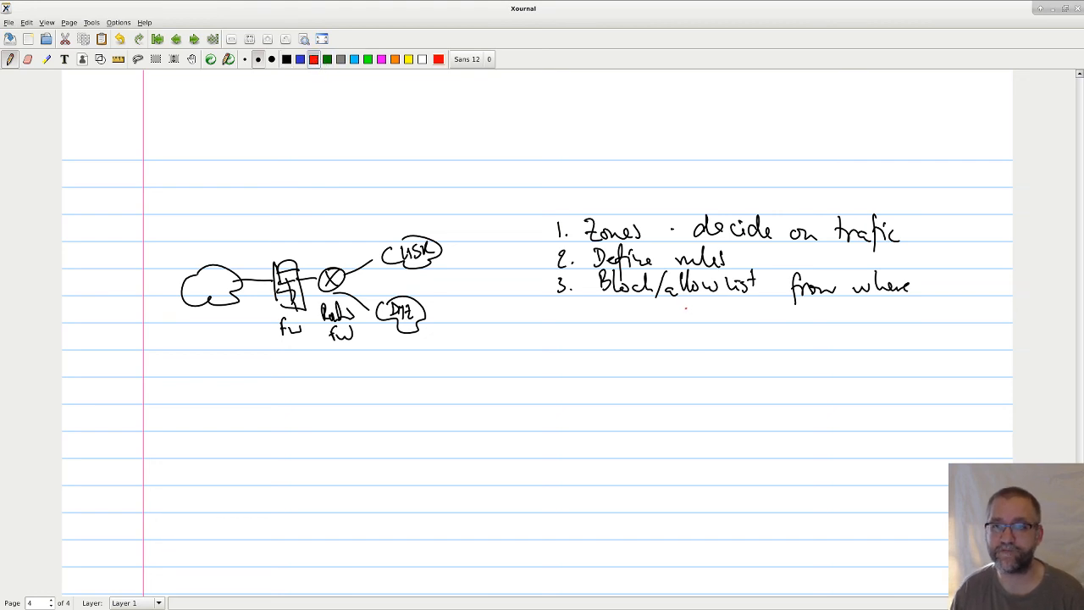
type("(Dynamic")
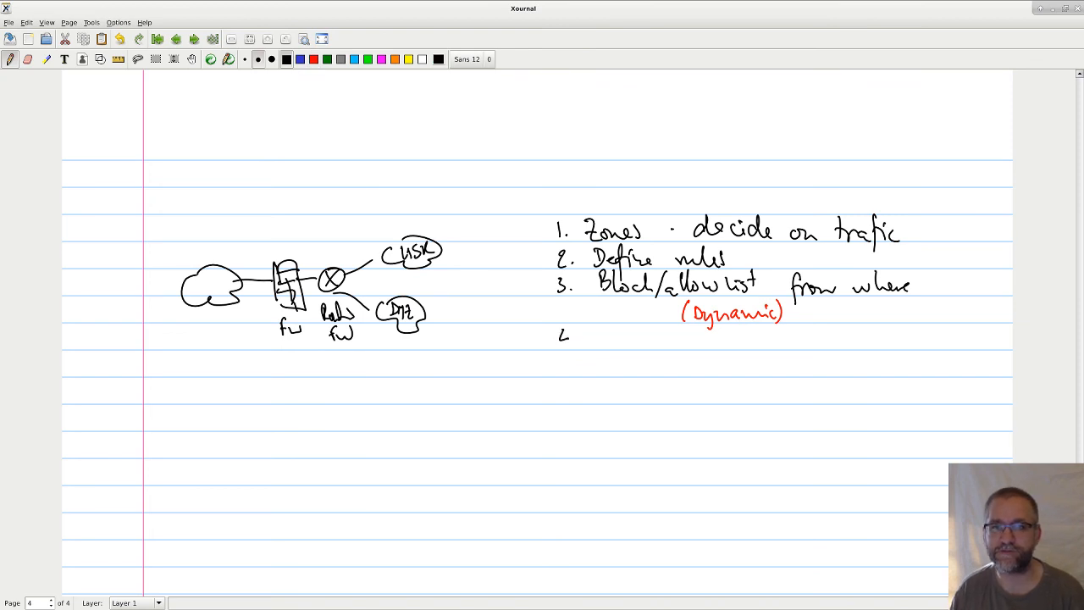
left_click_drag(592, 339, 623, 347)
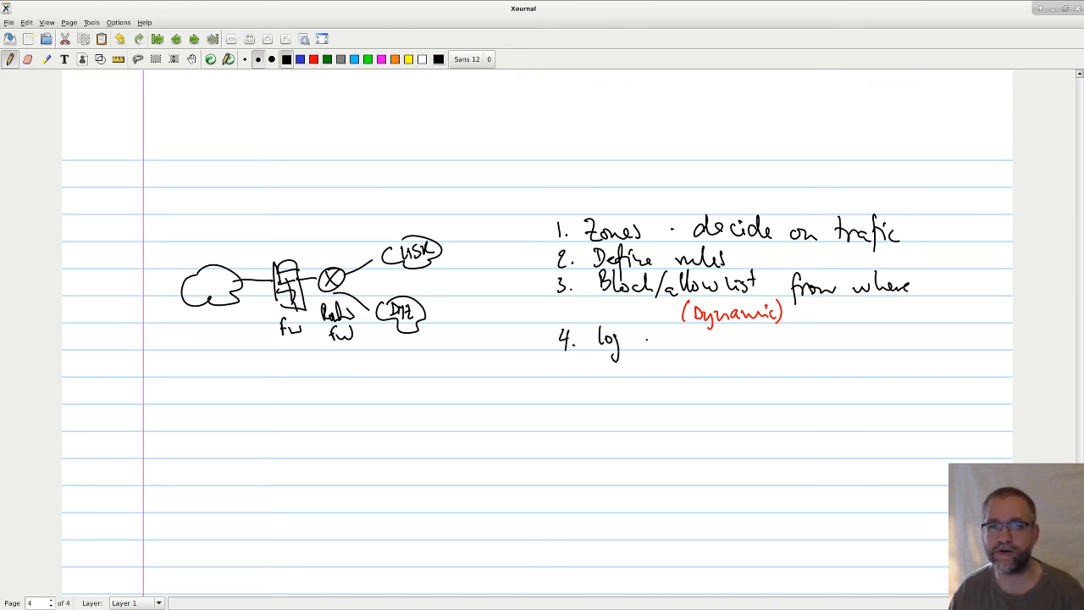